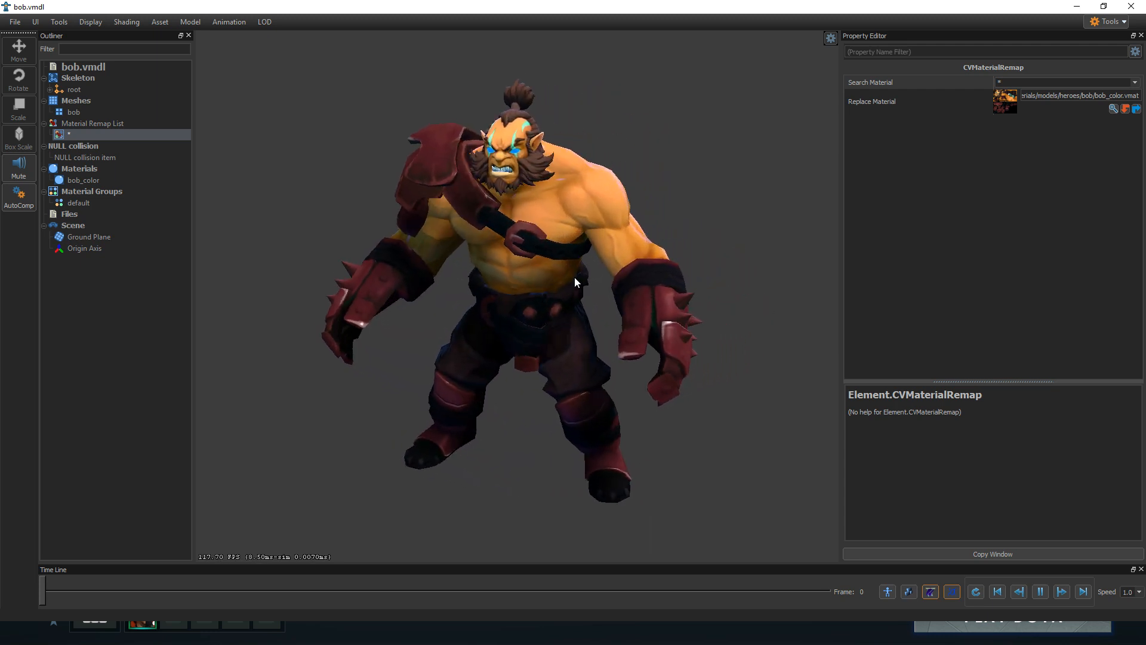
Review the Animation menu, then turn off Show Grid in the viewport Render Options.
left_click(830, 37)
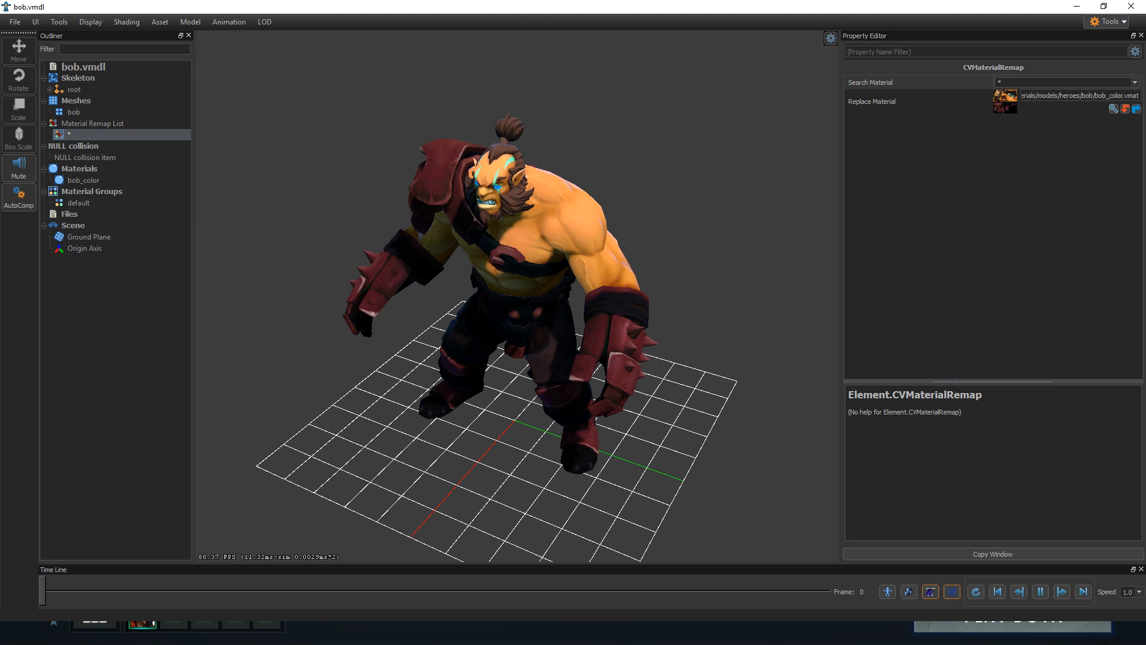
left_click(229, 21)
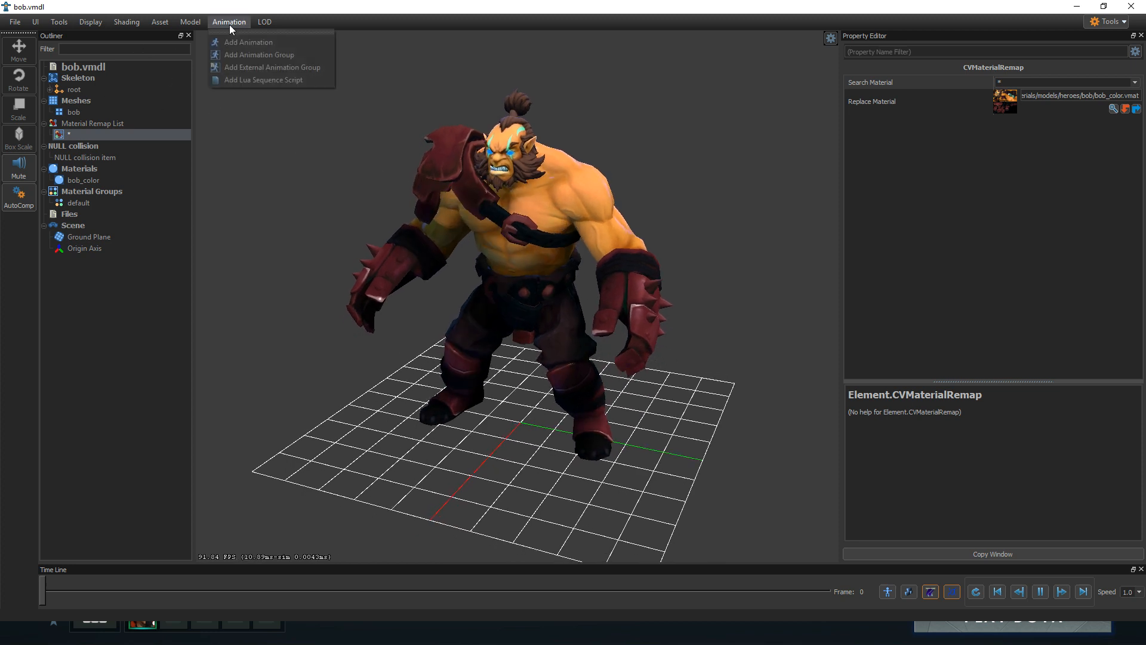
mouse_move(249, 43)
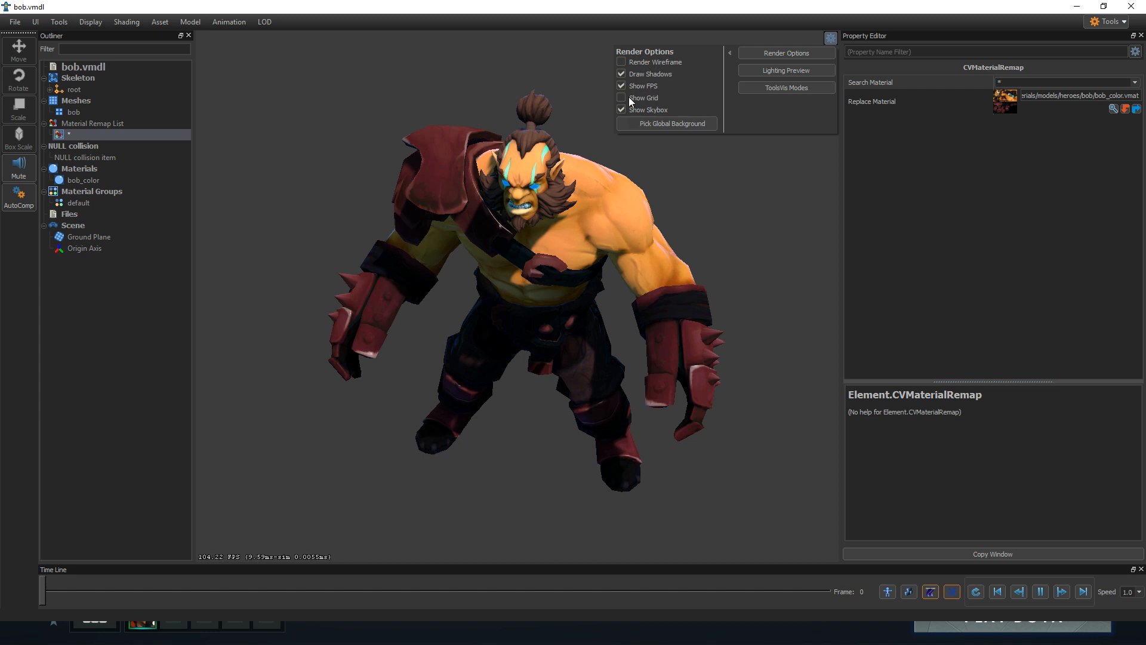
left_click(621, 98)
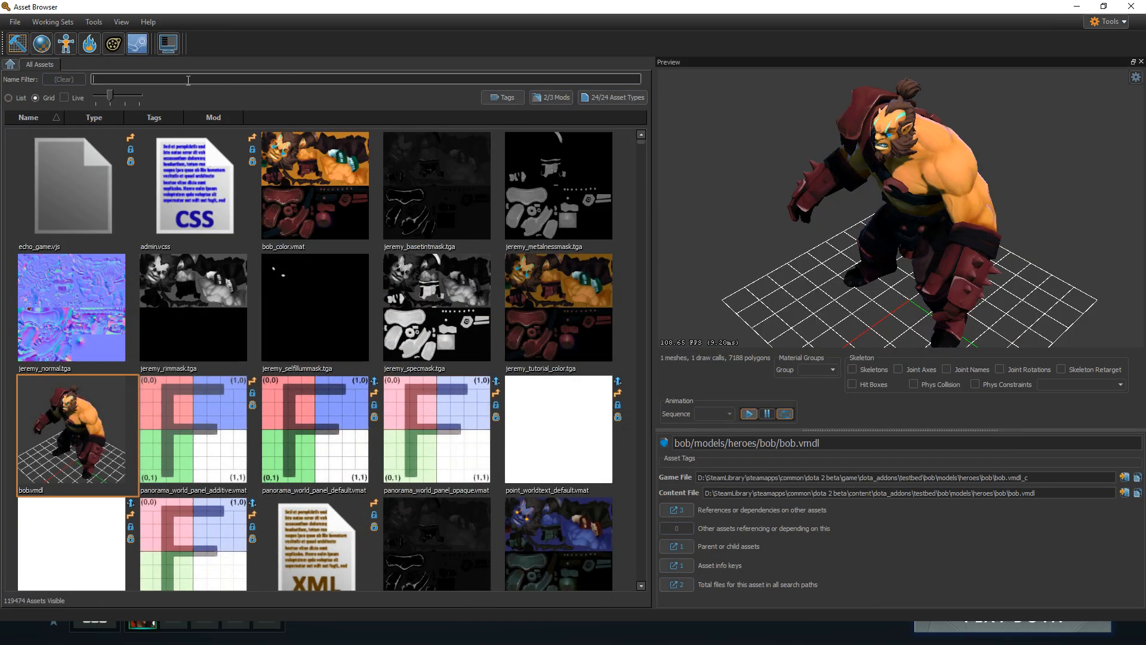
Filter assets by 'axe' and select axe.vmdl to preview it animating.
type("axe")
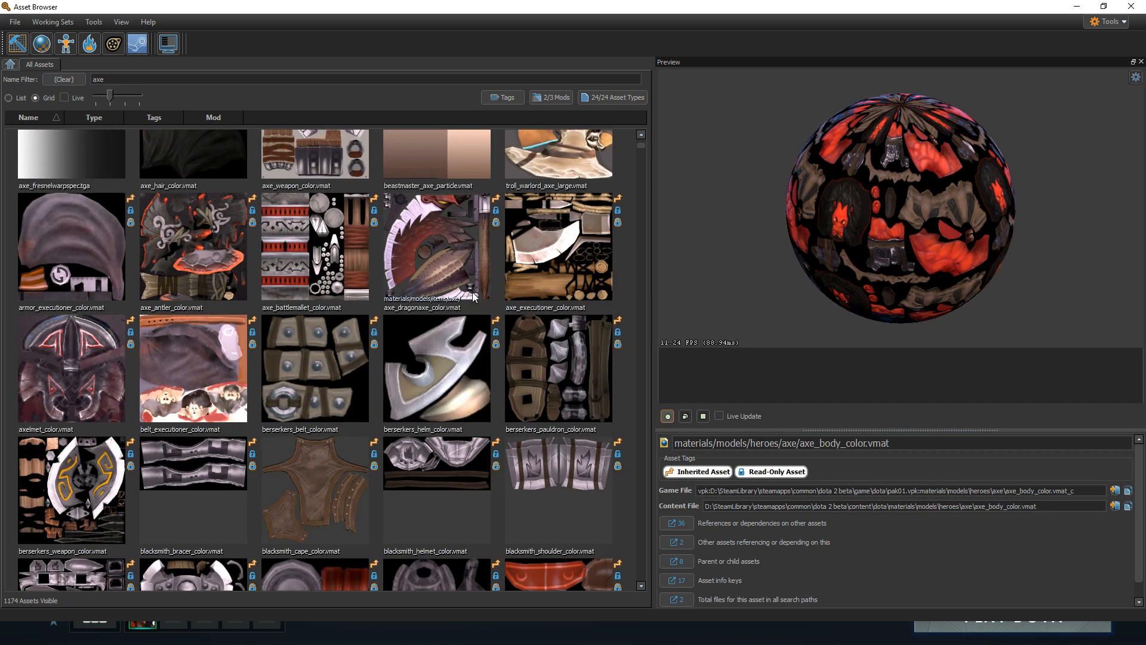
scroll("down", 3)
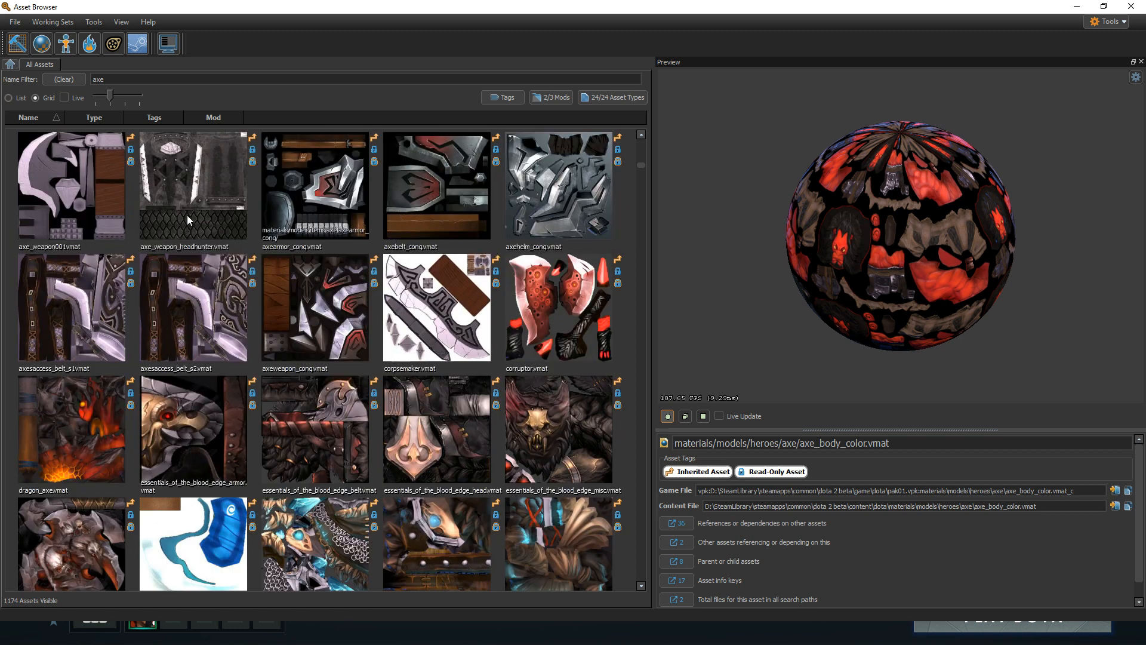
scroll("down", 3)
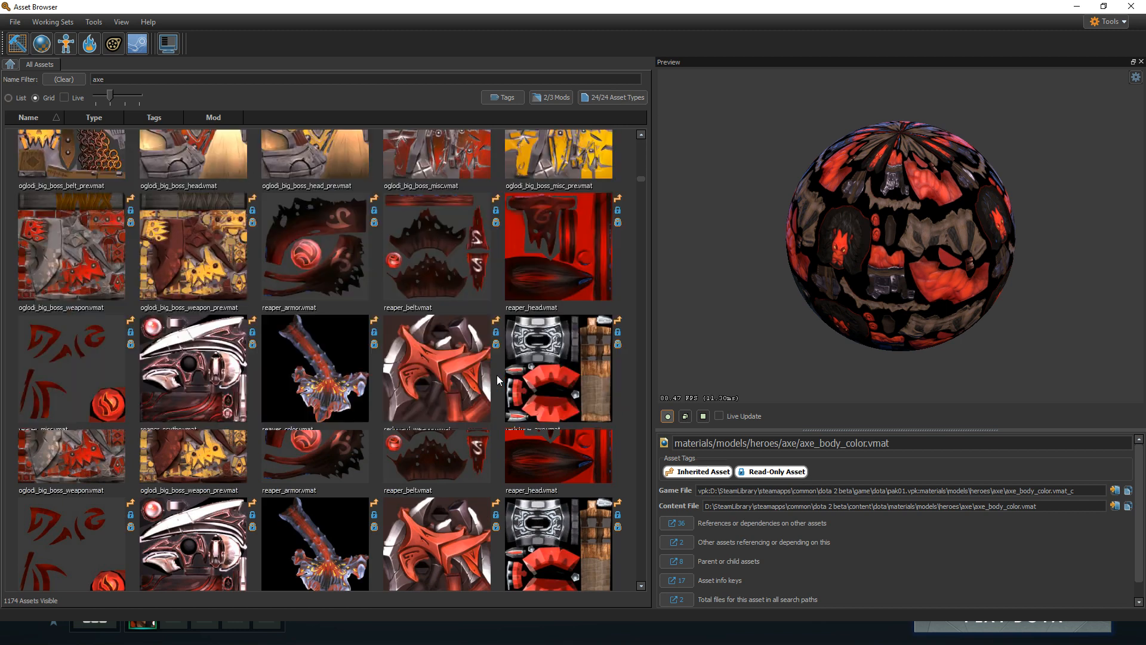
scroll("down", 3)
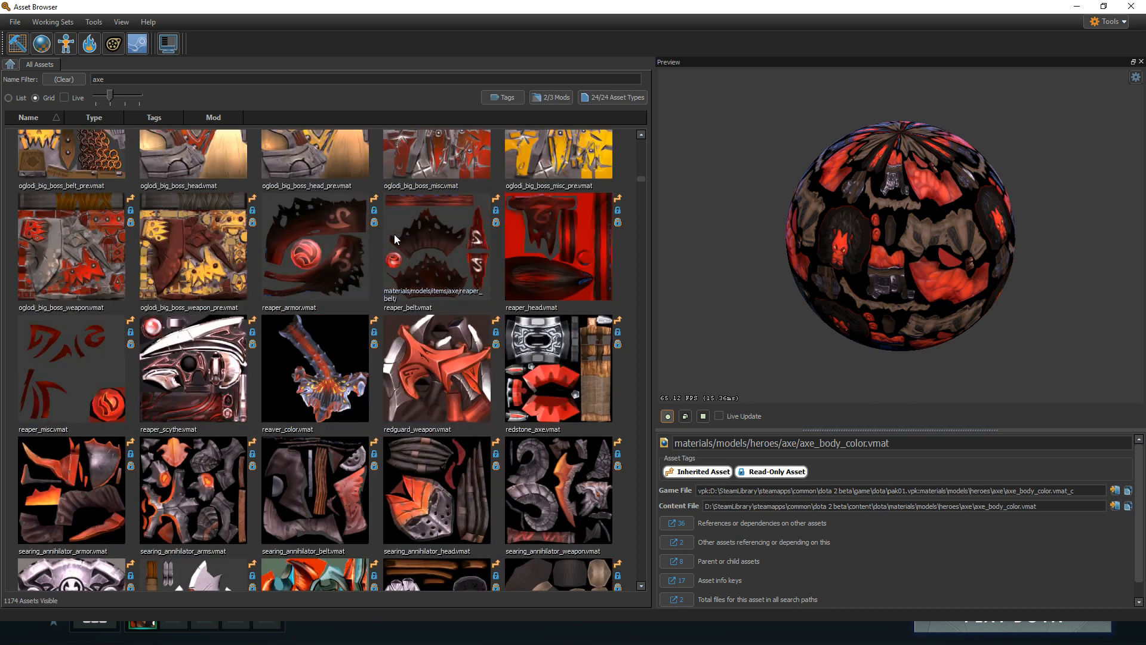
scroll("down", 3)
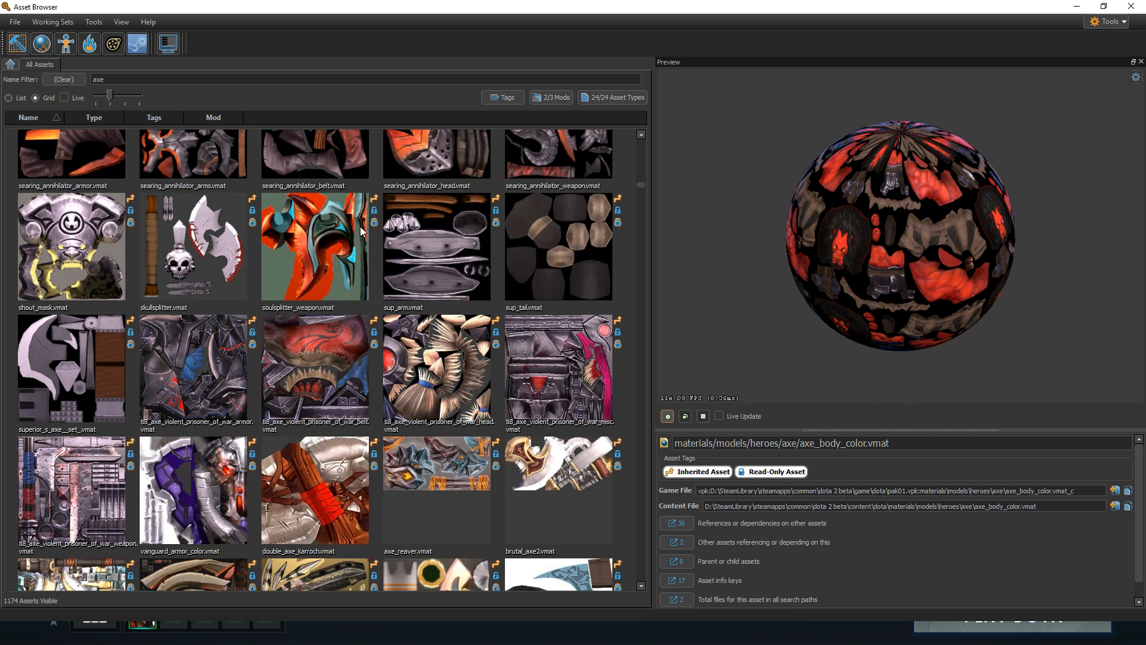
scroll("down", 3)
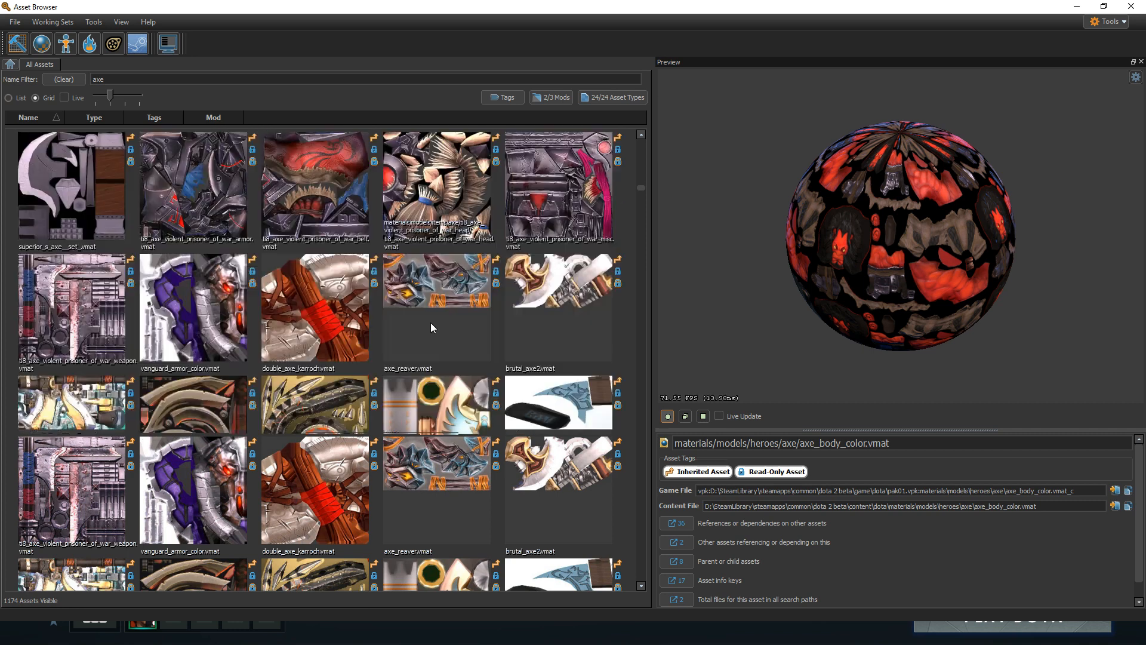
scroll("down", 3)
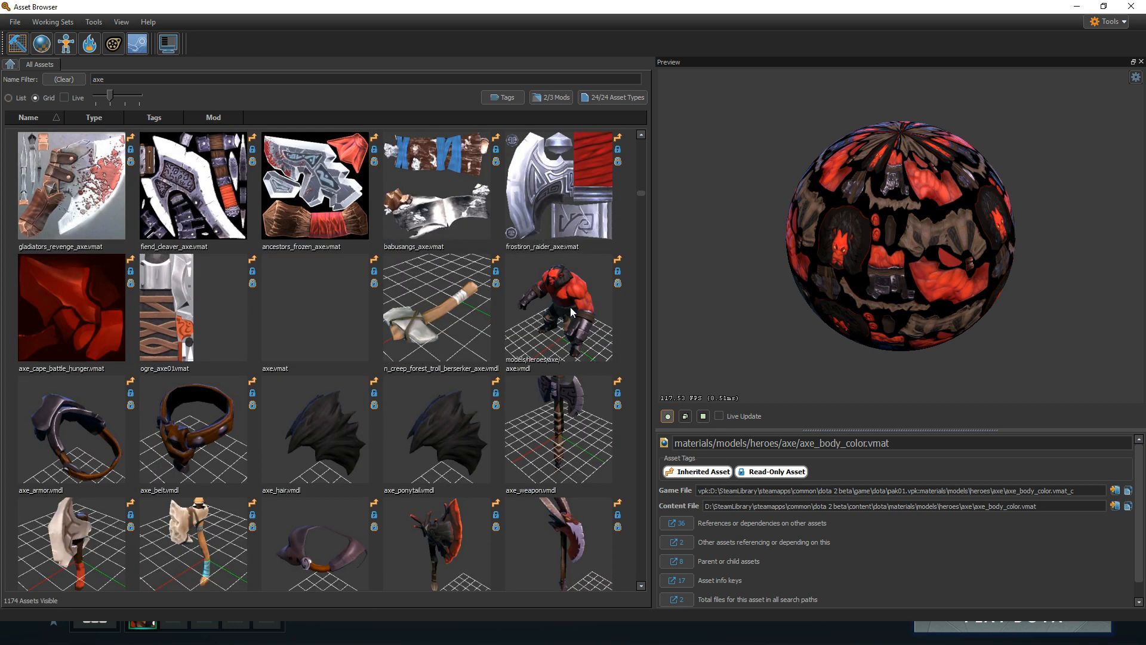
mouse_move(549, 320)
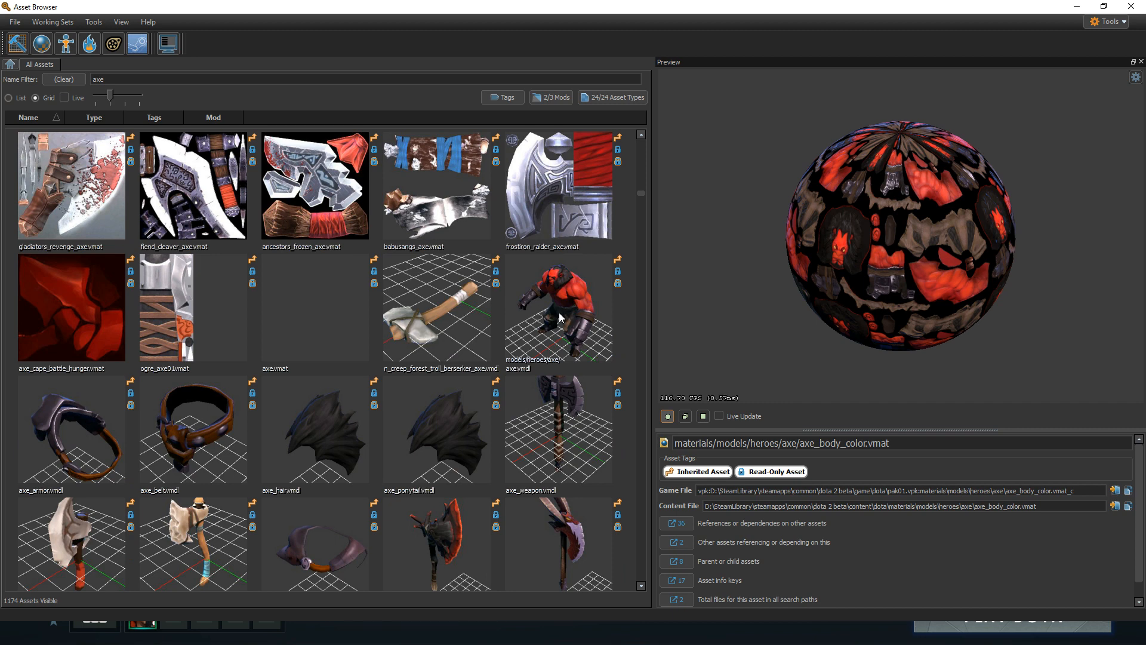
left_click(561, 313)
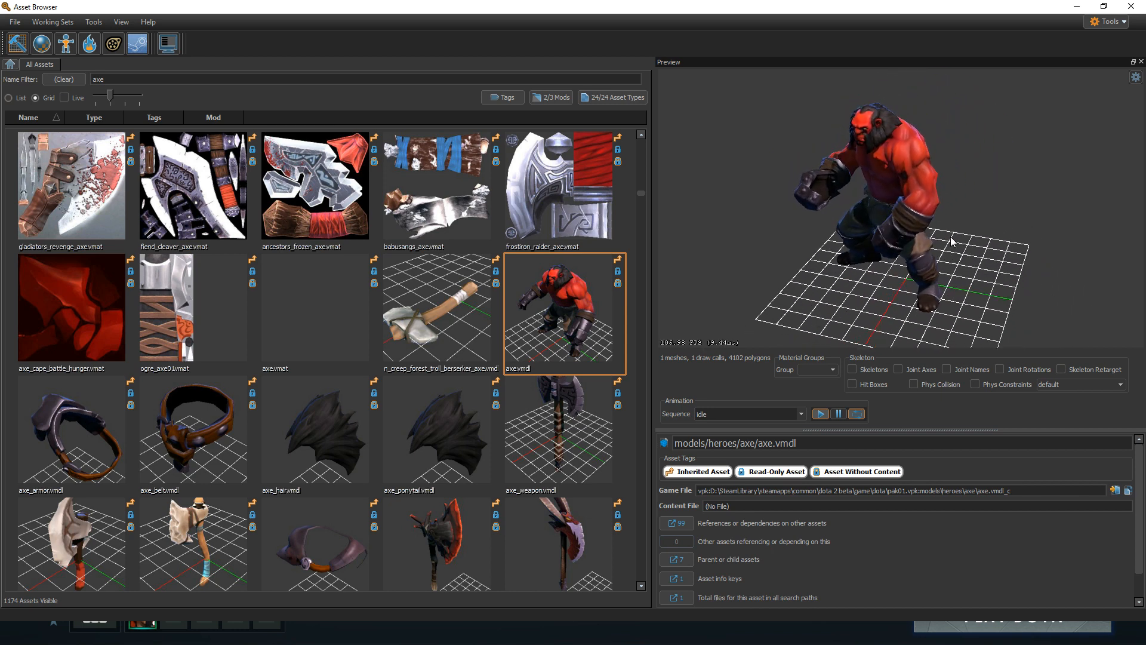
mouse_move(119, 50)
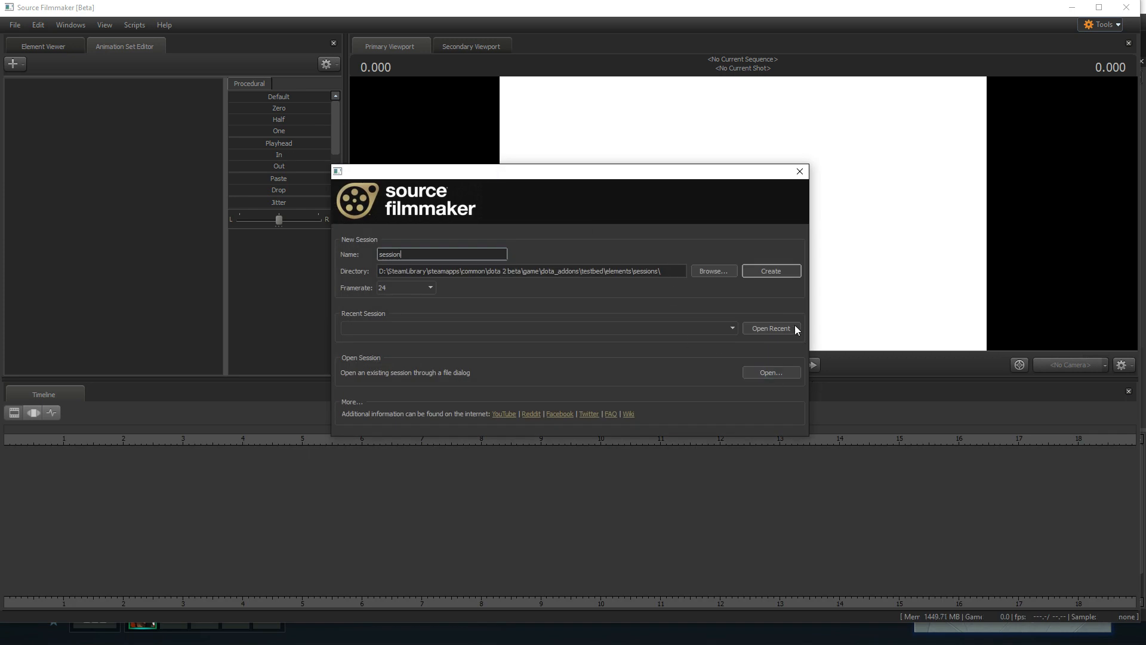
Create a new session with the axe model as animation set axe1.
left_click(772, 270)
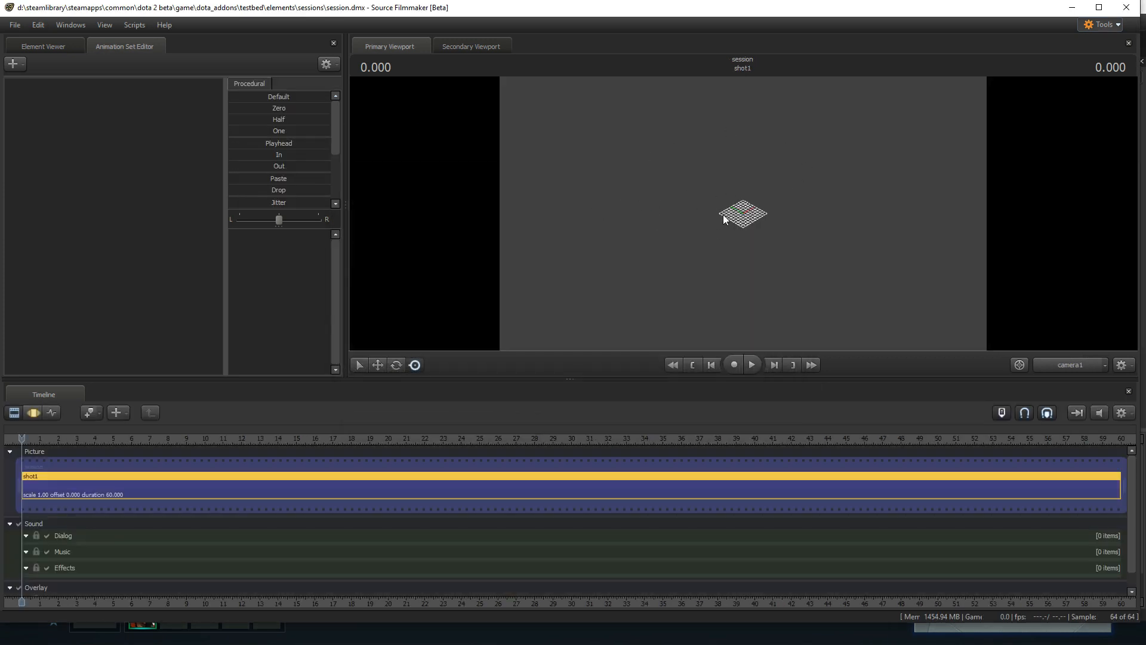
mouse_move(683, 213)
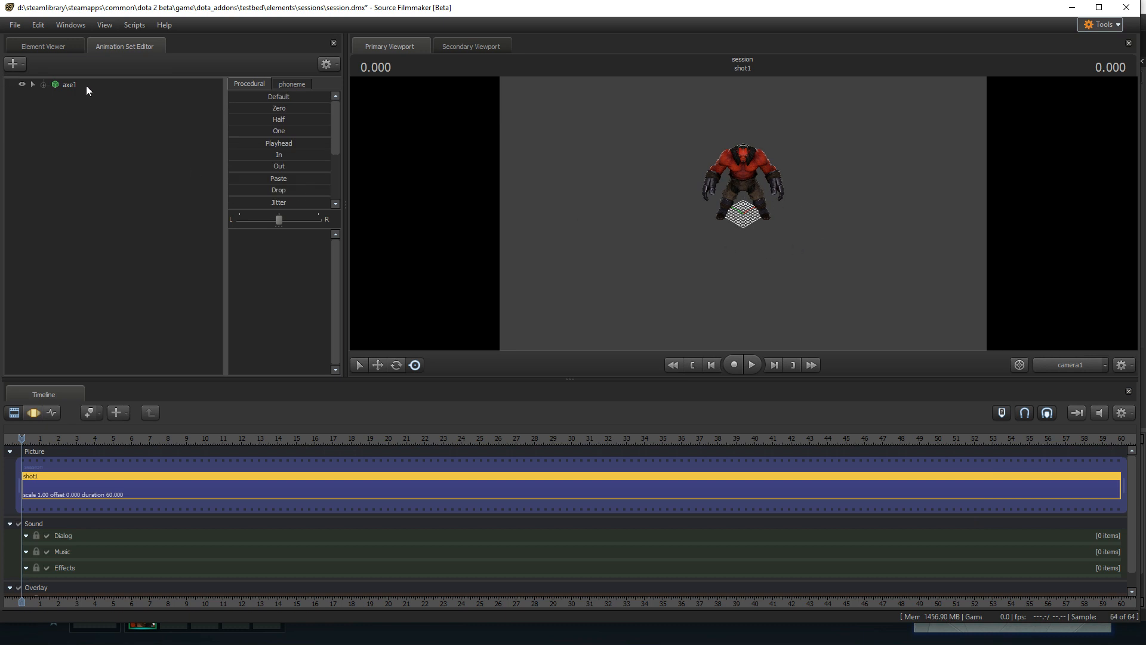
right_click(72, 84)
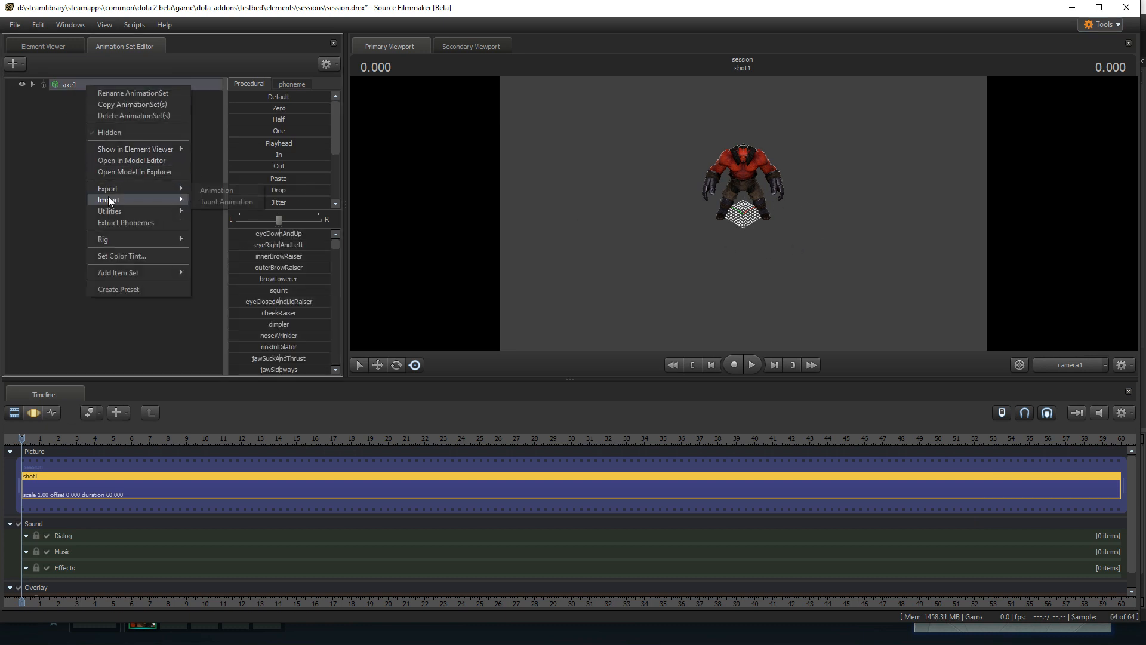
mouse_move(112, 200)
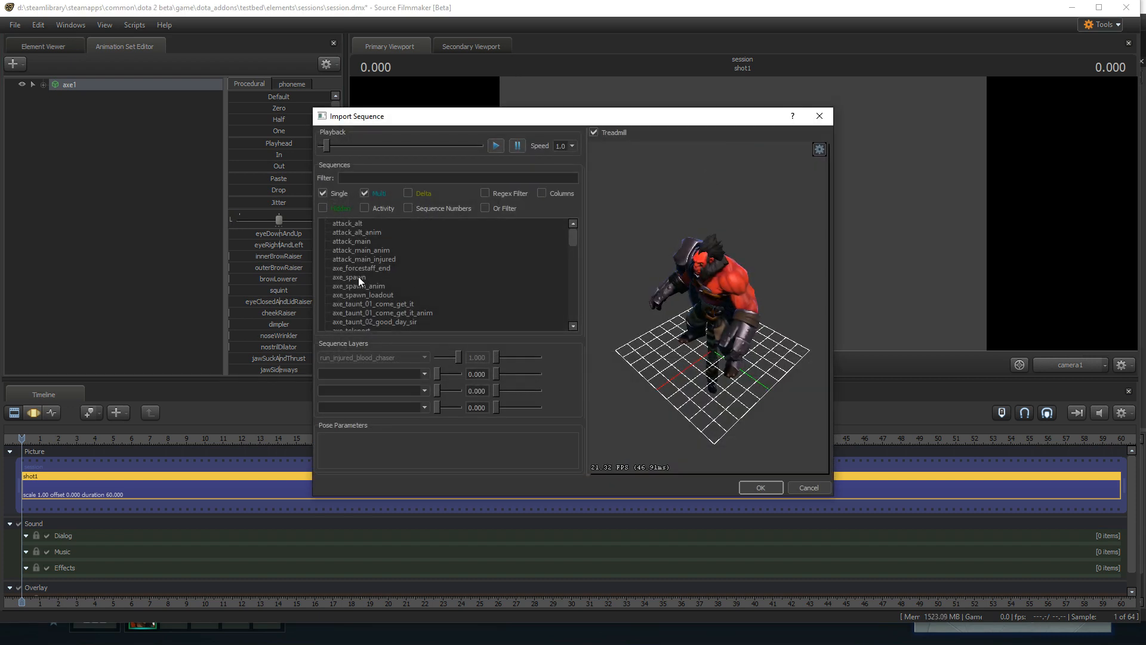
Preview the flail sequence, then select another Axe sequence in Import Sequence.
scroll("down", 3)
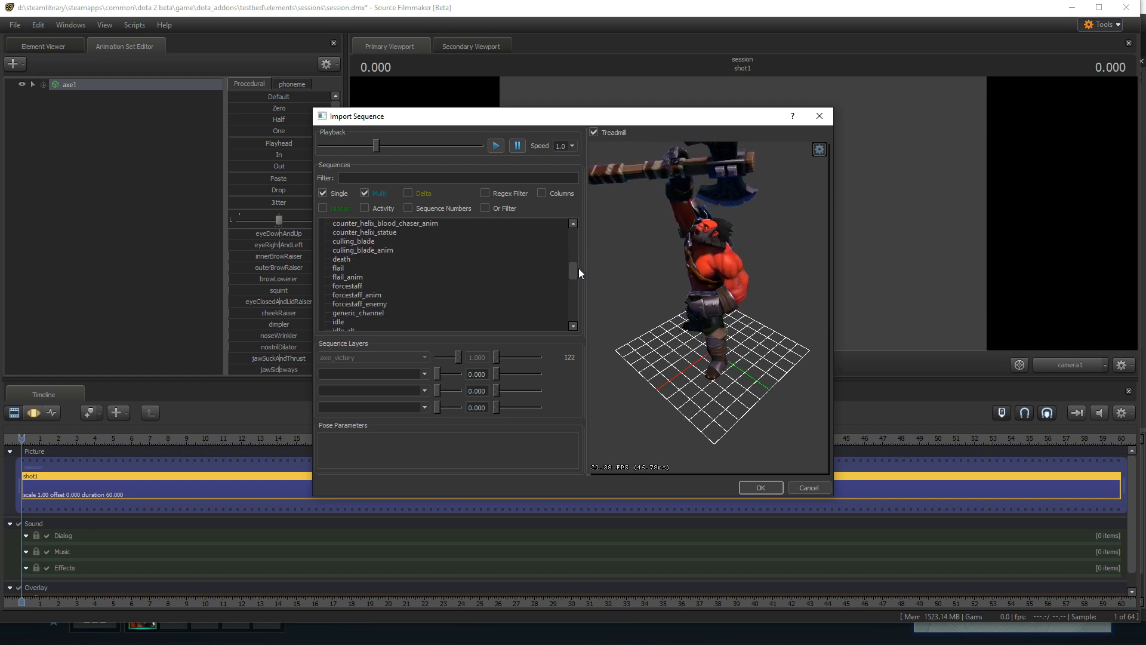
left_click(339, 267)
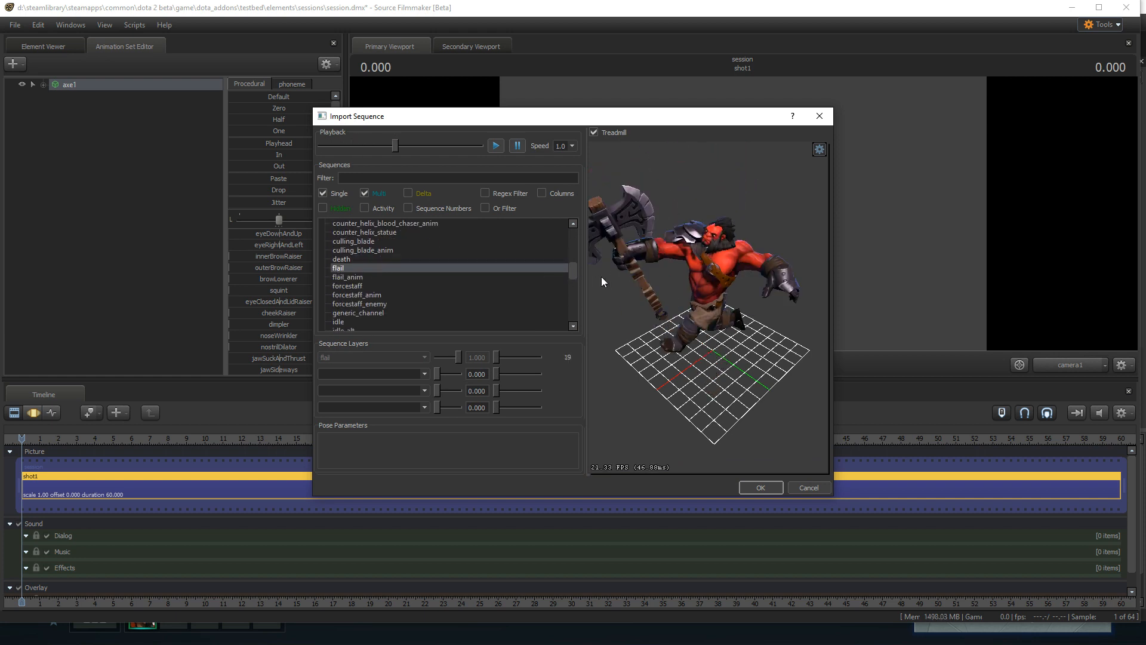
scroll("down", 3)
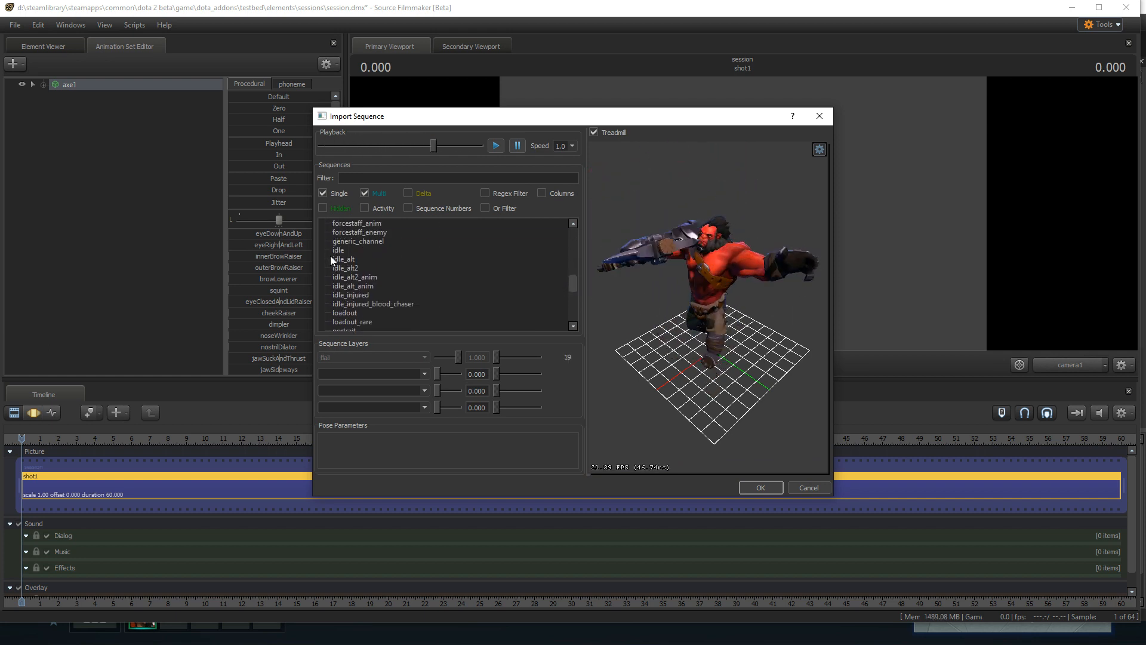
left_click(339, 250)
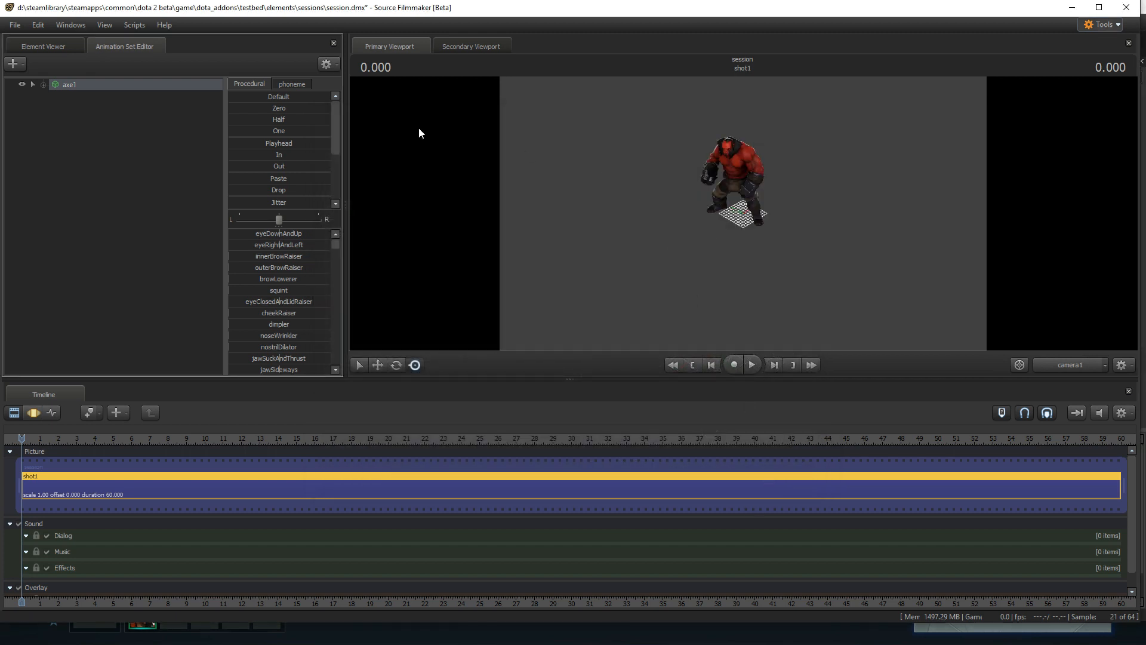
Export the axe1 animation as 'tutorial cycle animation cleanup' into Custom Heroes\jermy.
right_click(69, 83)
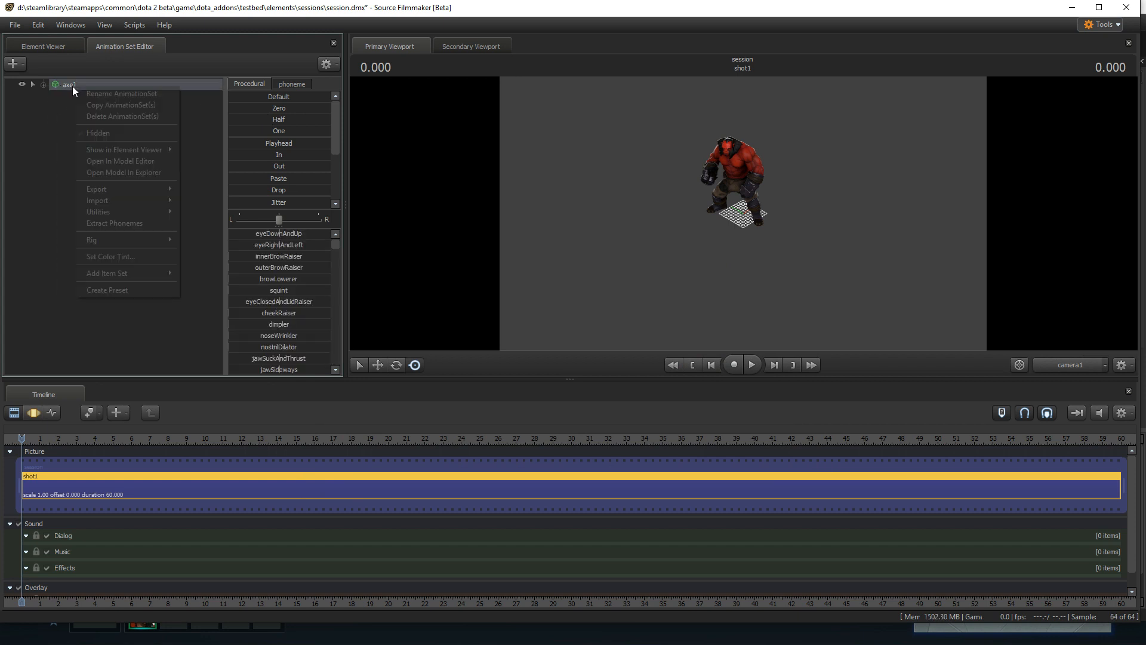
mouse_move(105, 193)
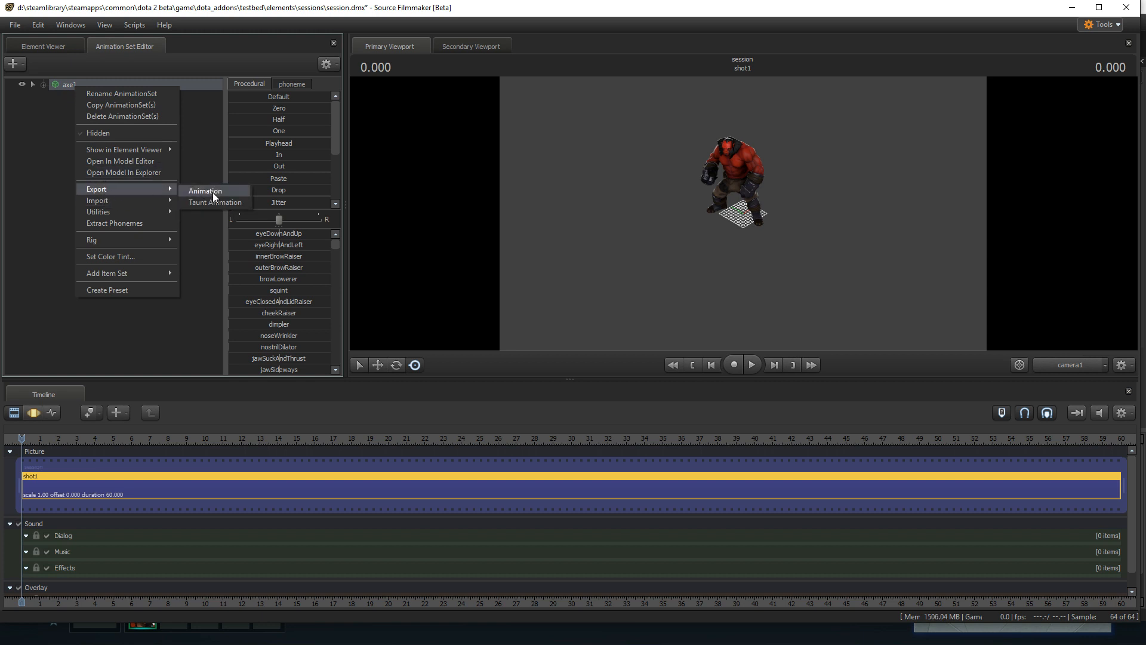
left_click(205, 190)
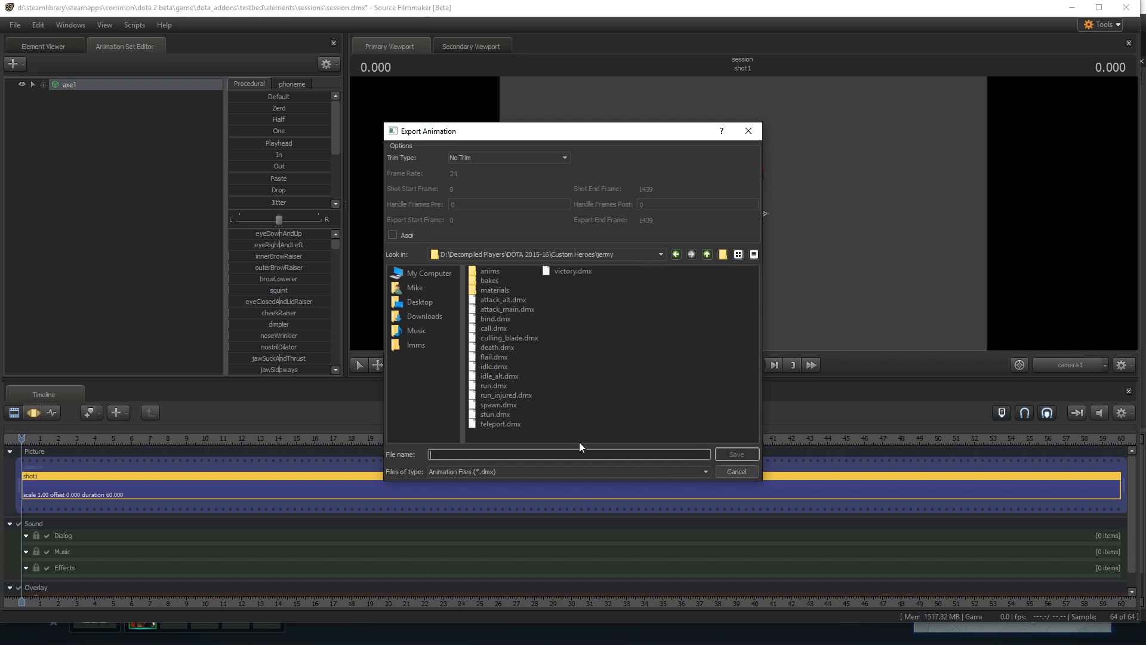
type("tutorial cycle animation c")
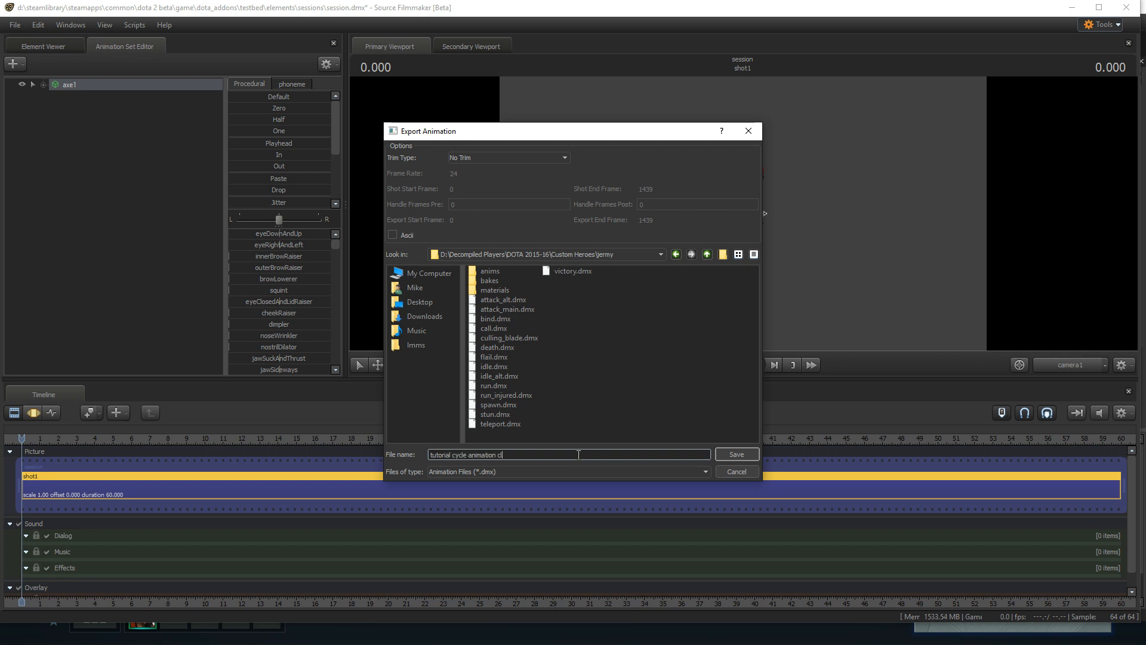
type("leanup")
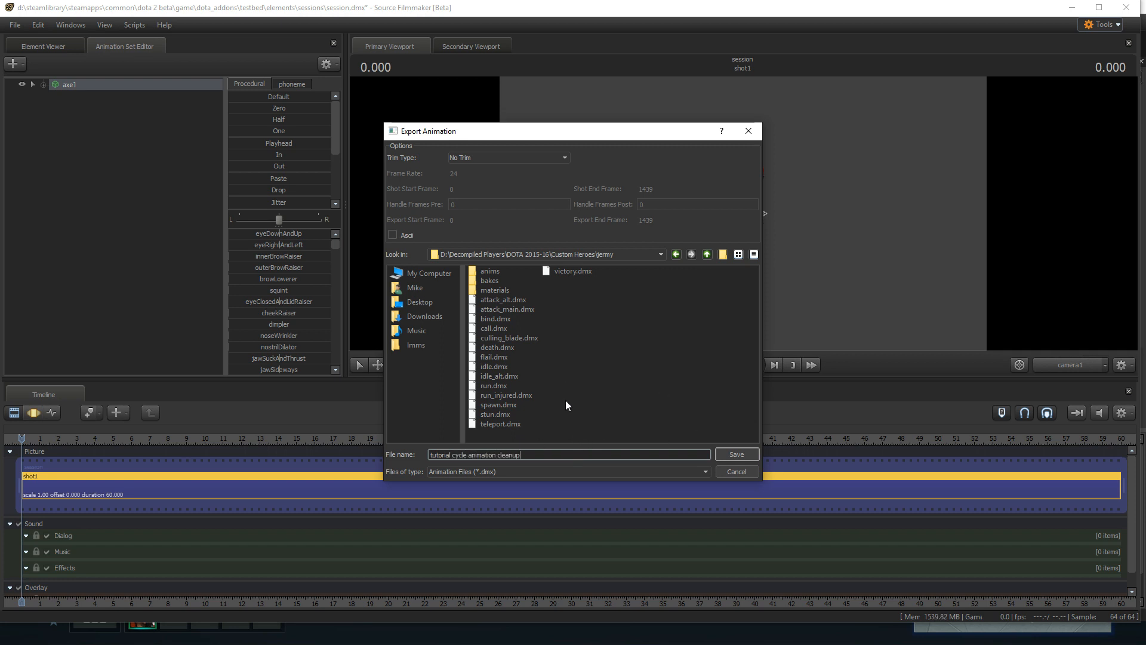
mouse_move(525, 355)
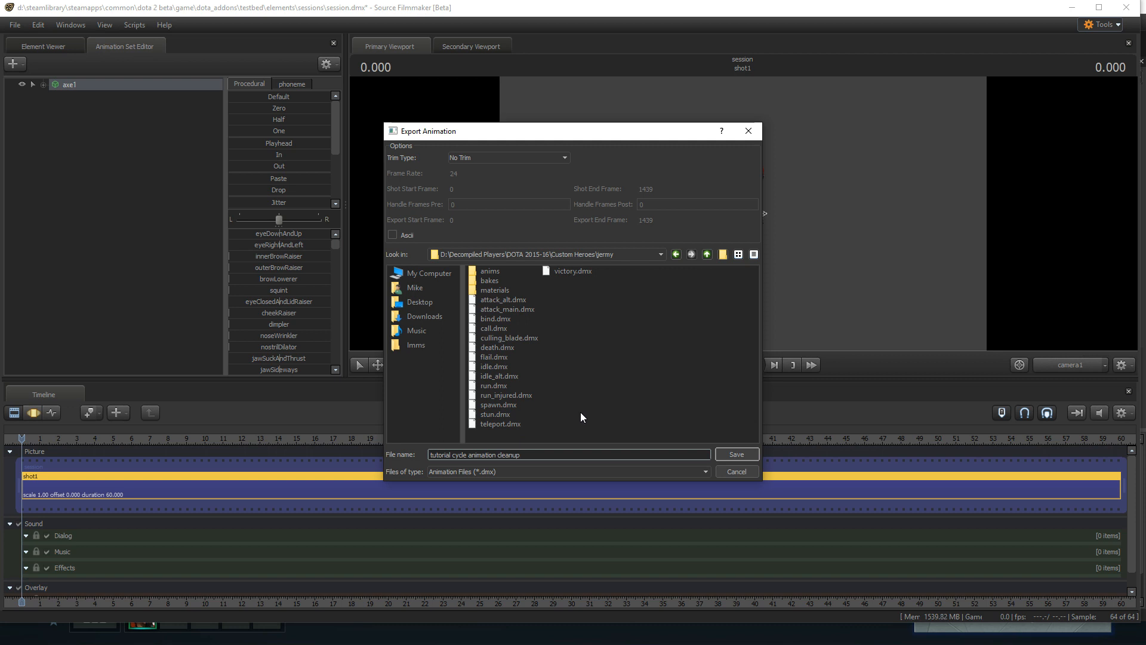
mouse_move(571, 374)
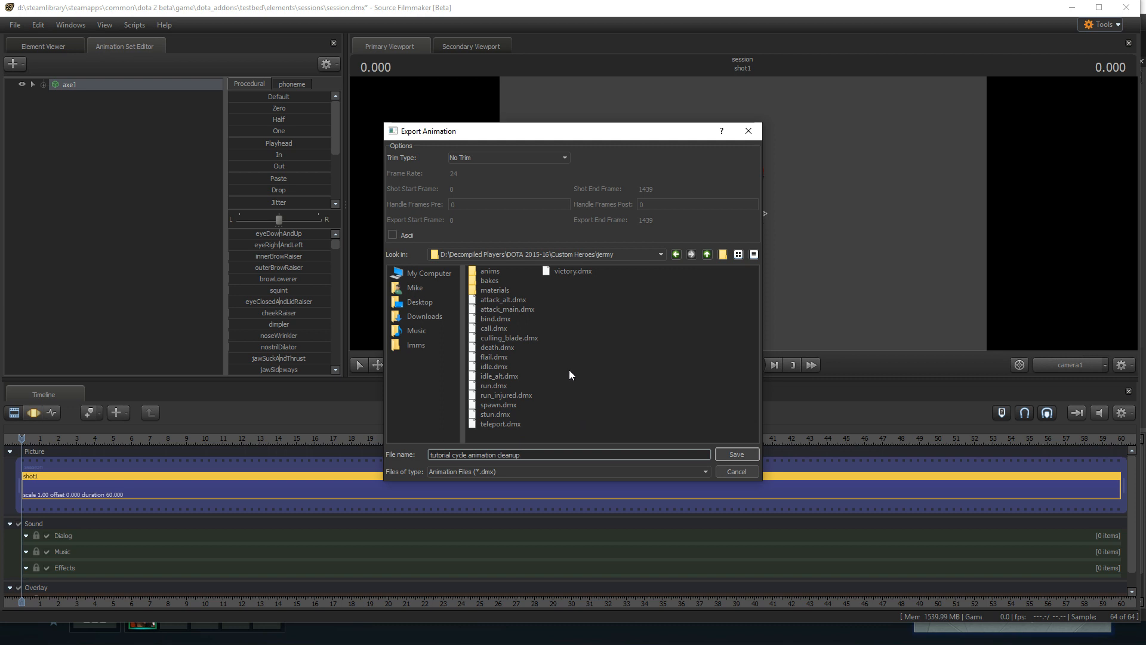
left_click(737, 454)
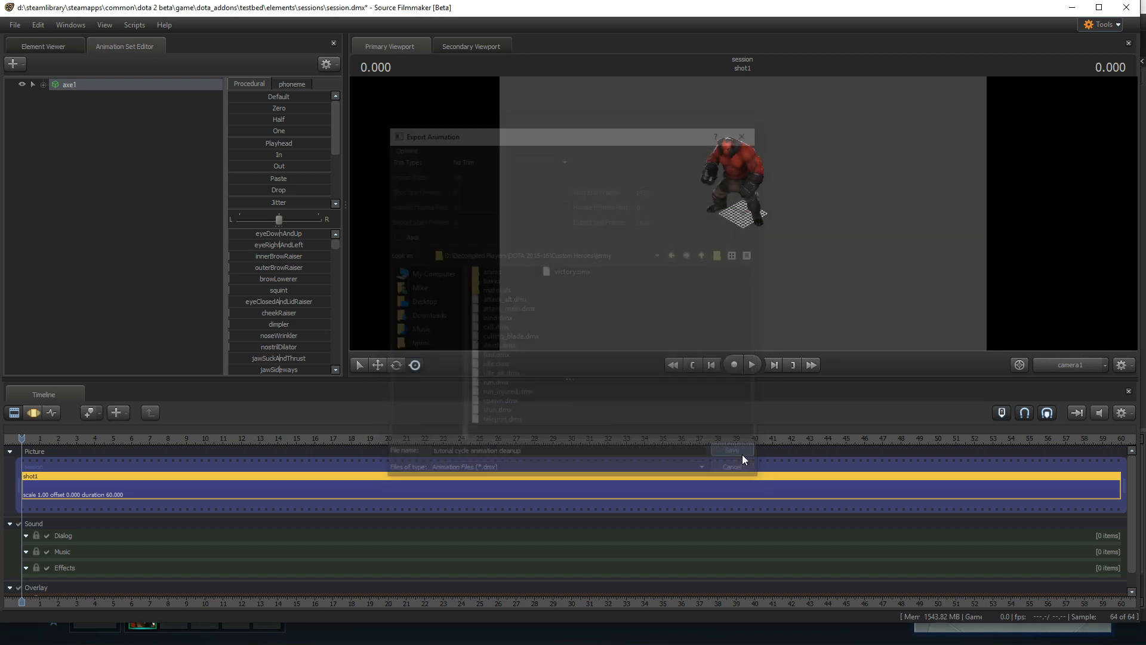
left_click(731, 450)
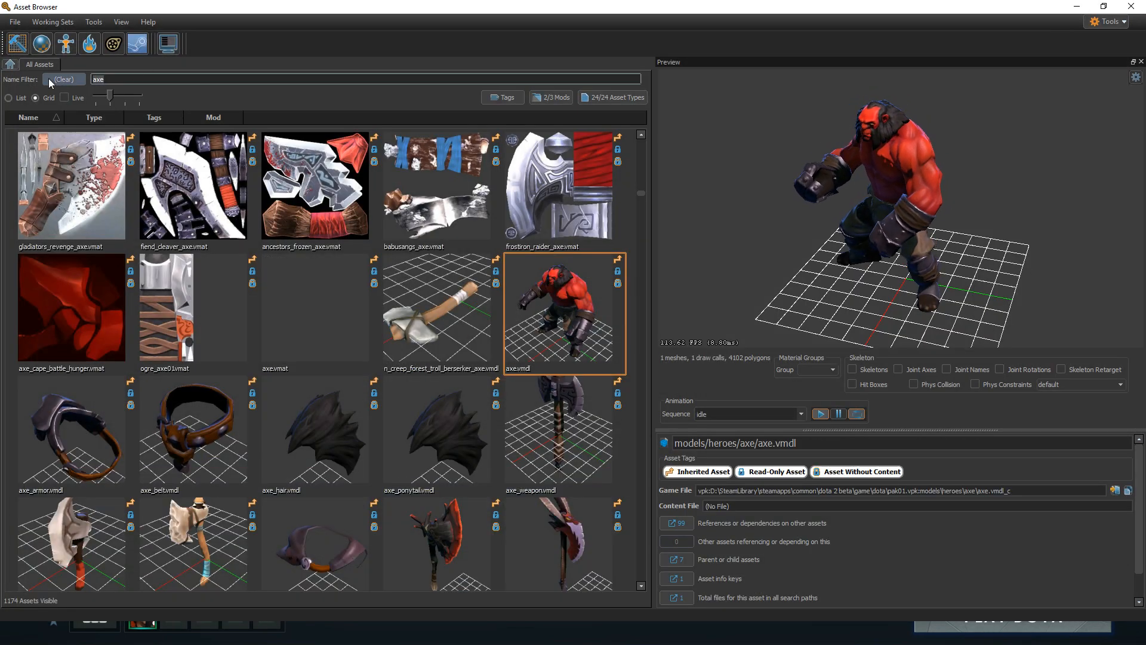
Filter by 'bob', preview bob.vmdl, then switch over to Blender.
type("bob")
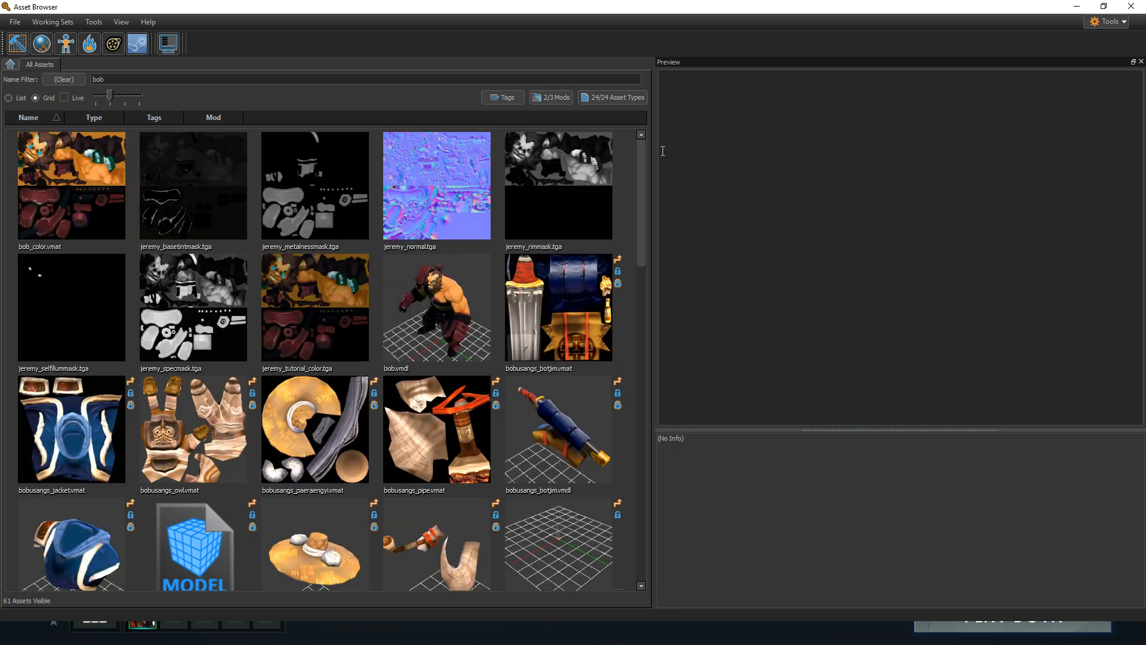
left_click(437, 309)
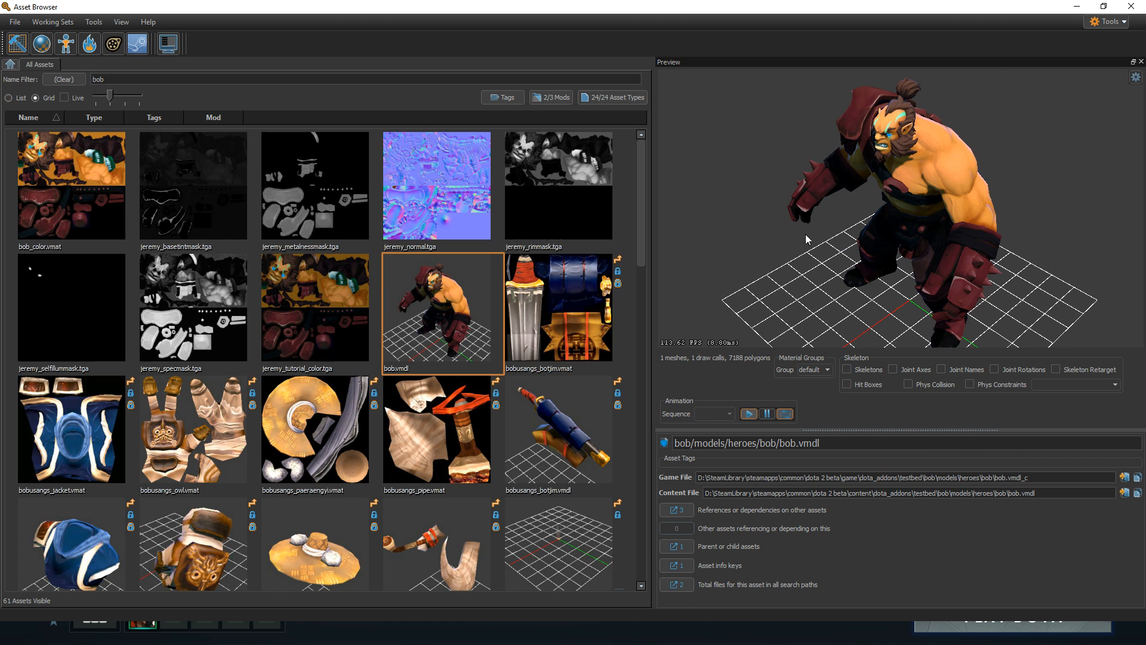
mouse_move(473, 294)
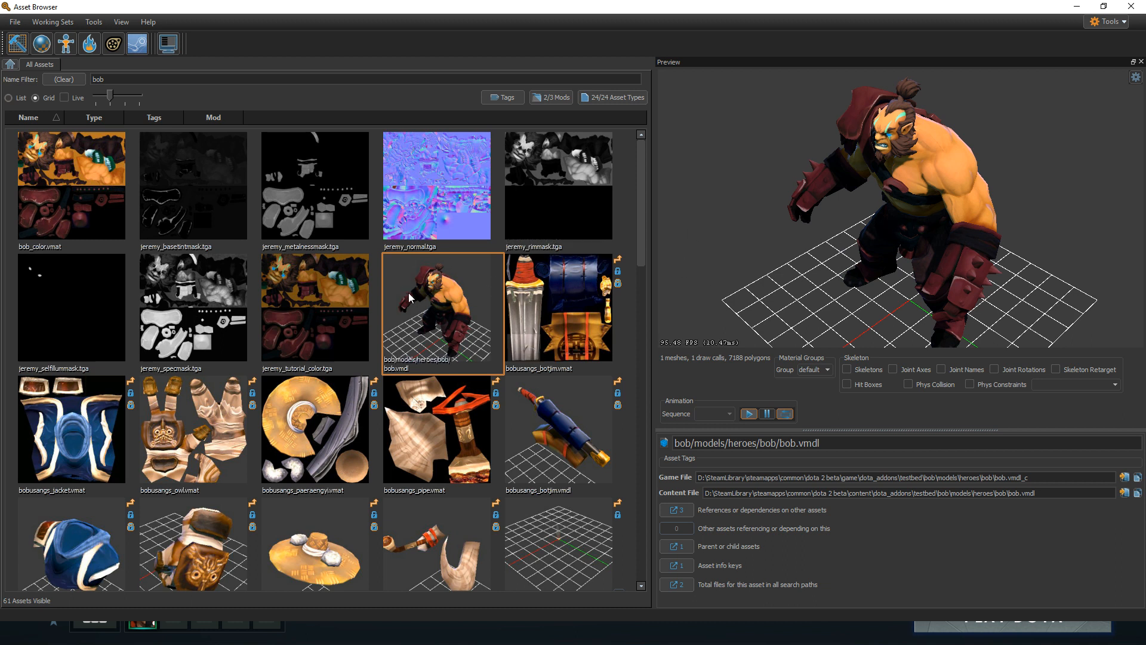
key("alt+tab")
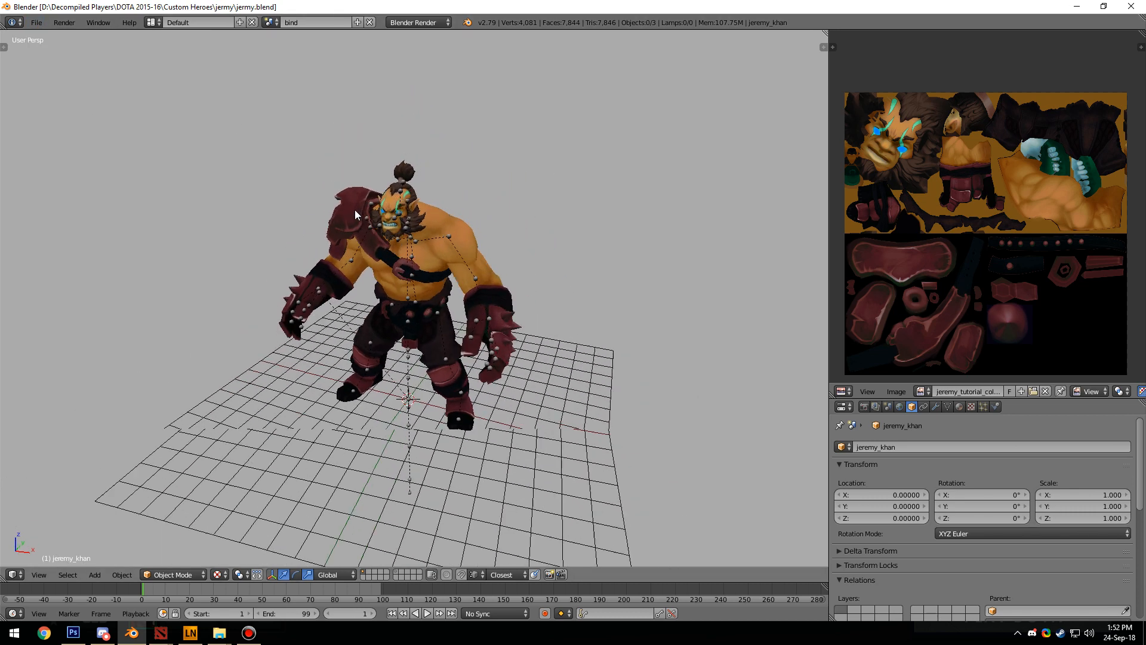
Import tutorial cycle animation cleanup.dmx via the Source Engine importer.
left_click(39, 22)
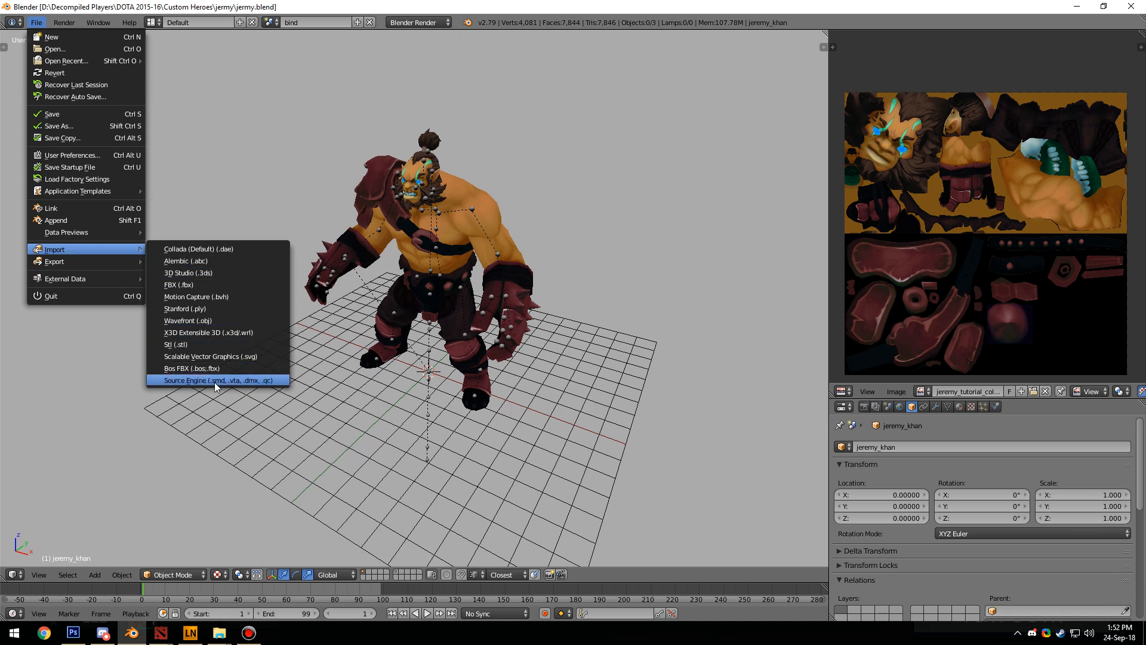
mouse_move(218, 381)
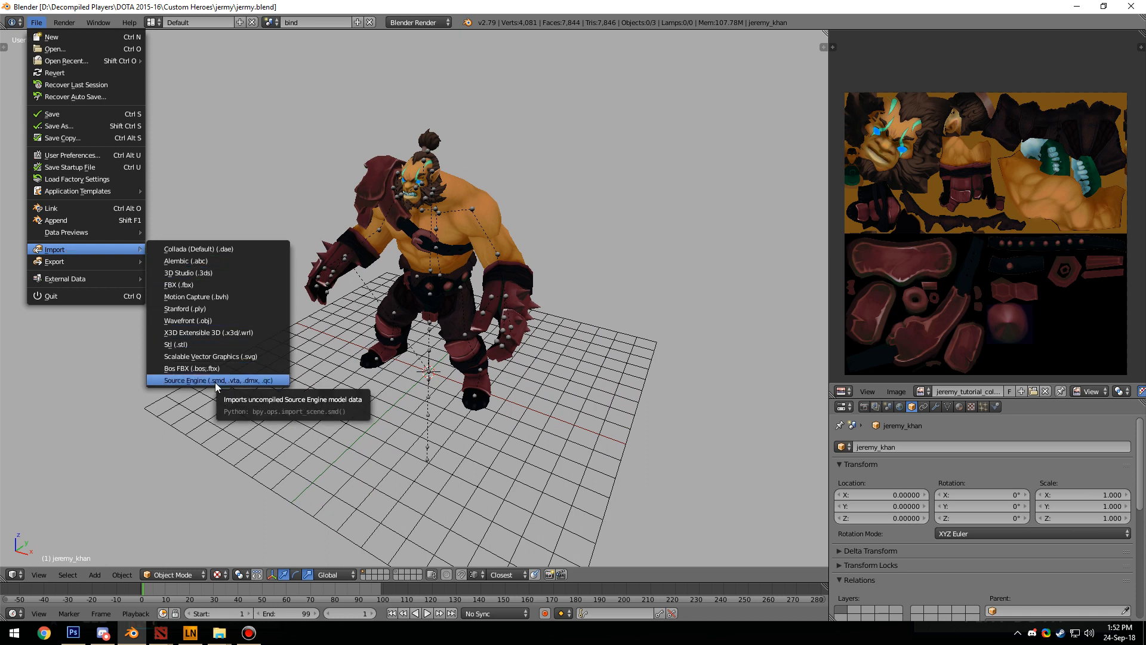
left_click(220, 380)
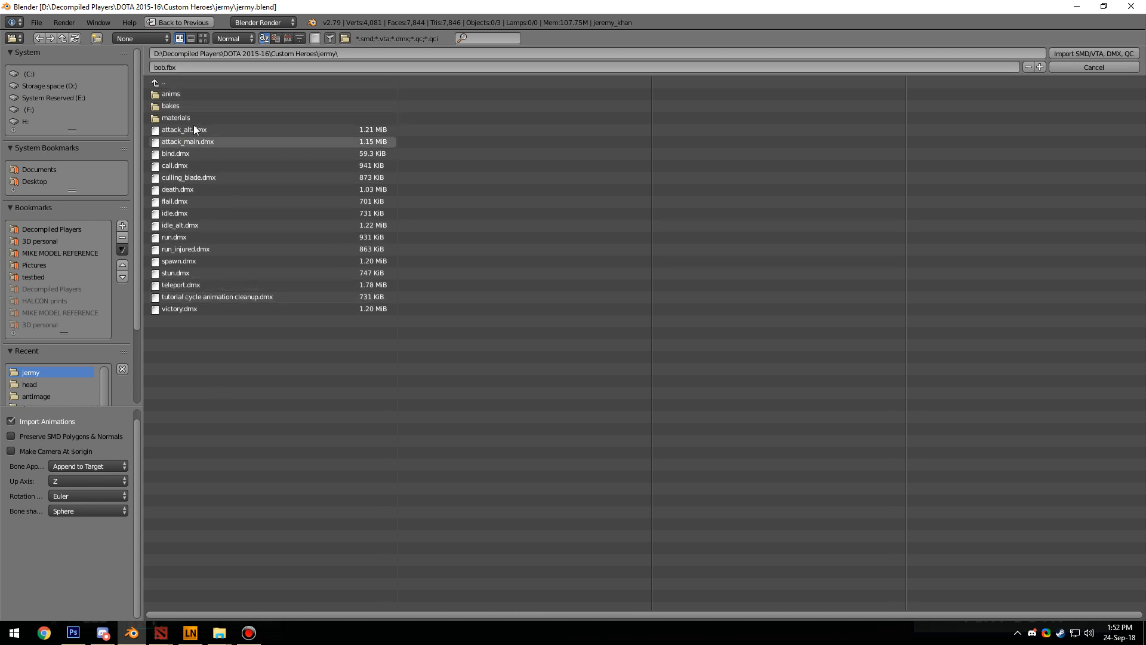
mouse_move(215, 299)
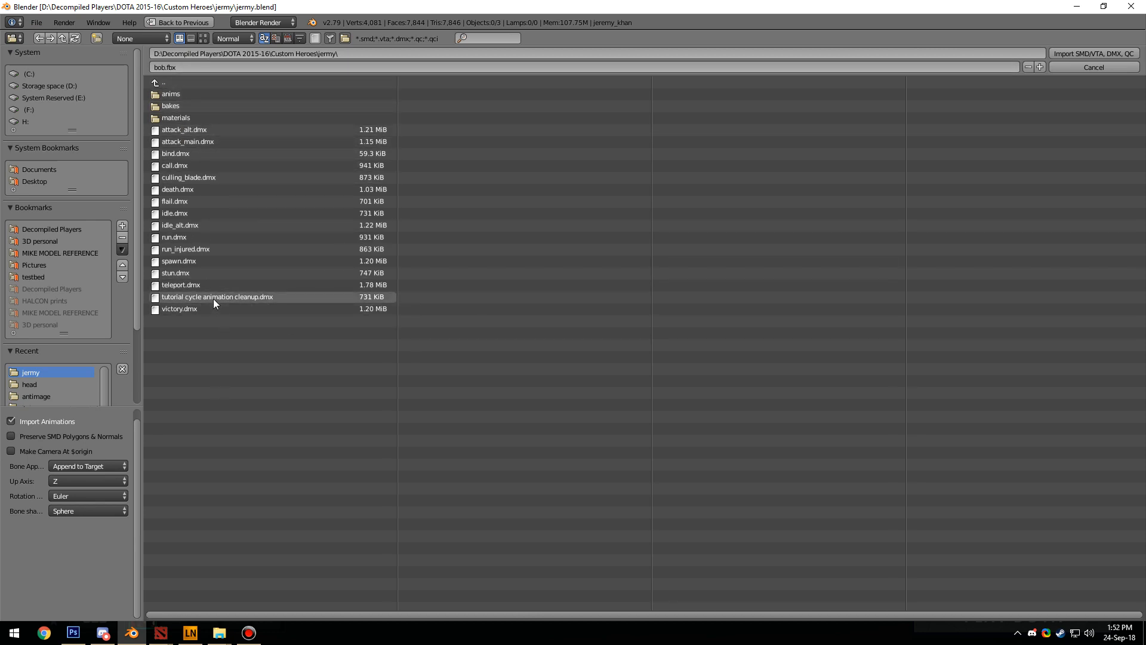
left_click(218, 296)
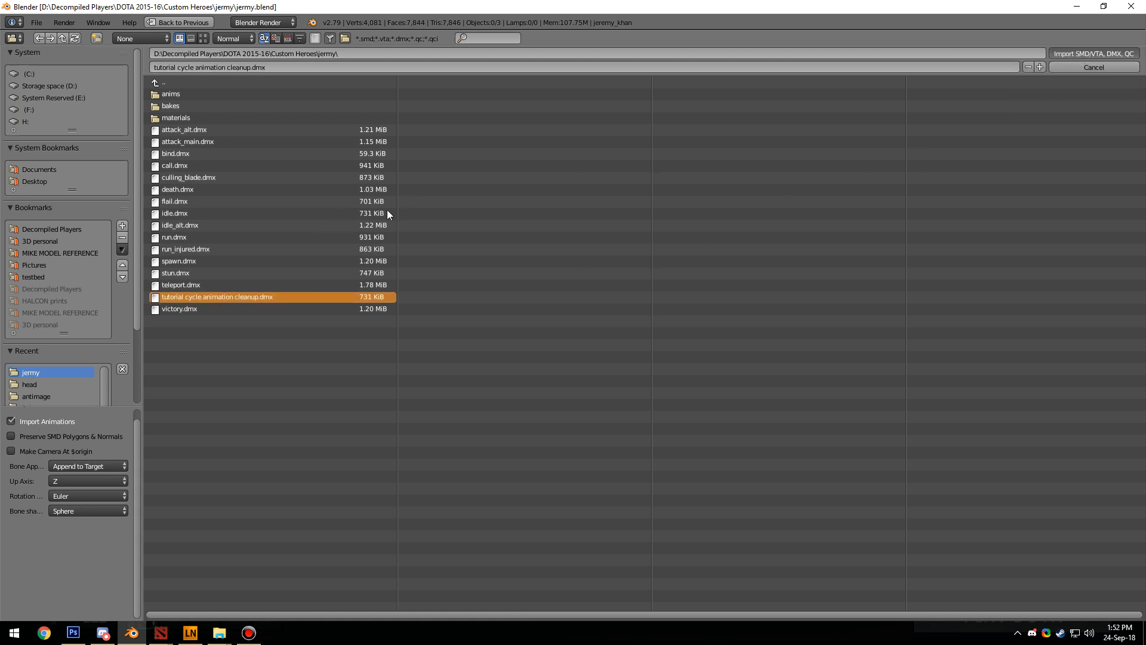
left_click(1099, 50)
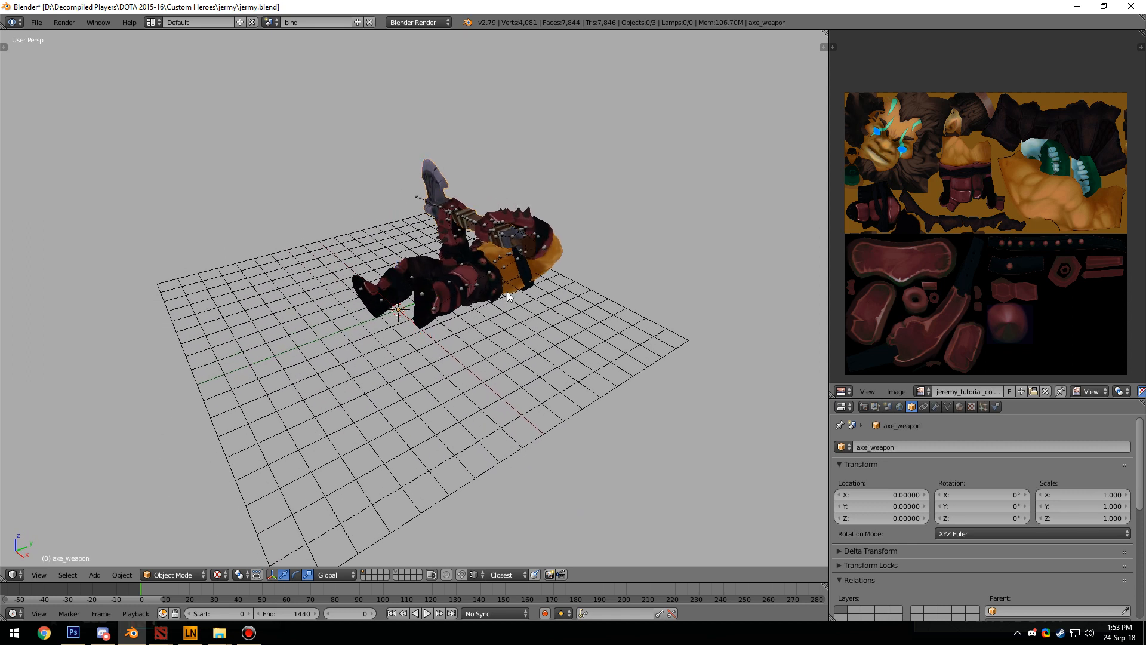
Select the axe1 armature so the character can be posed upright.
left_click(511, 294)
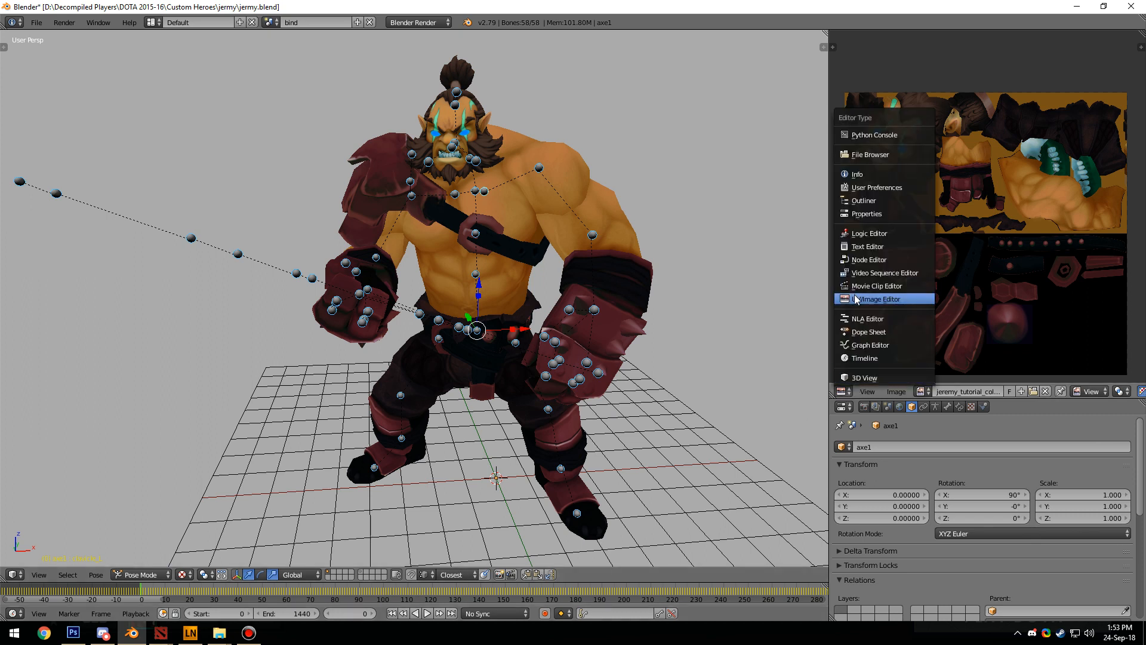
mouse_move(870, 332)
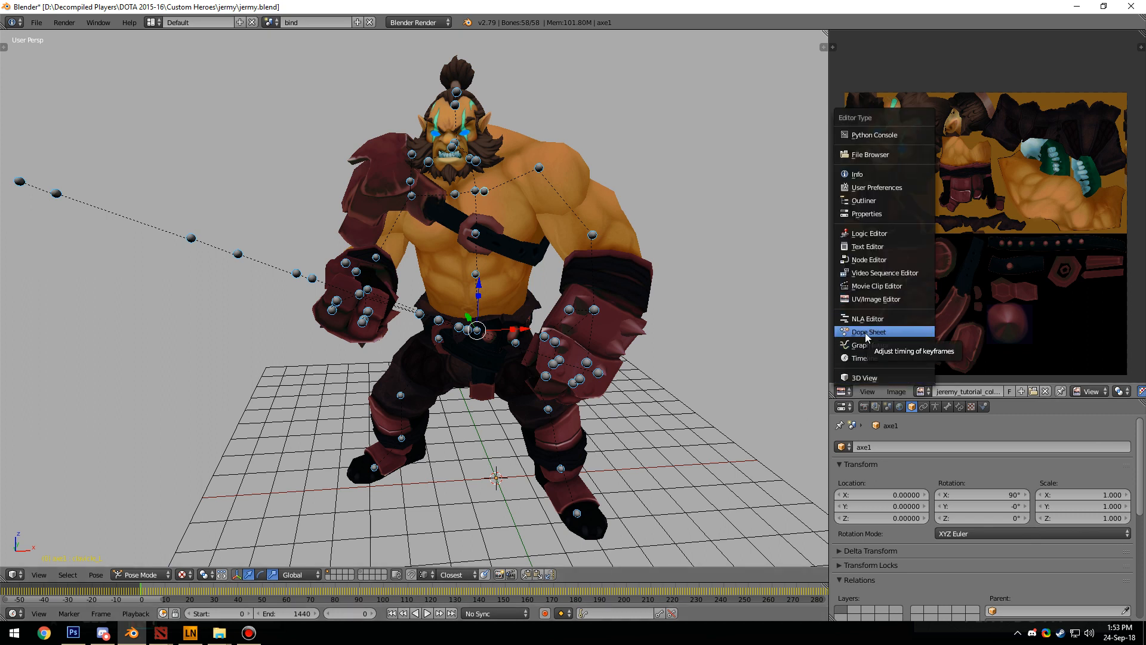
Switch the area to Dope Sheet and delete keyframes from the static hair and finger channels.
left_click(870, 332)
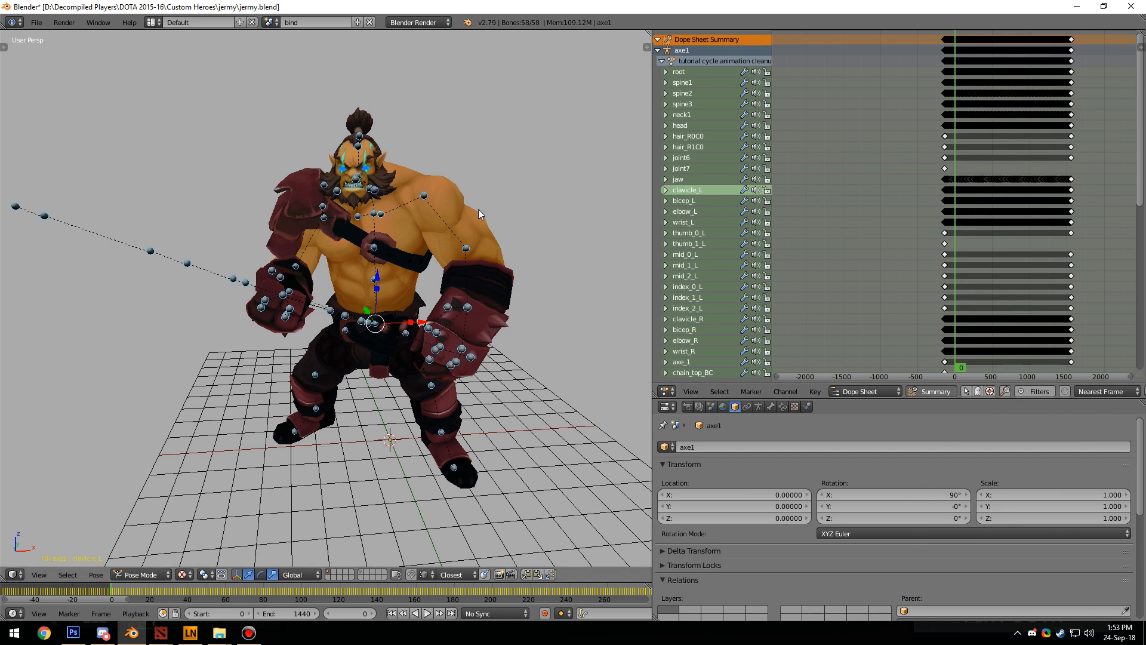
mouse_move(966, 31)
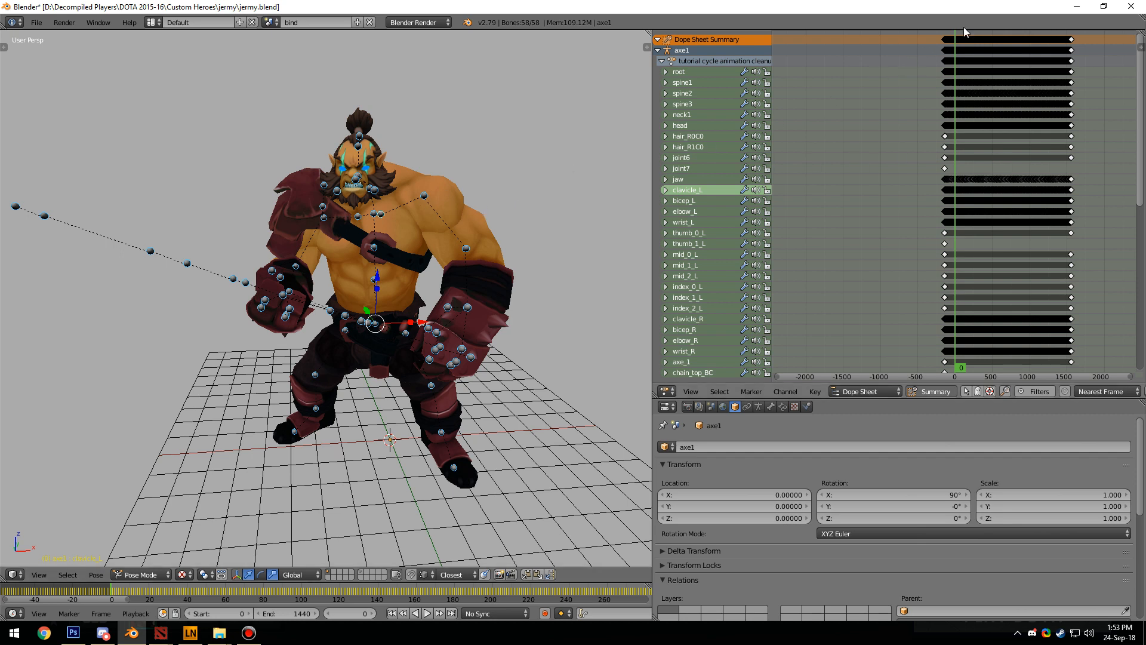
mouse_move(989, 164)
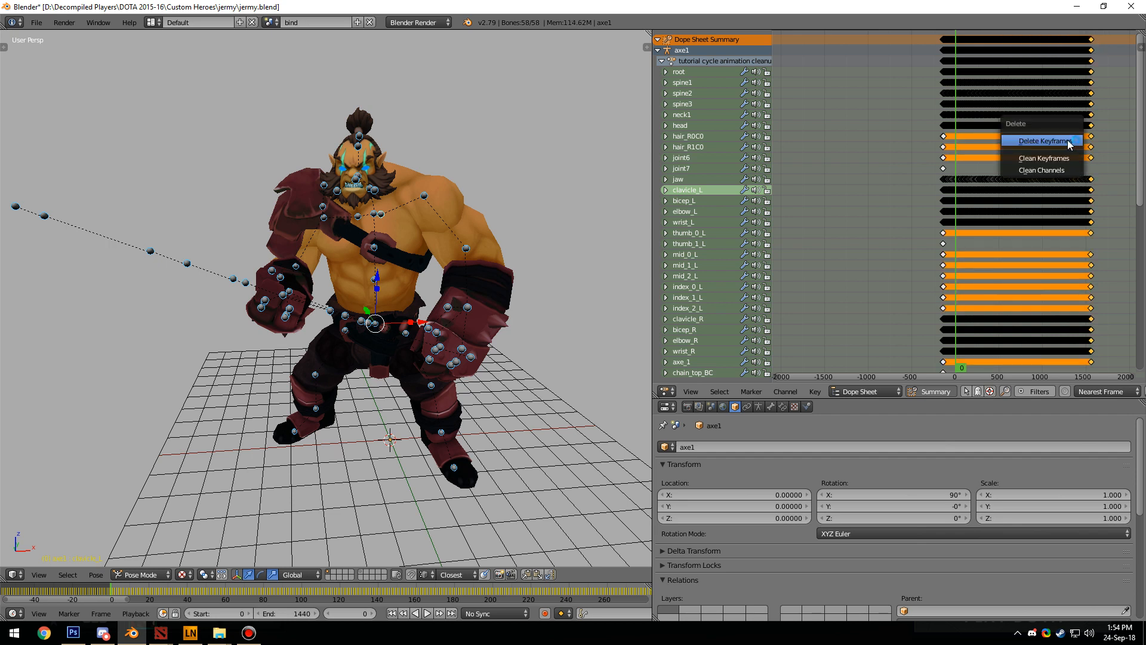
left_click(1043, 141)
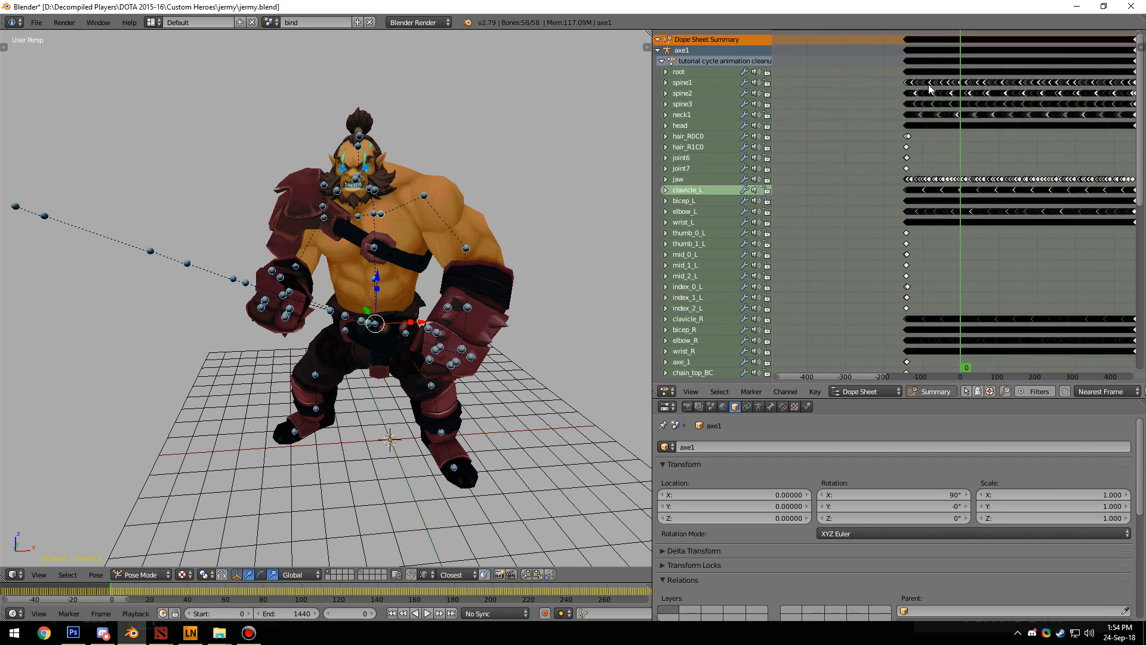
mouse_move(374, 566)
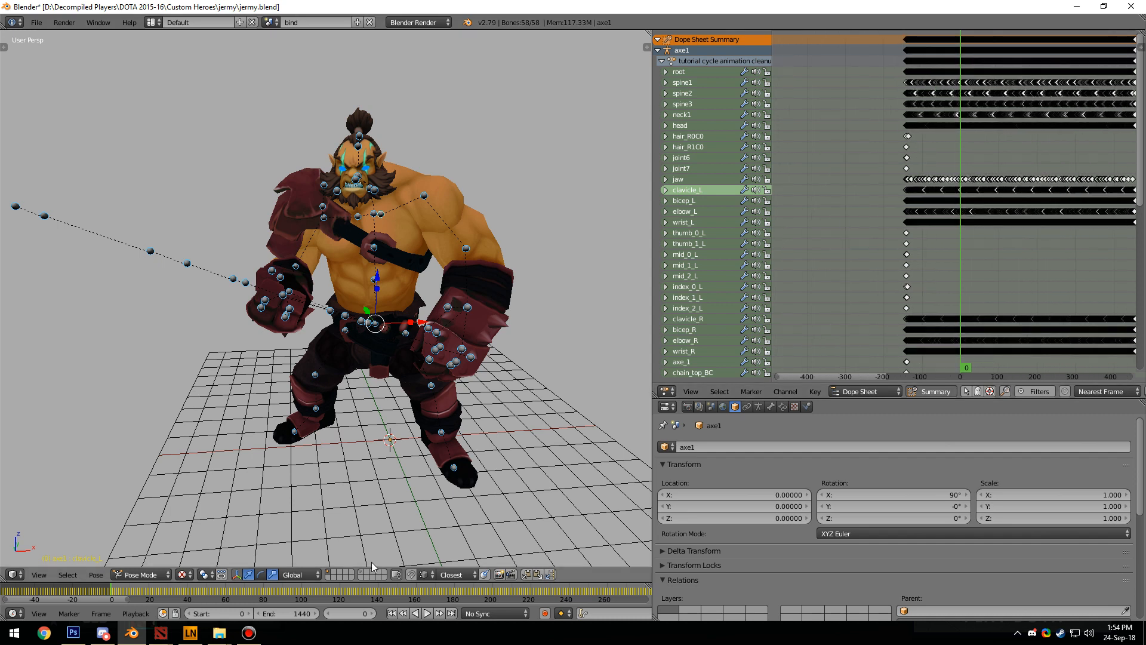
mouse_move(970, 69)
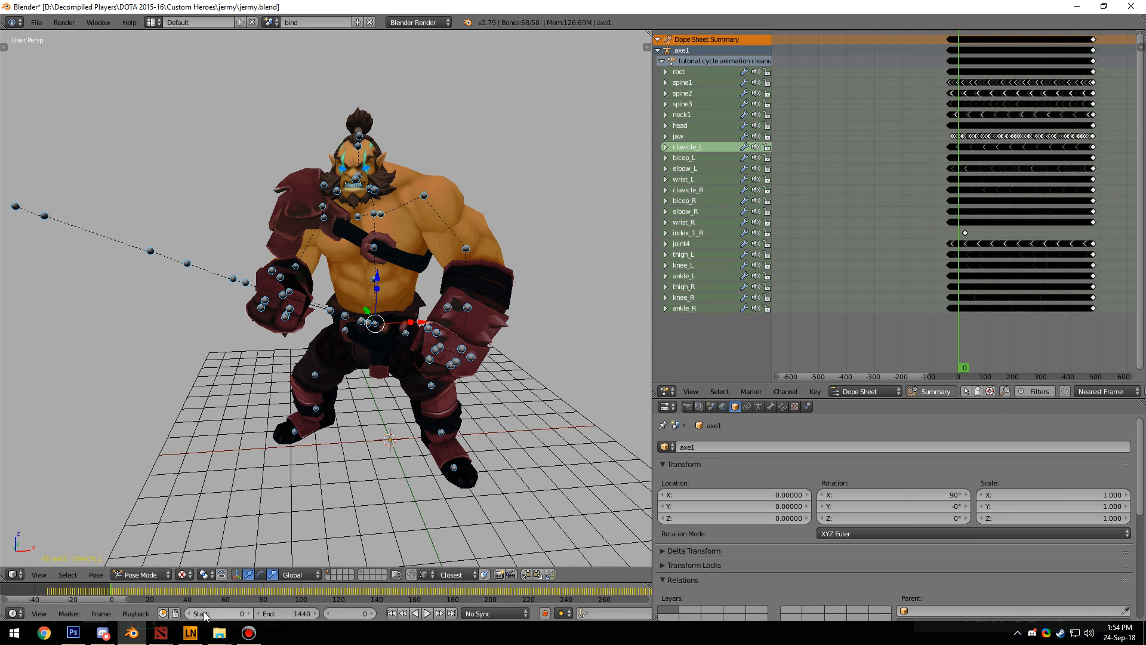
Set the scene Start frame to 1 and zoom the Dope Sheet to check the opening frames.
left_click(205, 613)
type("1")
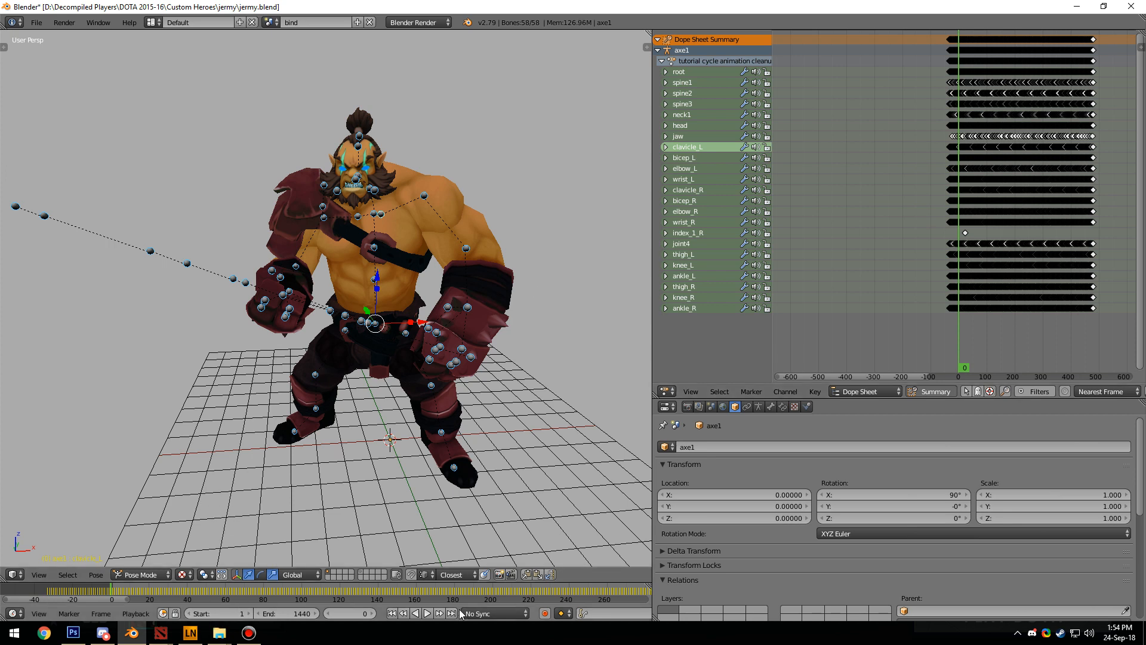
left_click(428, 614)
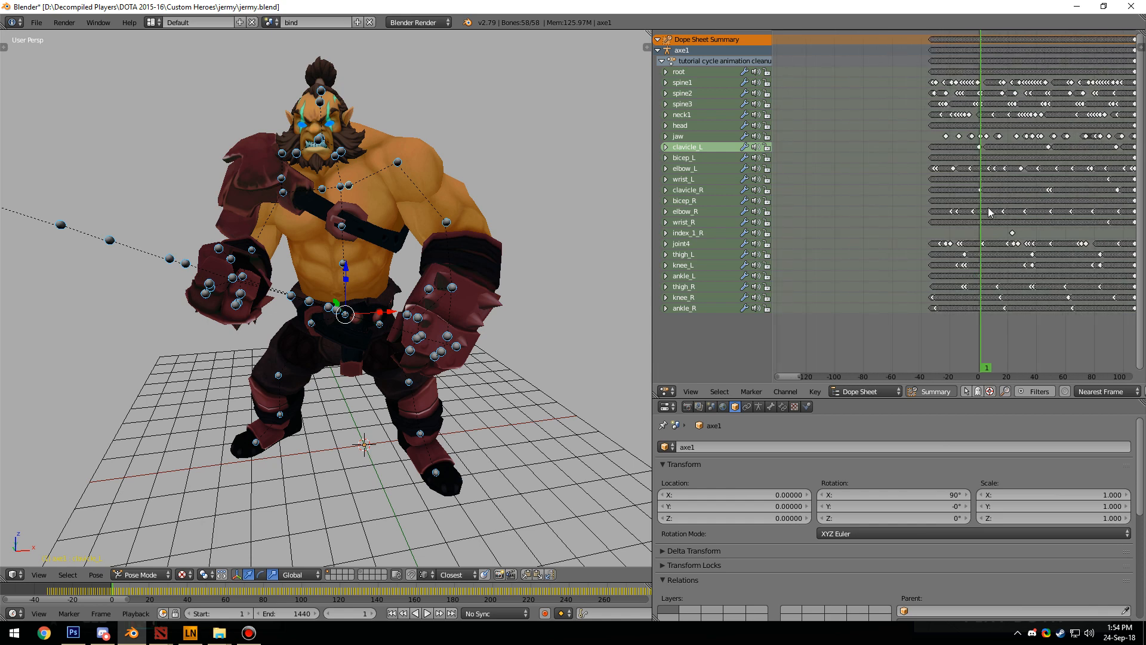
scroll("down", 3)
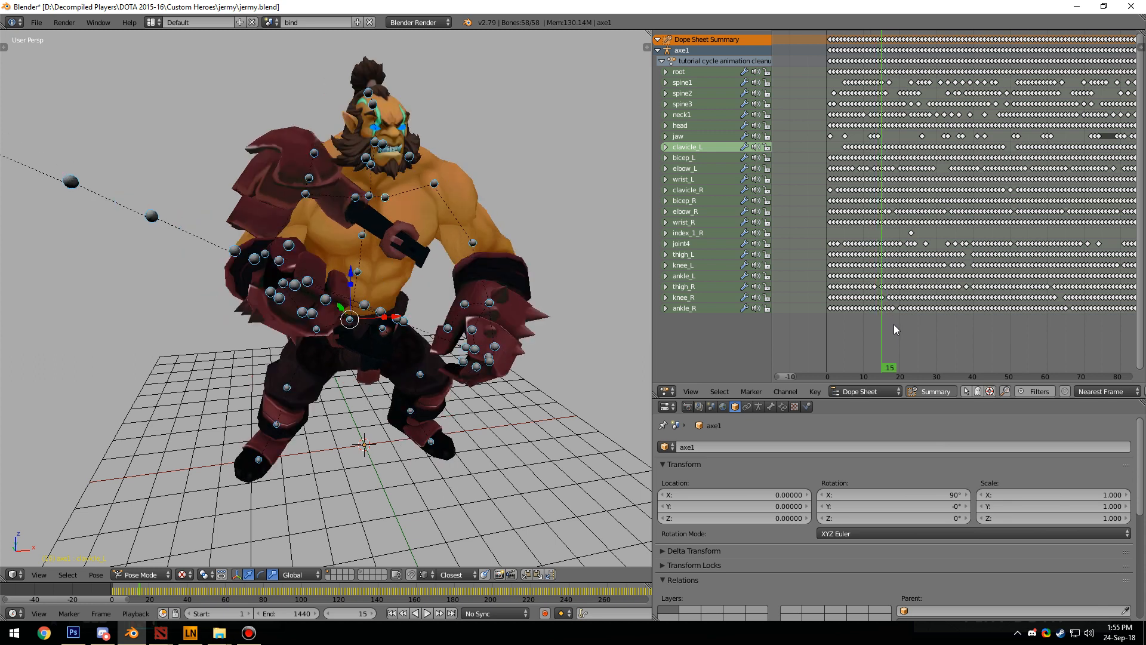
mouse_move(898, 330)
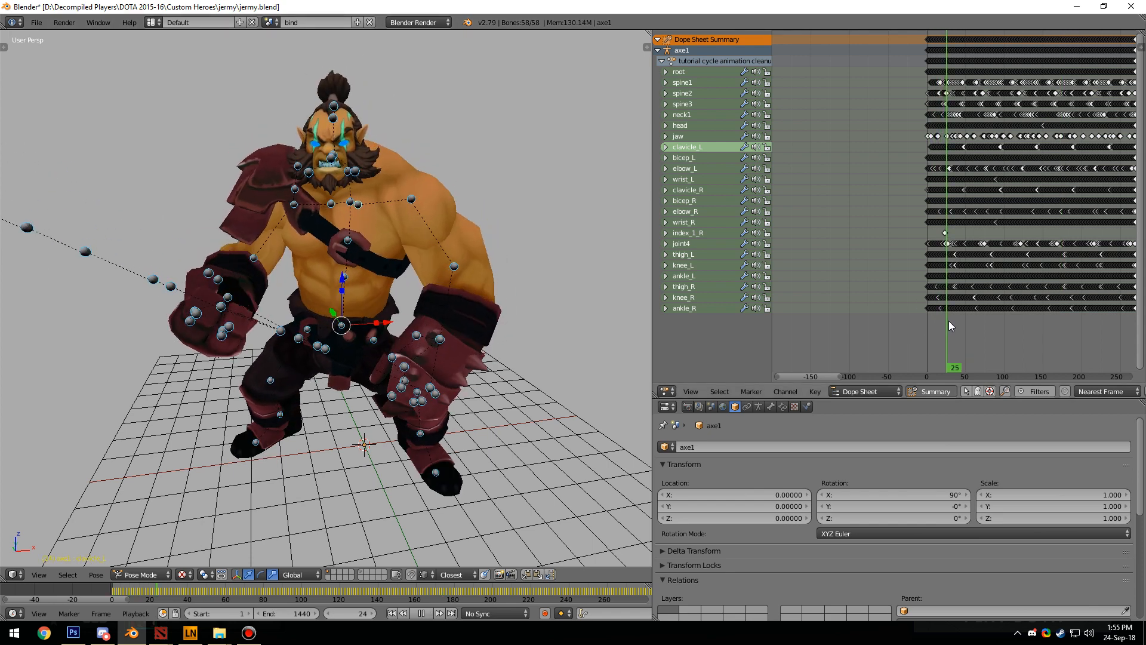
Play and scrub through the cleaned animation to preview its motion.
left_click(418, 614)
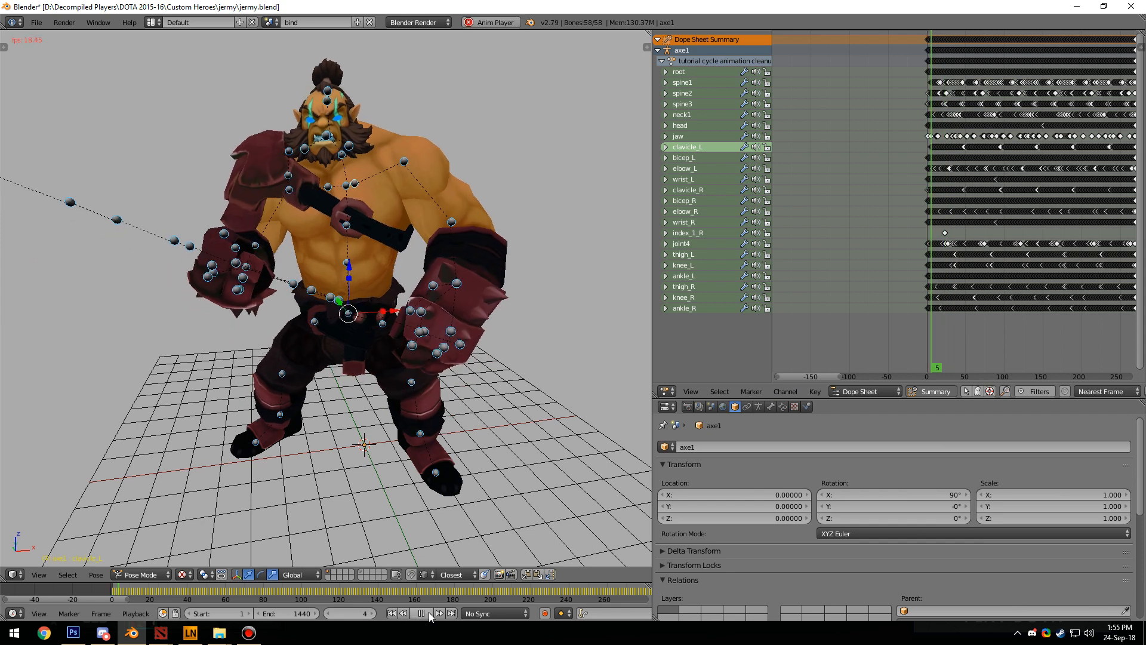
left_click(430, 631)
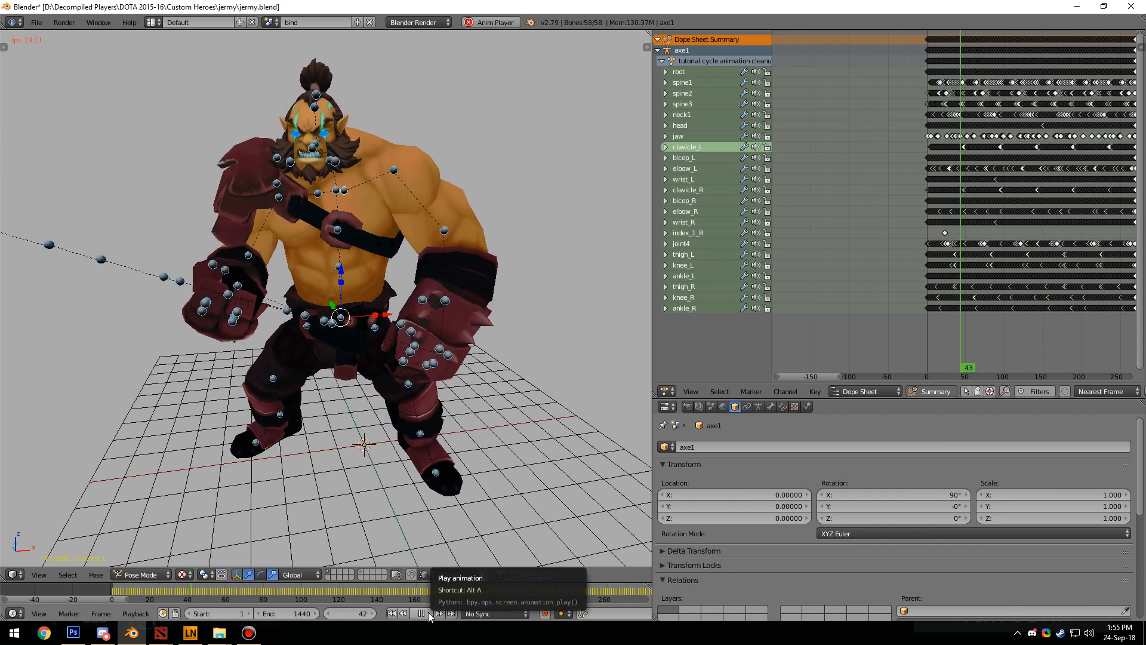
left_click(420, 631)
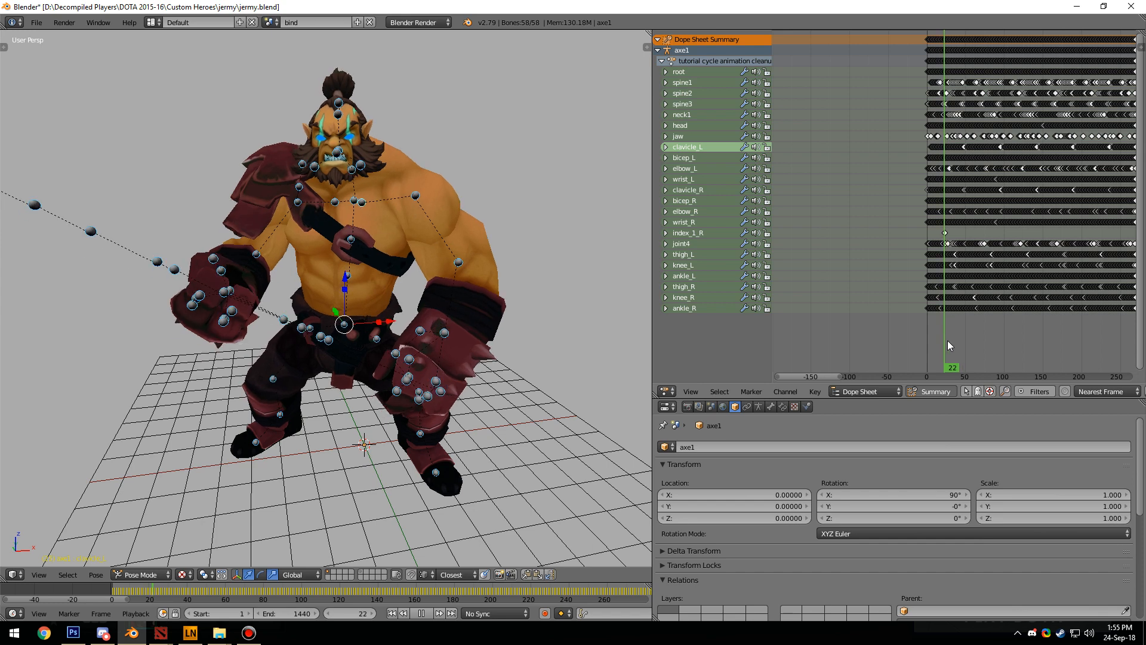
left_click(980, 368)
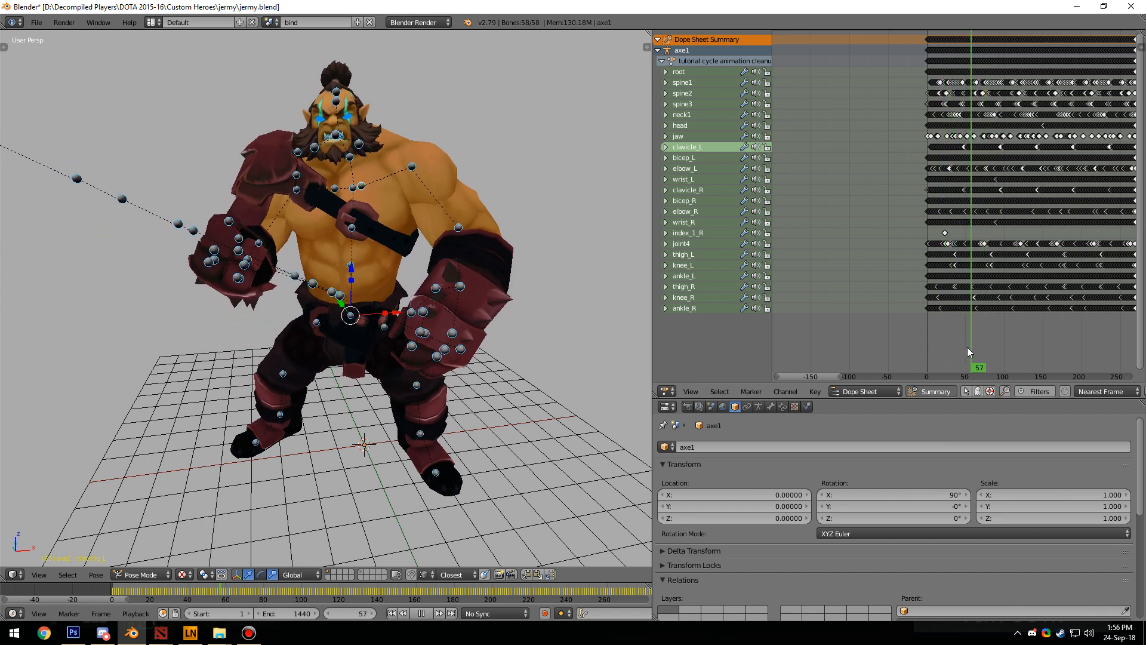
left_click_drag(979, 368, 968, 368)
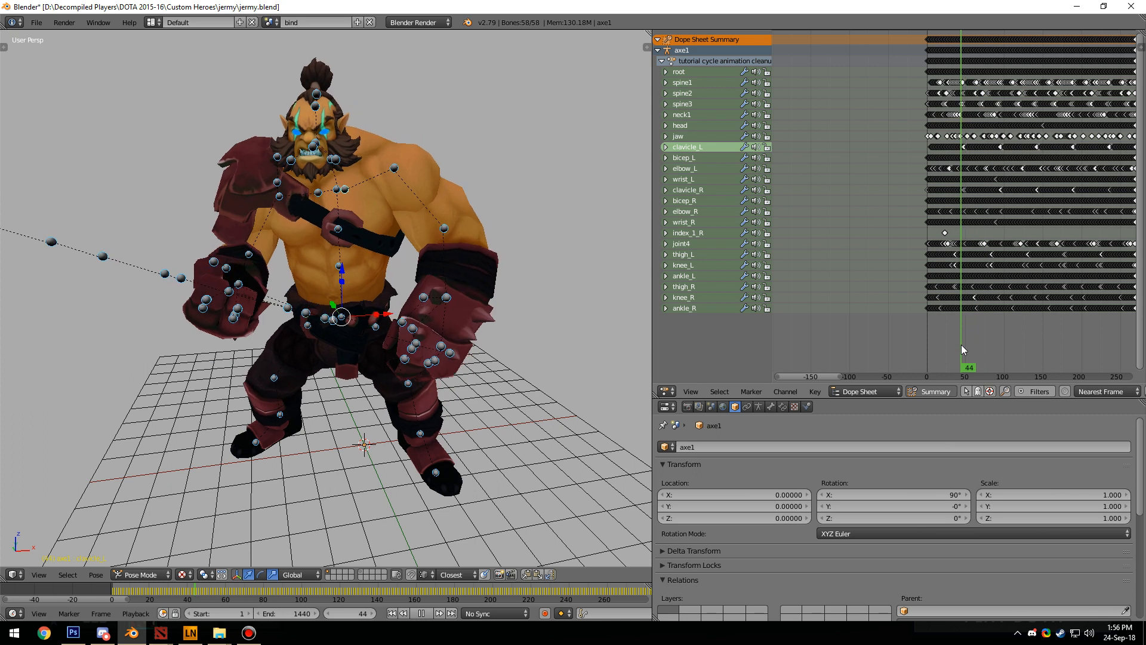
left_click(392, 614)
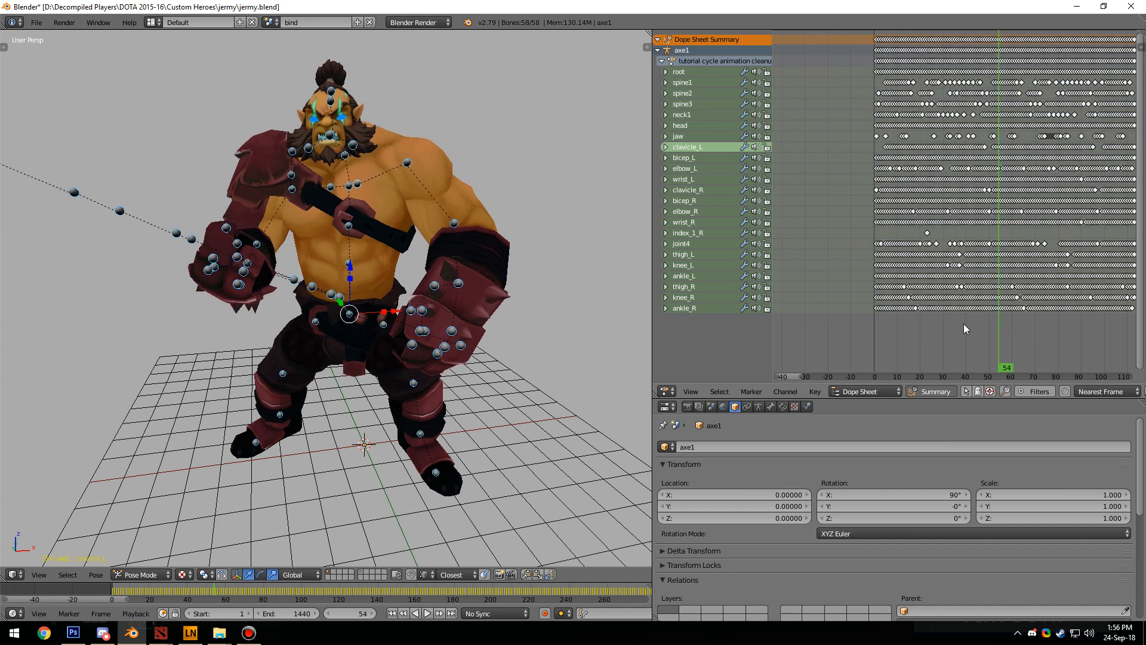
mouse_move(927, 335)
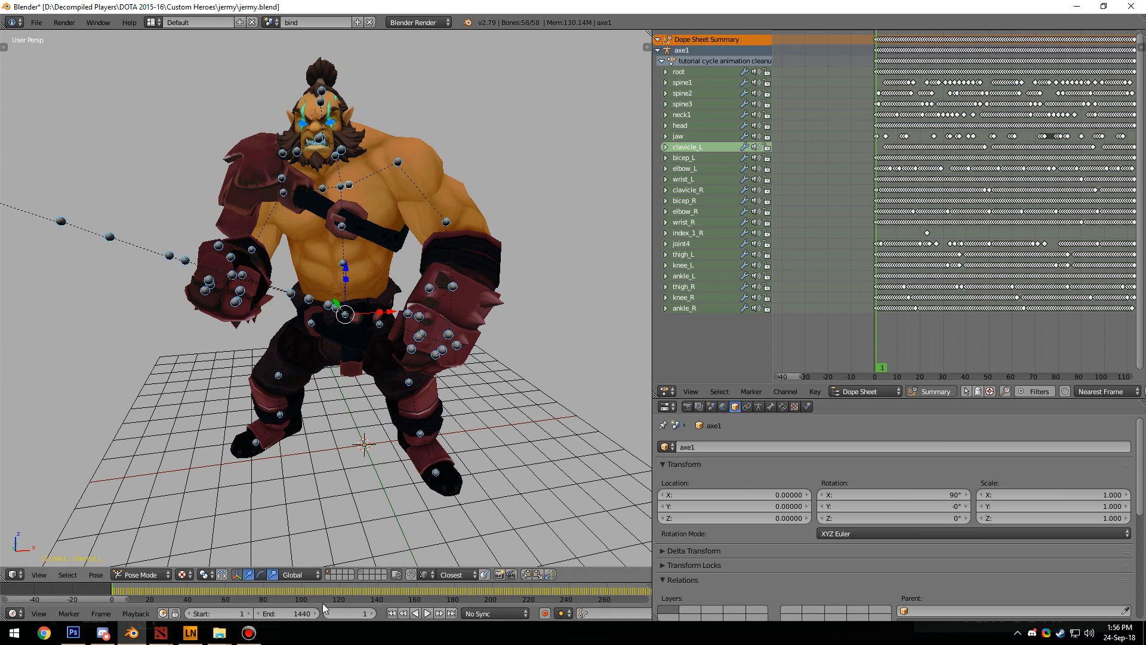
Set the playback End frame to 49 and play the shortened cycle.
left_click(290, 614)
type("49")
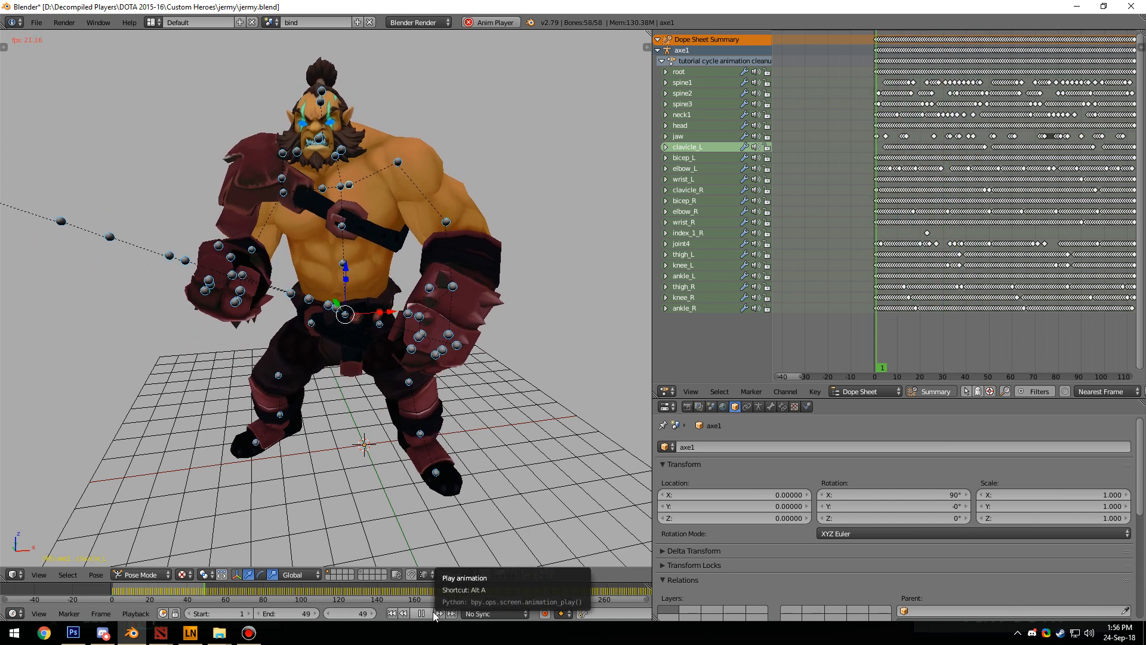
left_click(418, 630)
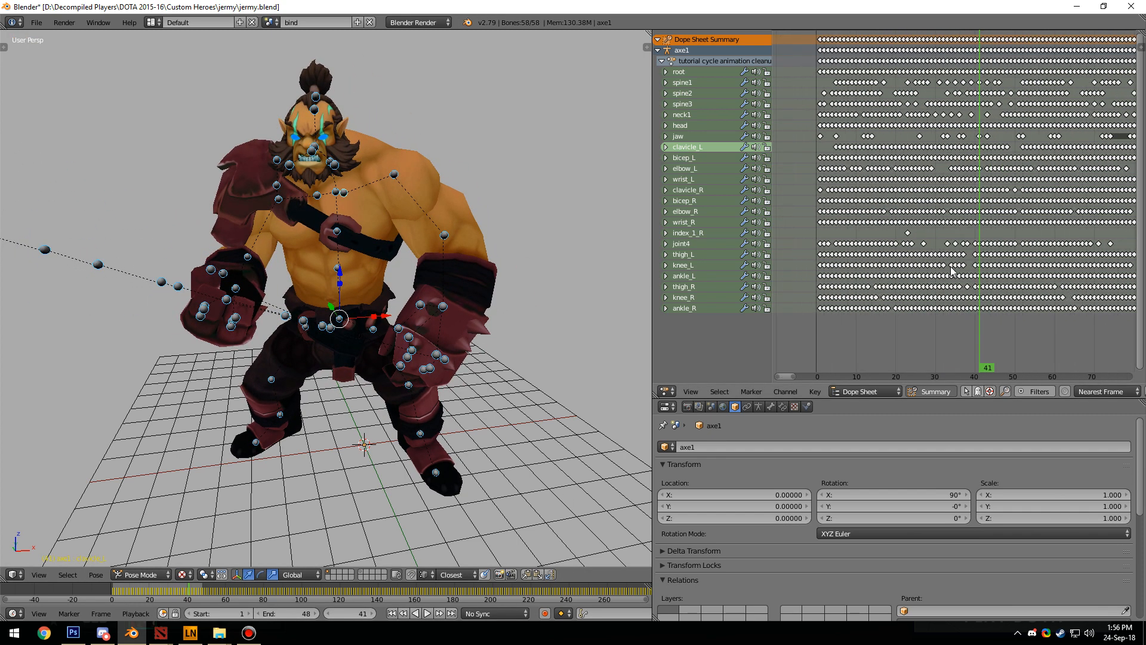
mouse_move(356, 439)
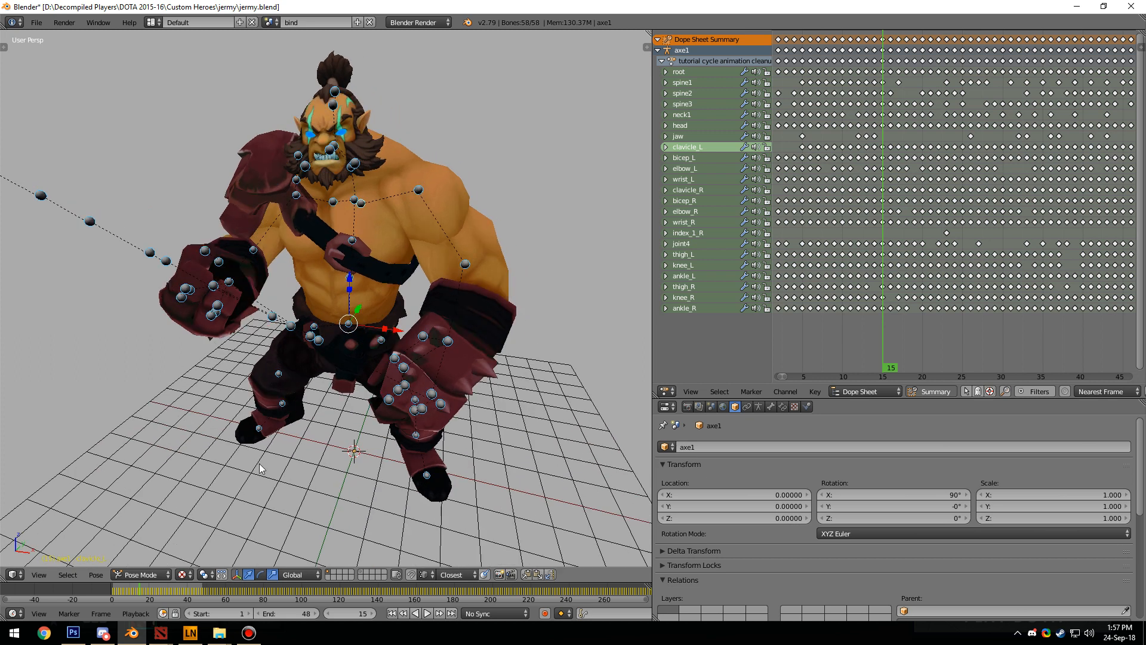
mouse_move(351, 326)
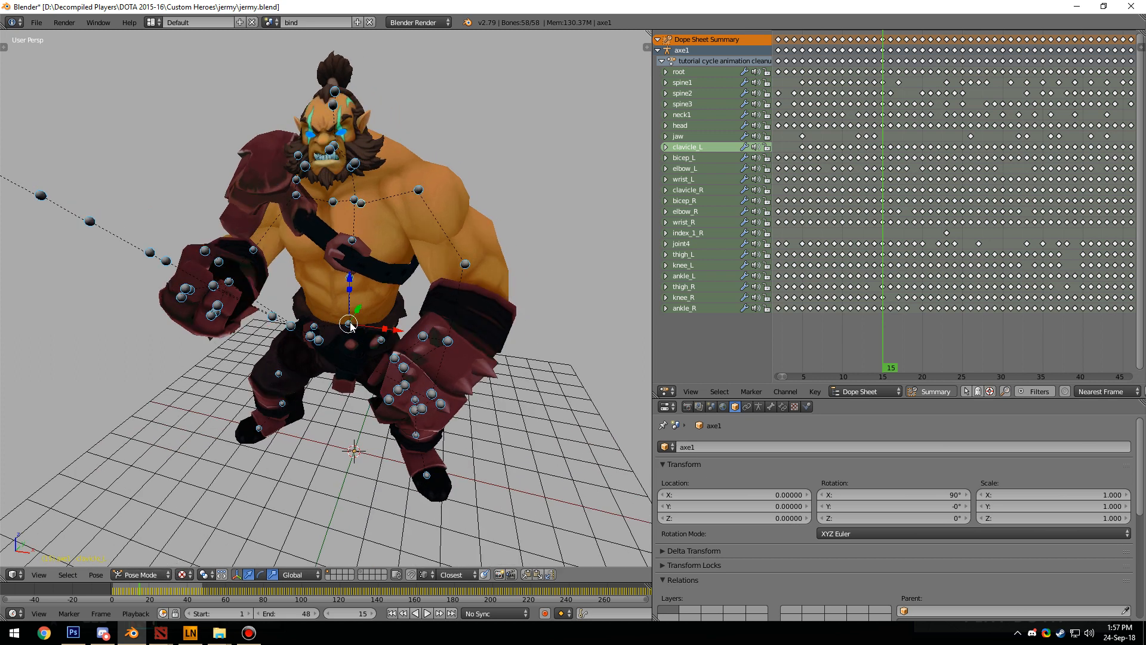
Delete the selected keyframes on the root bone and step a frame to check the pose.
left_click(680, 72)
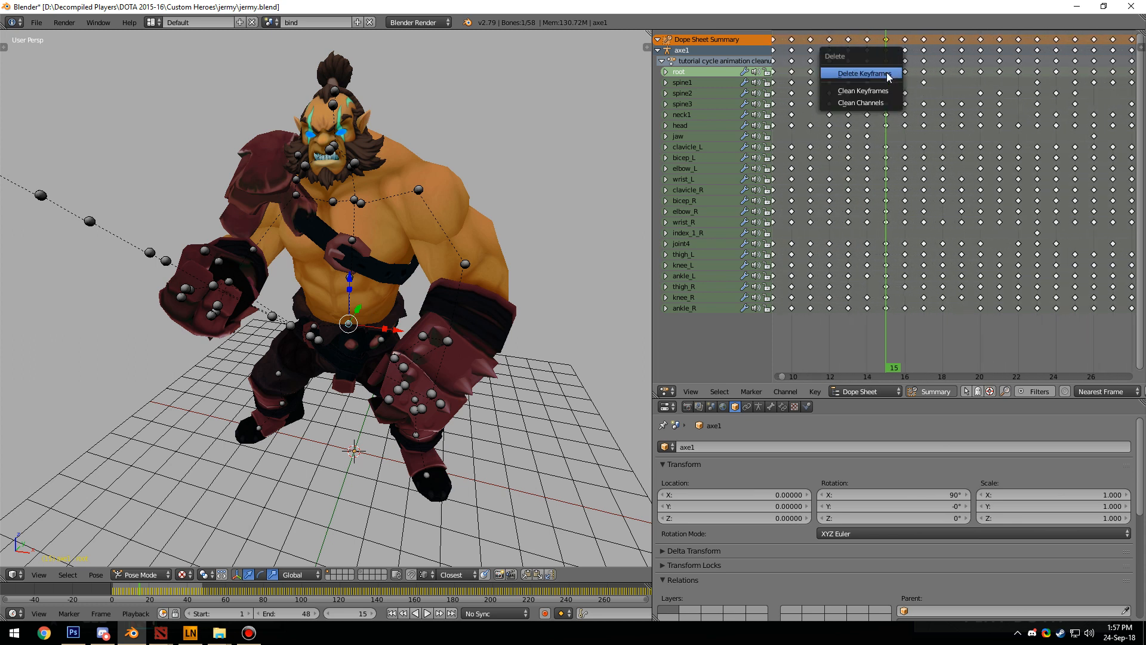
left_click(863, 73)
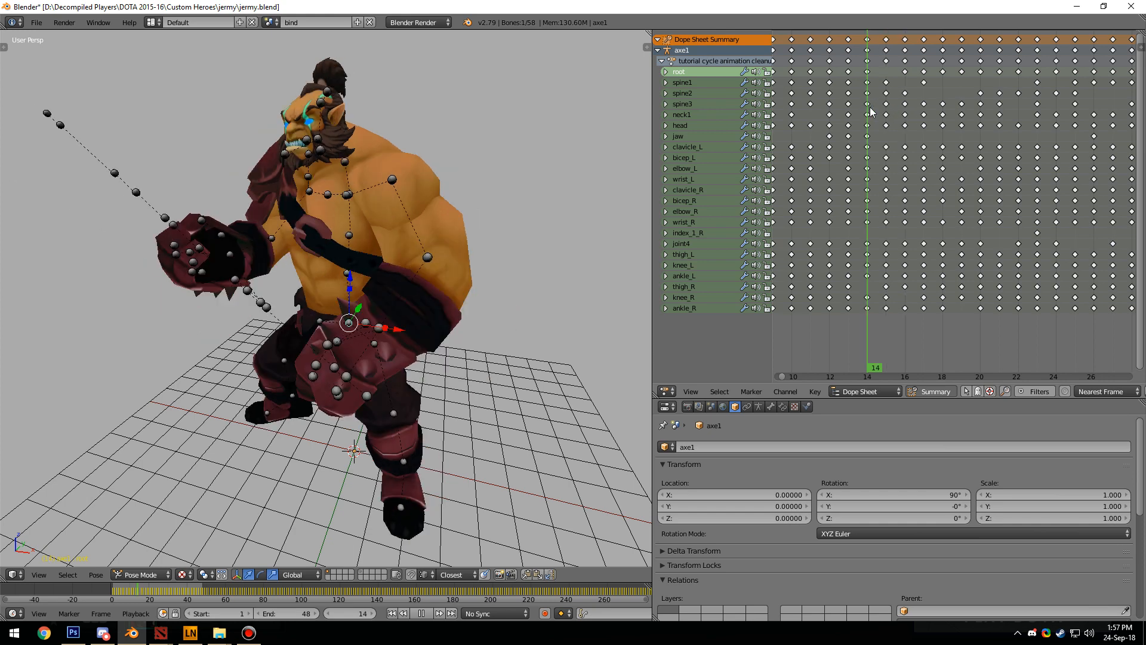
key("Right")
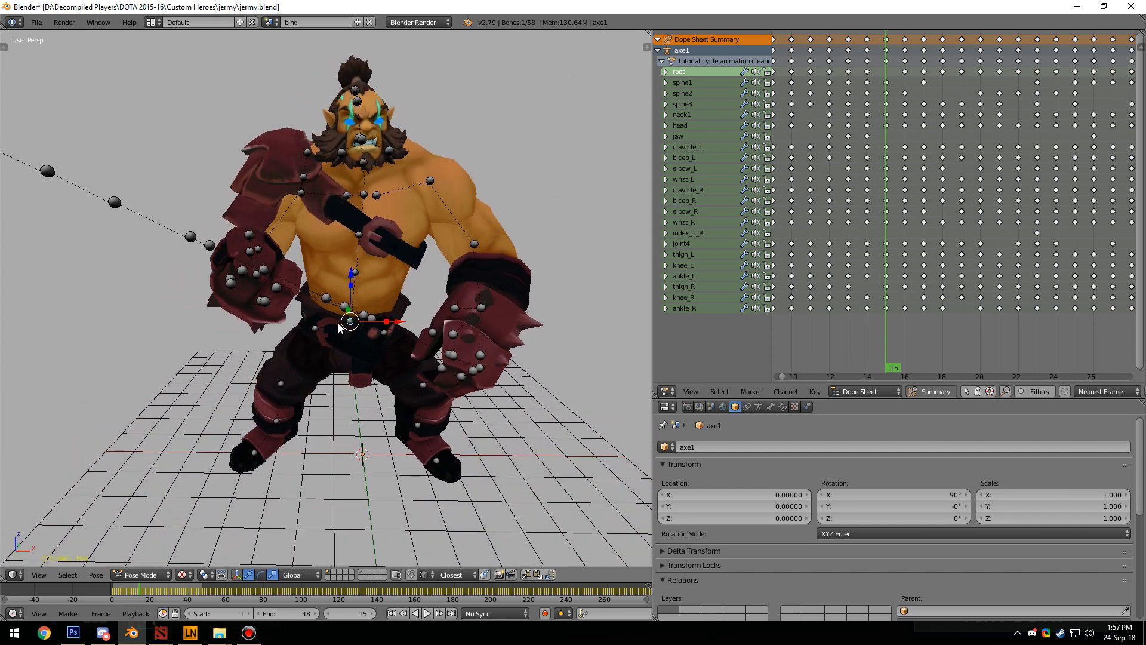
left_click(869, 84)
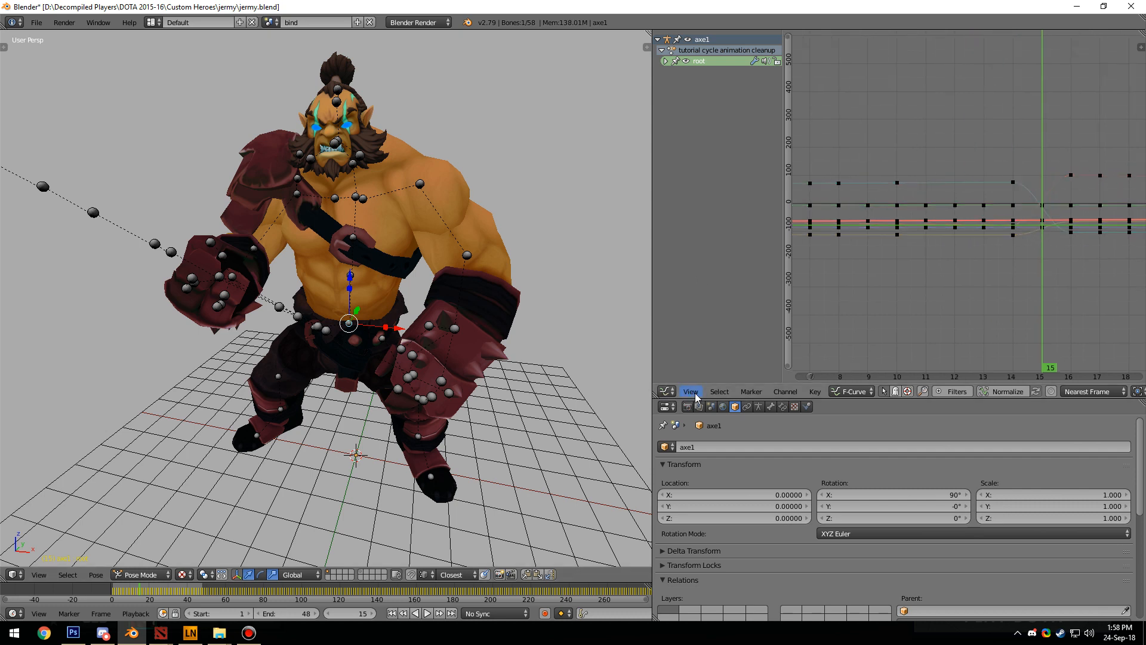
Frame the root bone's F-curves in the Graph Editor via the View menu.
left_click(662, 390)
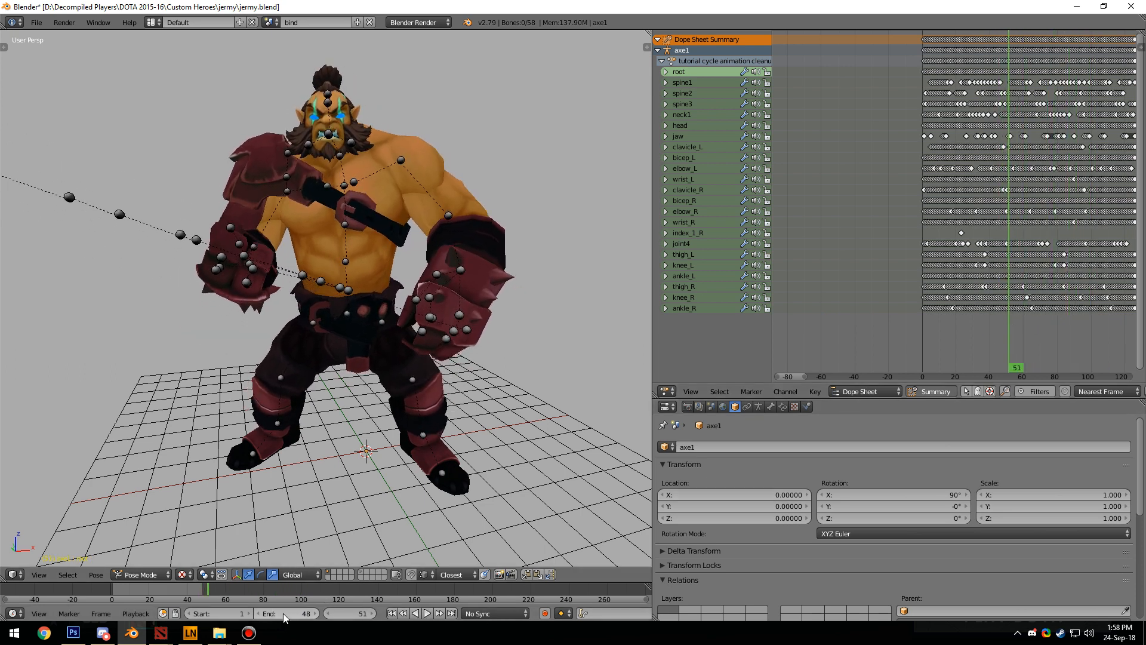
mouse_move(231, 614)
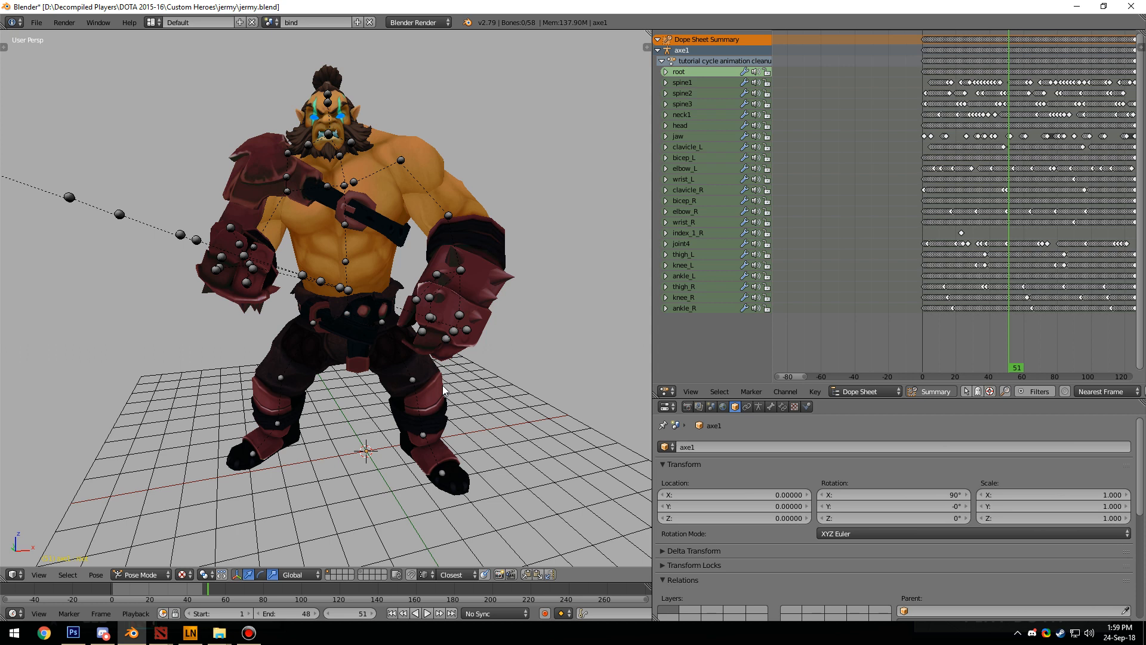
Set the Timeline Start to 48 and End to 95 for the second-half cycle.
left_click(224, 614)
type("48")
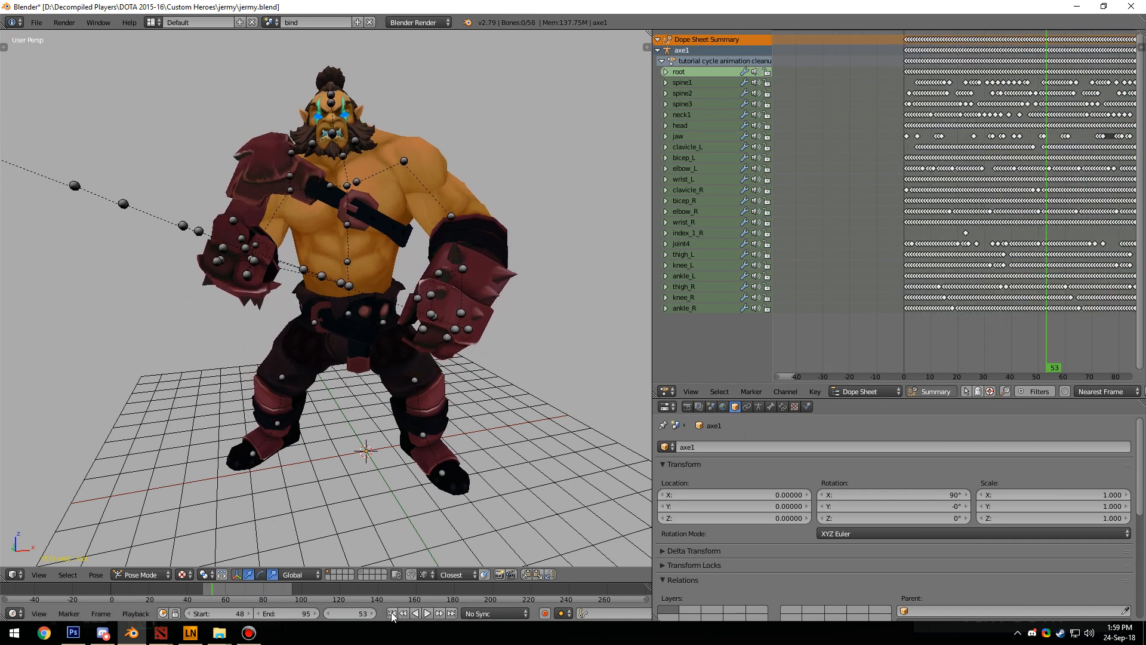
Jump to the range end and loop playback over frames 48–95.
left_click(393, 614)
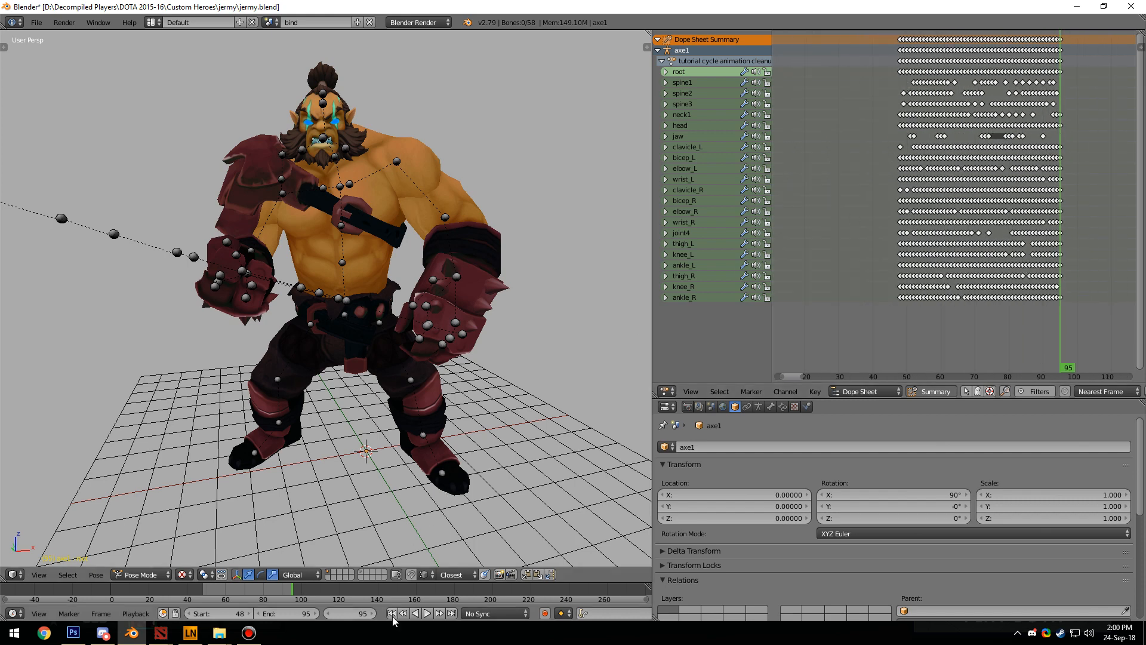
left_click(421, 614)
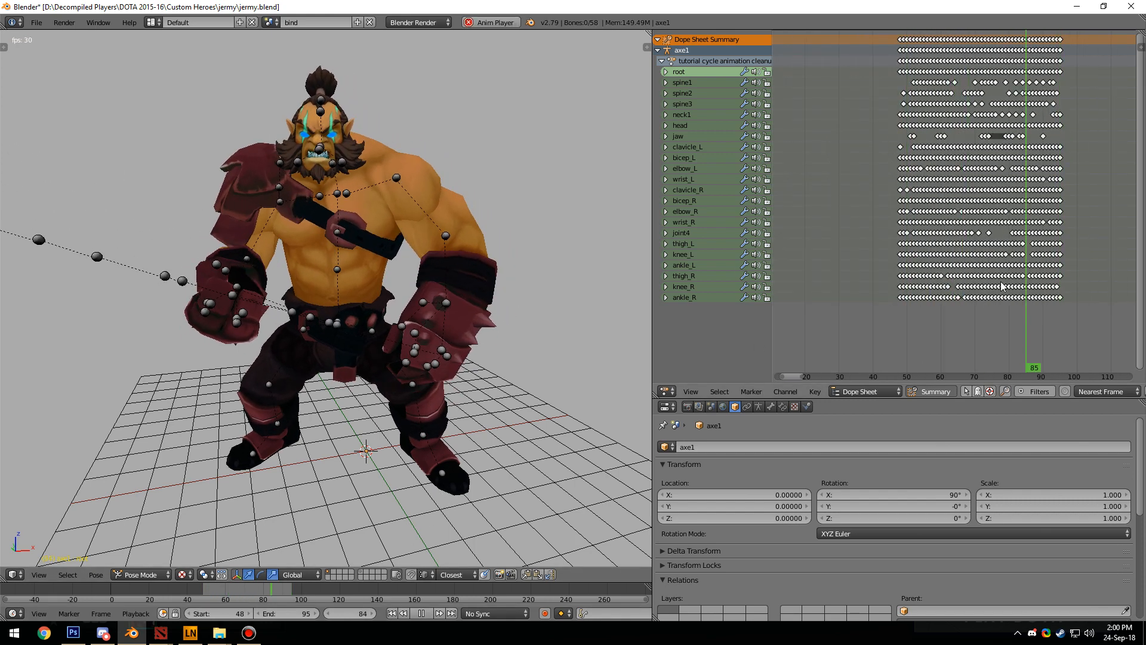
left_click(908, 368)
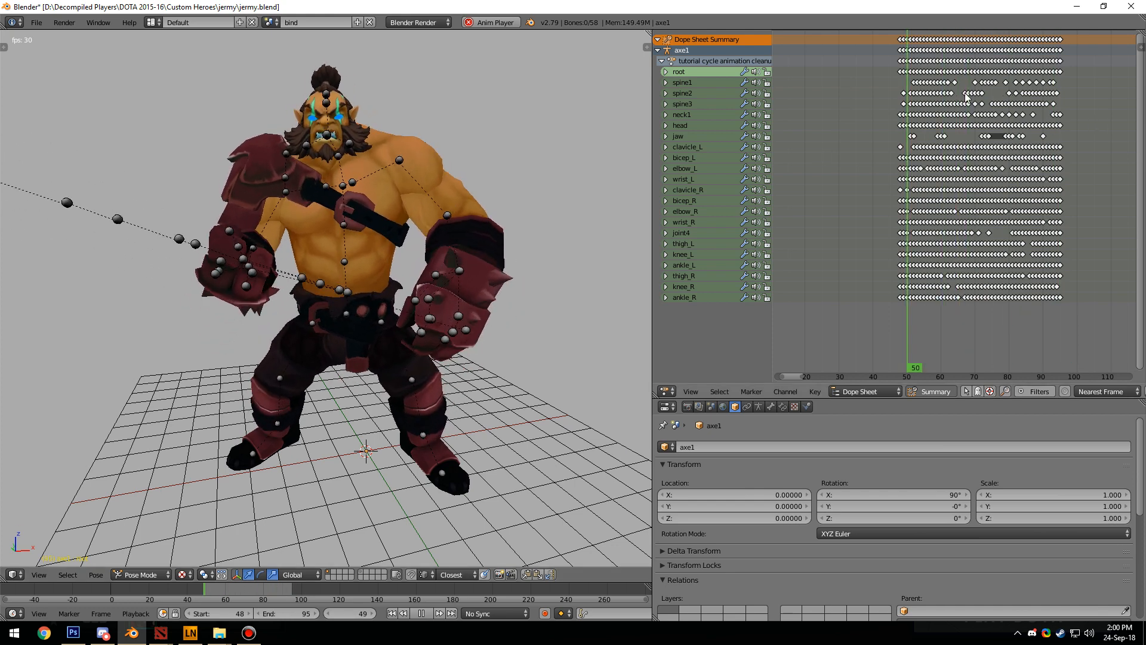
left_click(947, 368)
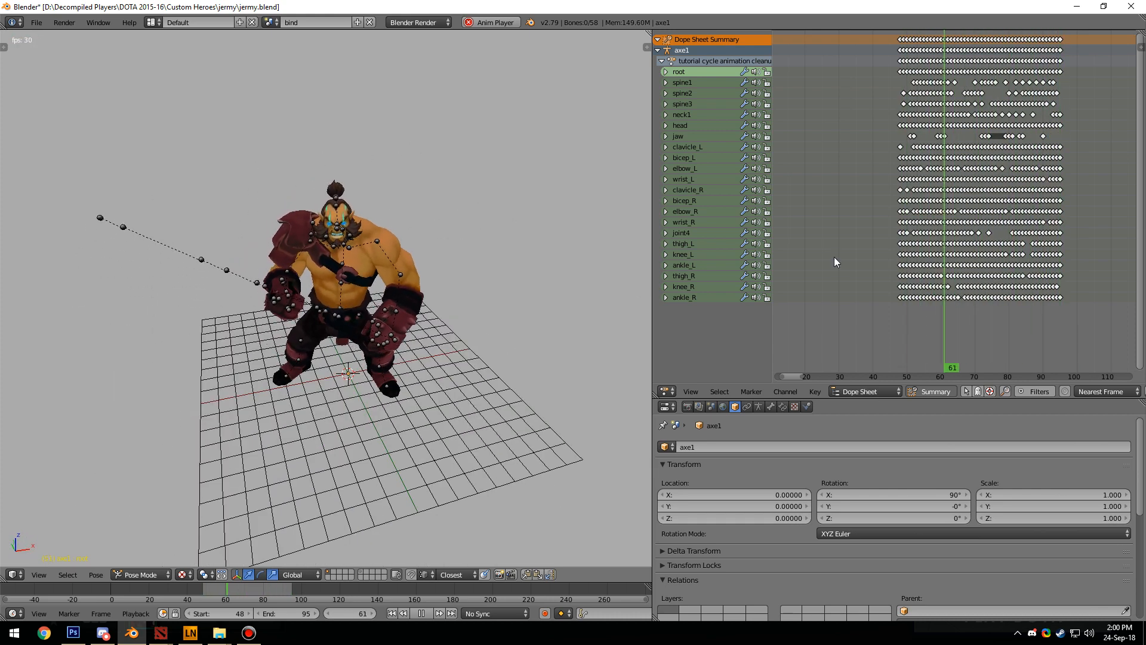
Stop playback and restore the range to frames 1–48 at frame 1.
left_click(390, 614)
type("48")
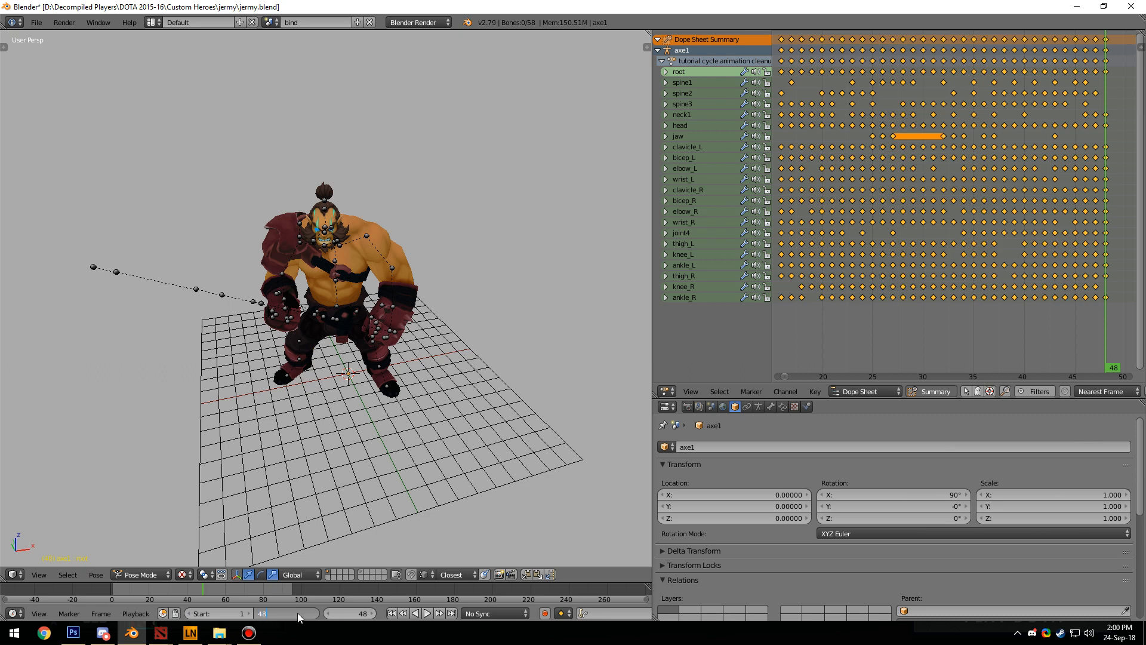
left_click(418, 614)
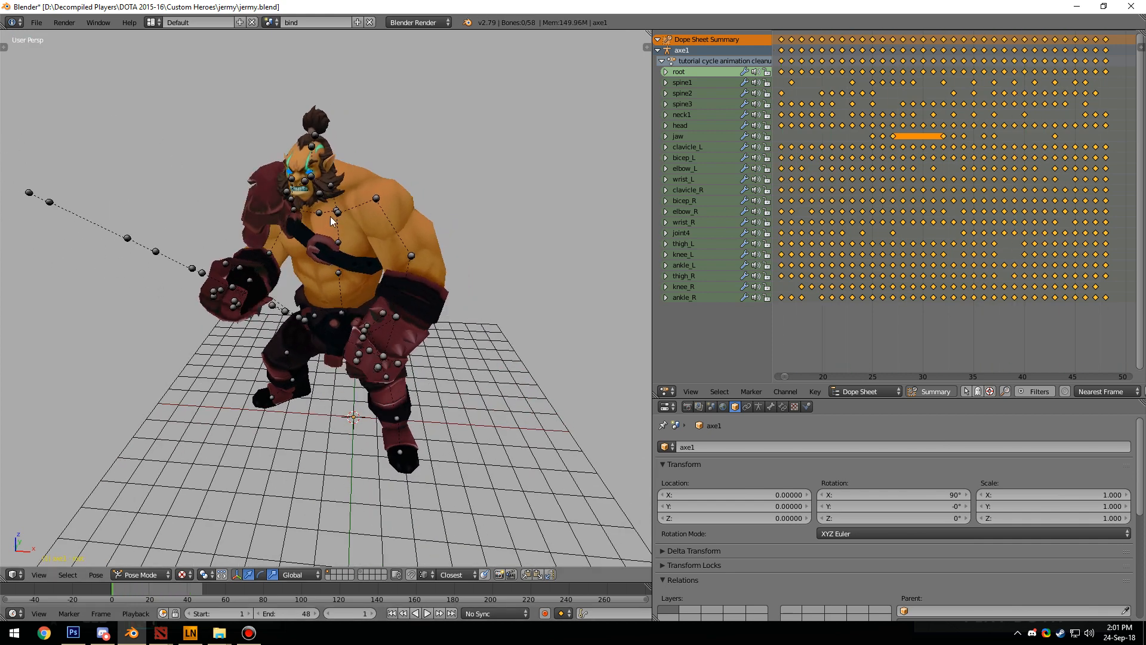
Switch the armature to Object Mode and start an FBX export from the File menu.
left_click(141, 574)
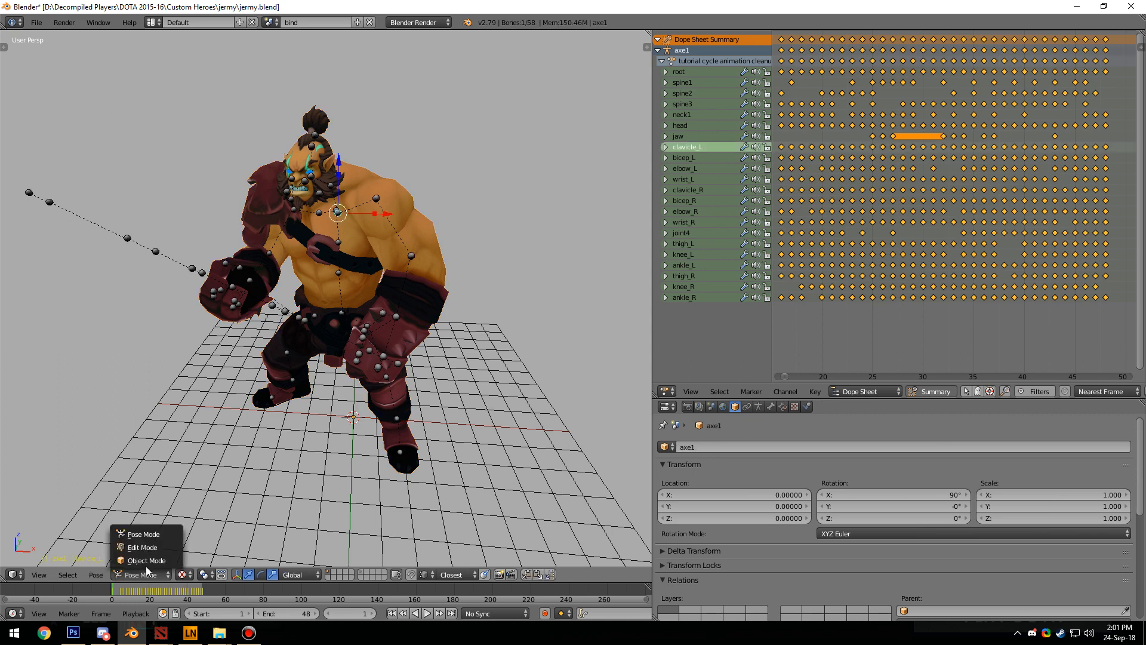
left_click(147, 561)
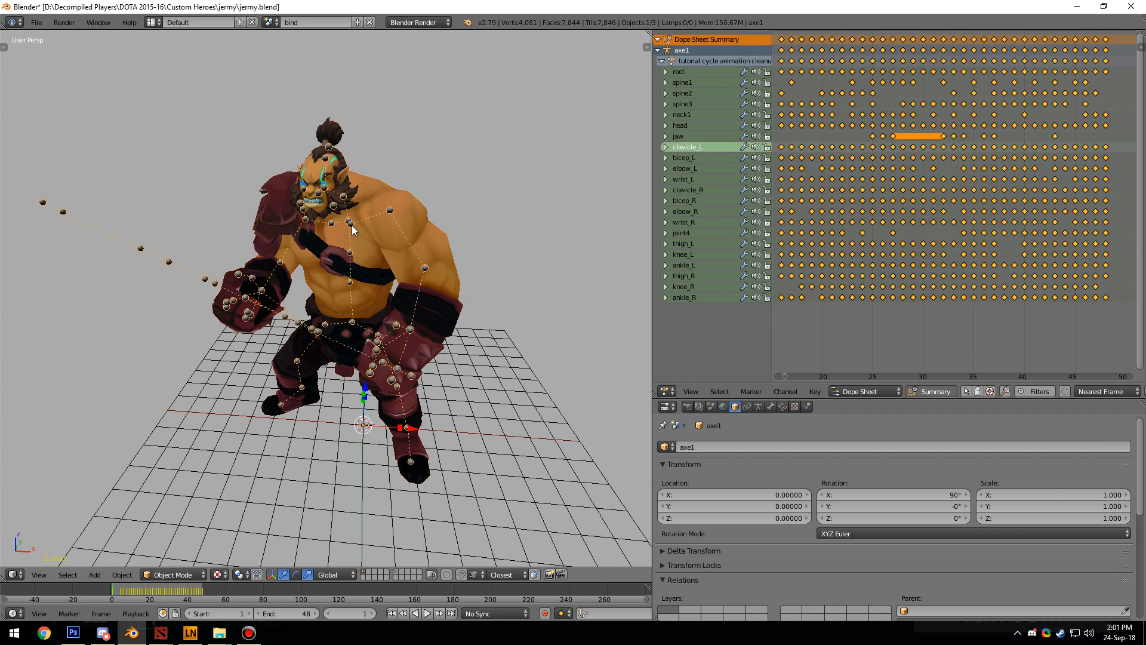
left_click(38, 21)
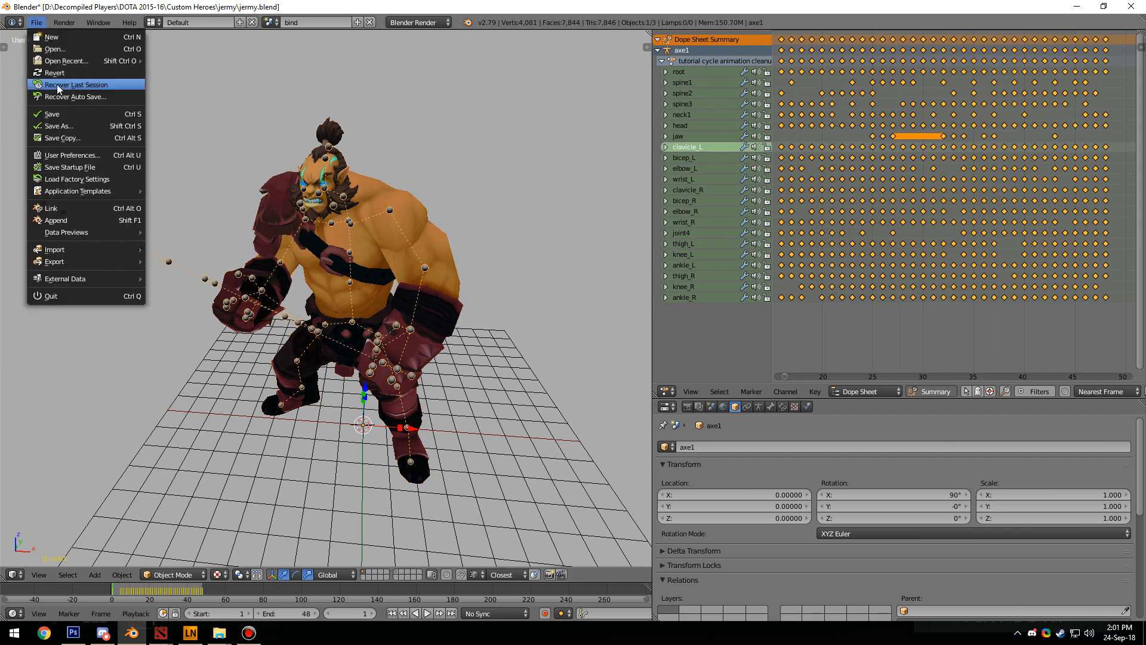
mouse_move(55, 219)
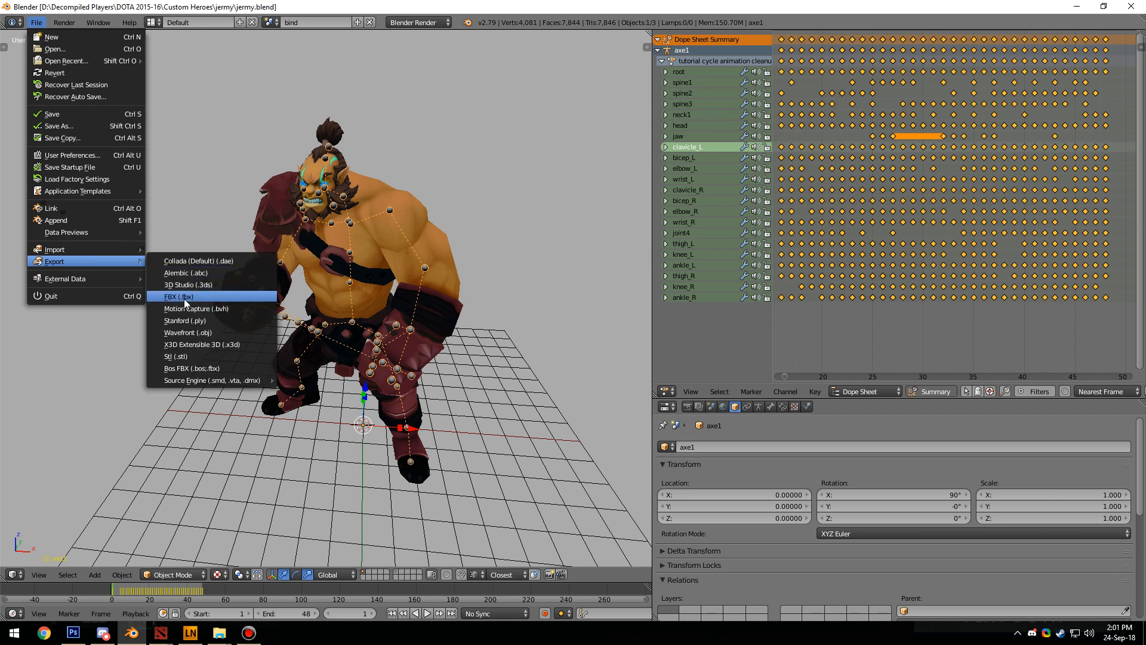
left_click(180, 296)
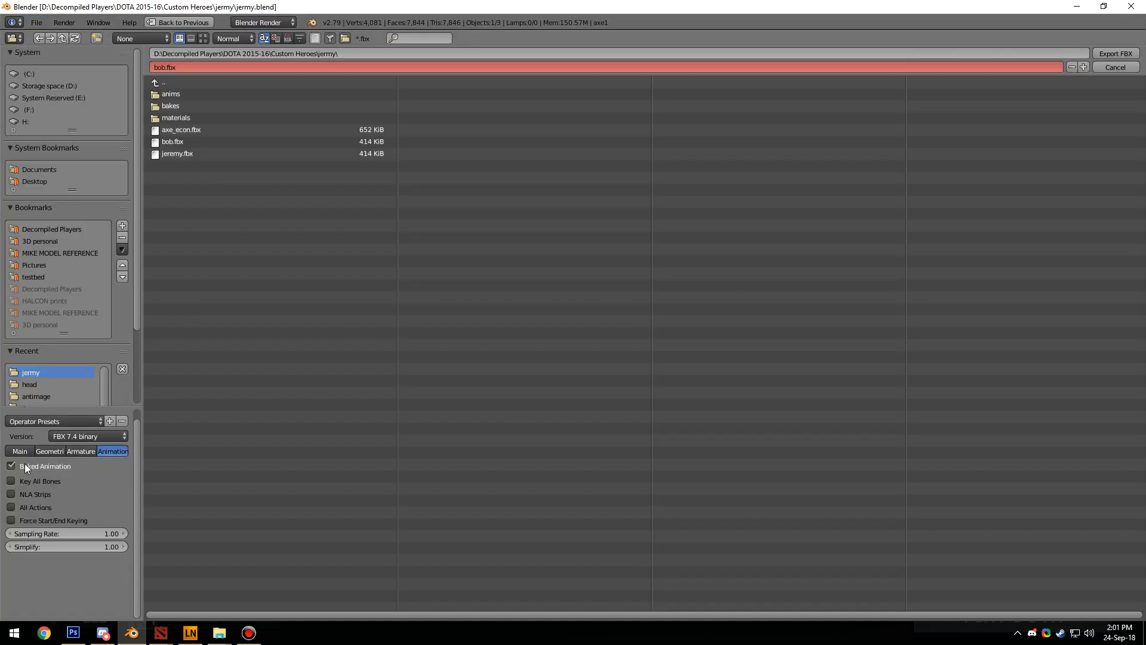
mouse_move(54, 476)
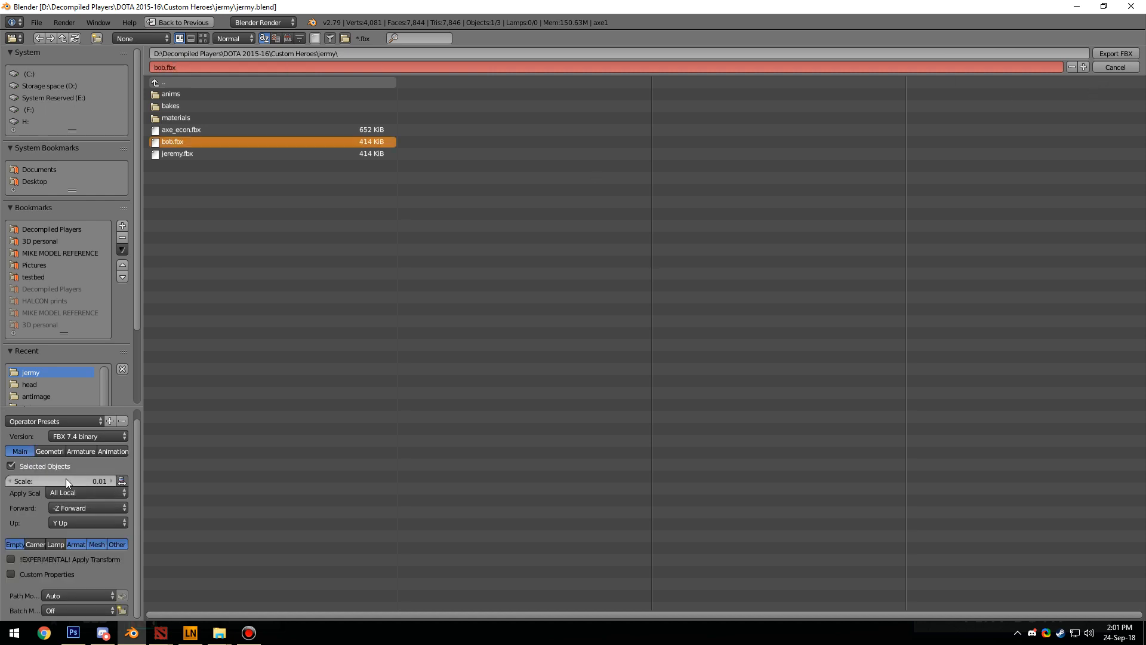
mouse_move(139, 473)
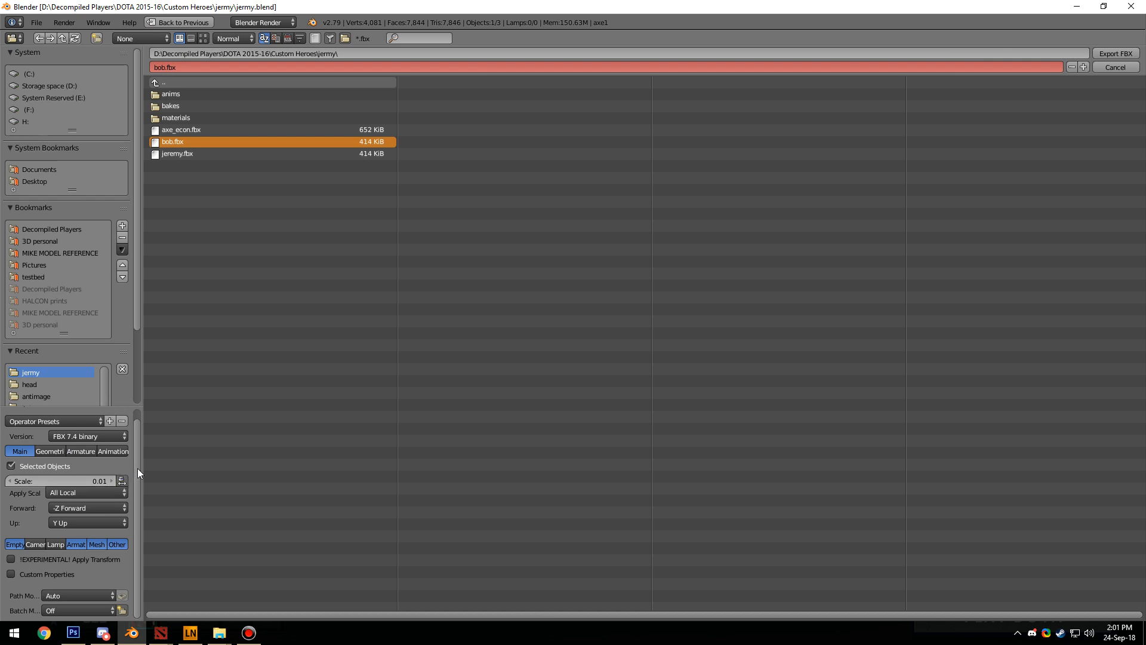
mouse_move(105, 451)
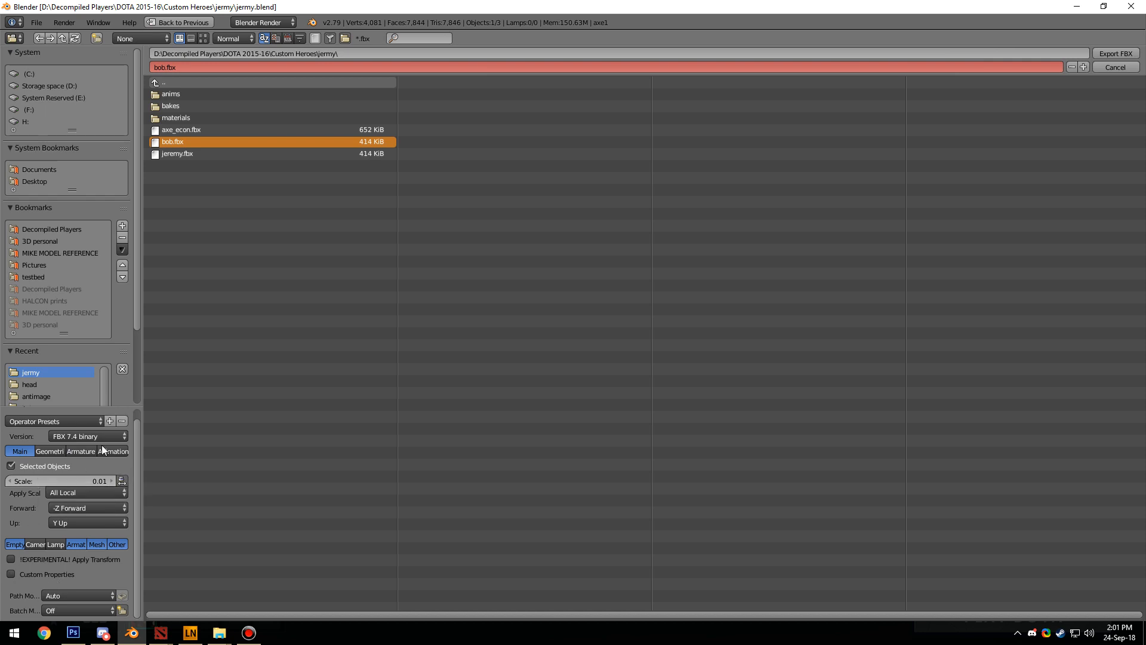
Export the 1–48 cycle as bob_cleaned_up_idle.fbx into the jermy folder.
left_click(112, 451)
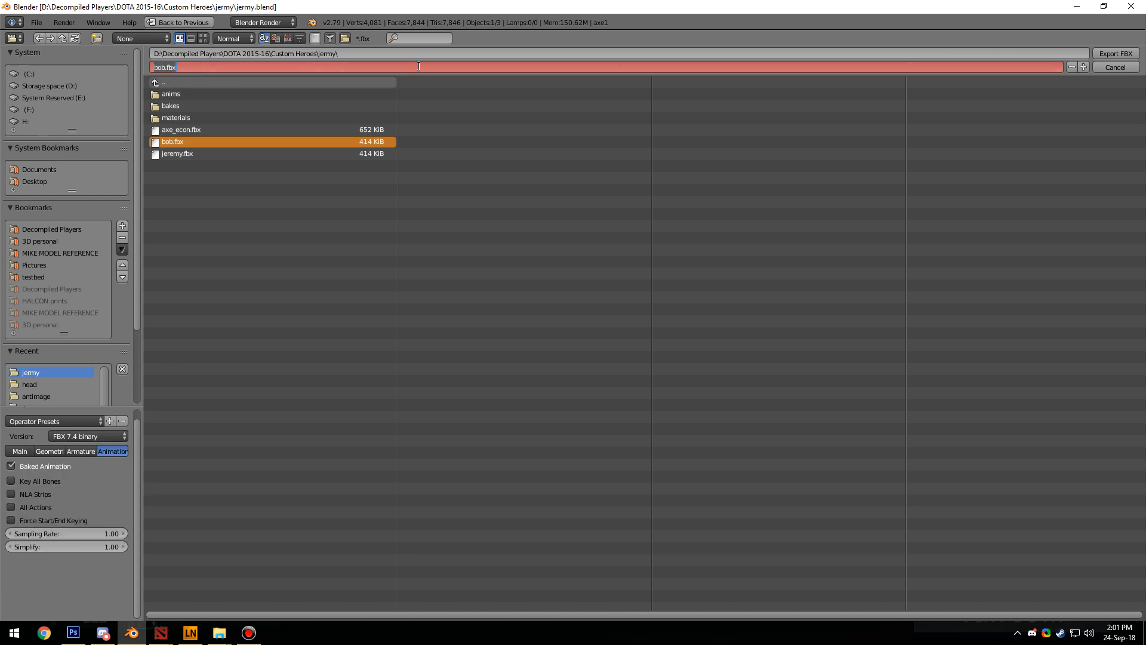
double_click(172, 93)
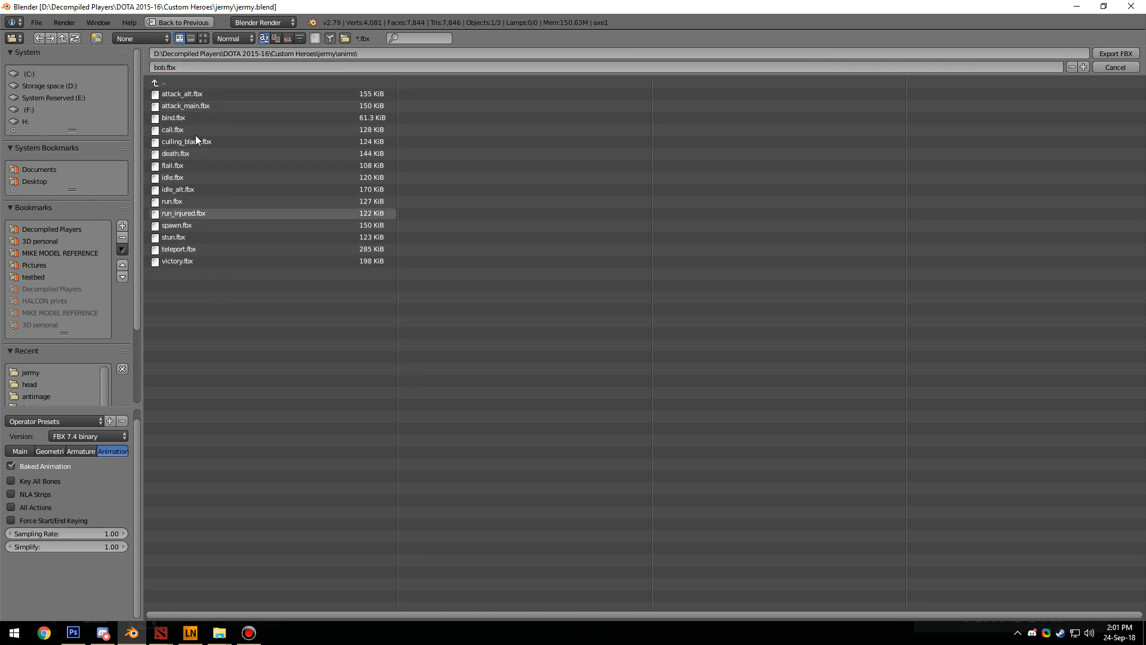
left_click(161, 83)
type("_cleaned_up_idle")
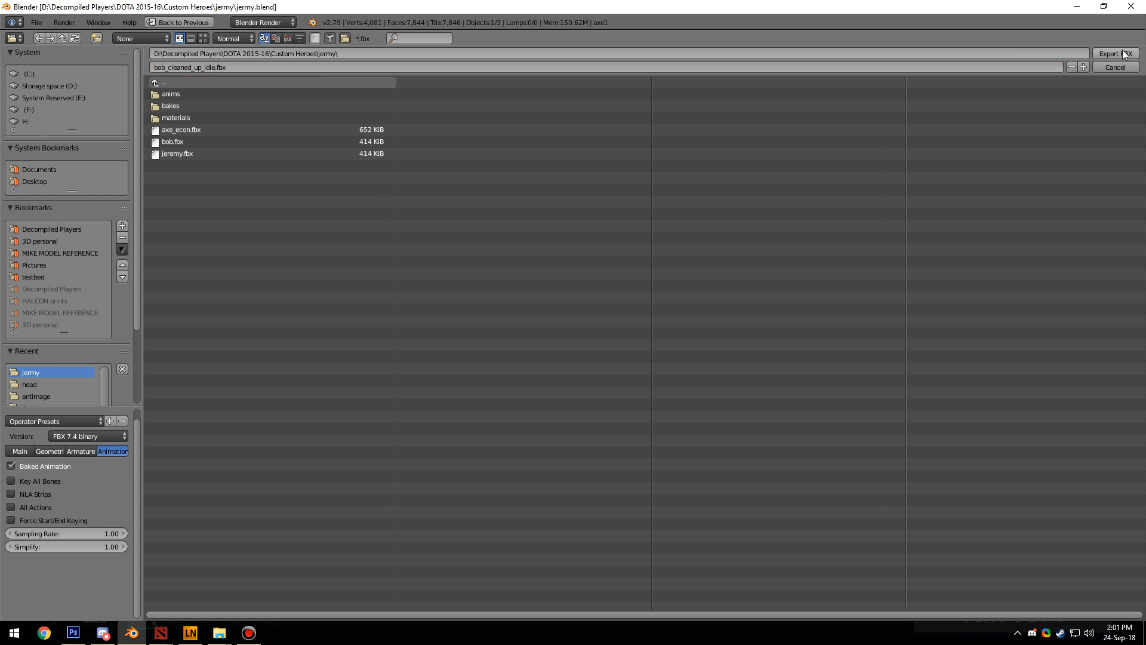
left_click(1115, 53)
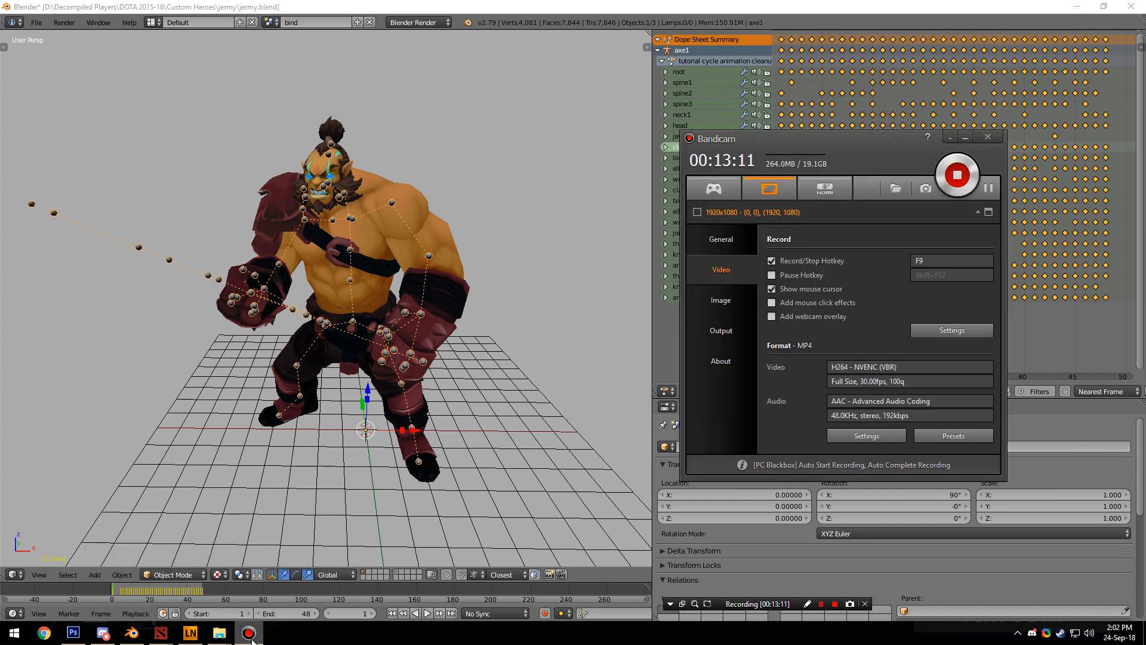
Copy bob_cleaned_up_idle.fbx from jermy into dota_addons/testbed/bob/models/heroes/bob.
left_click(218, 633)
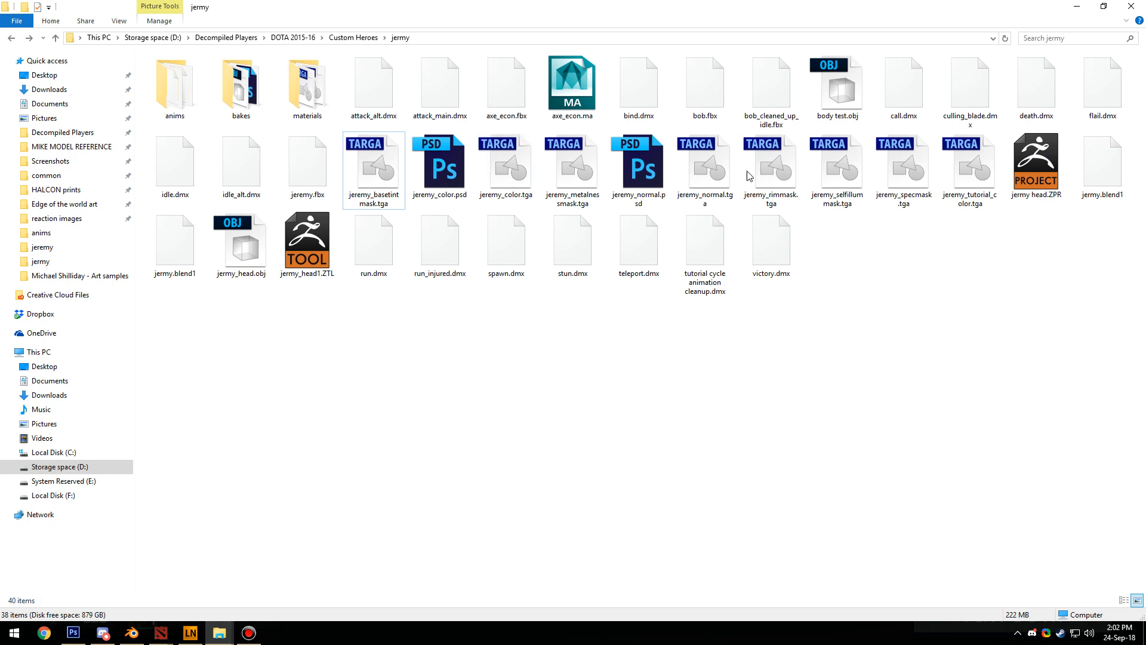
mouse_move(857, 206)
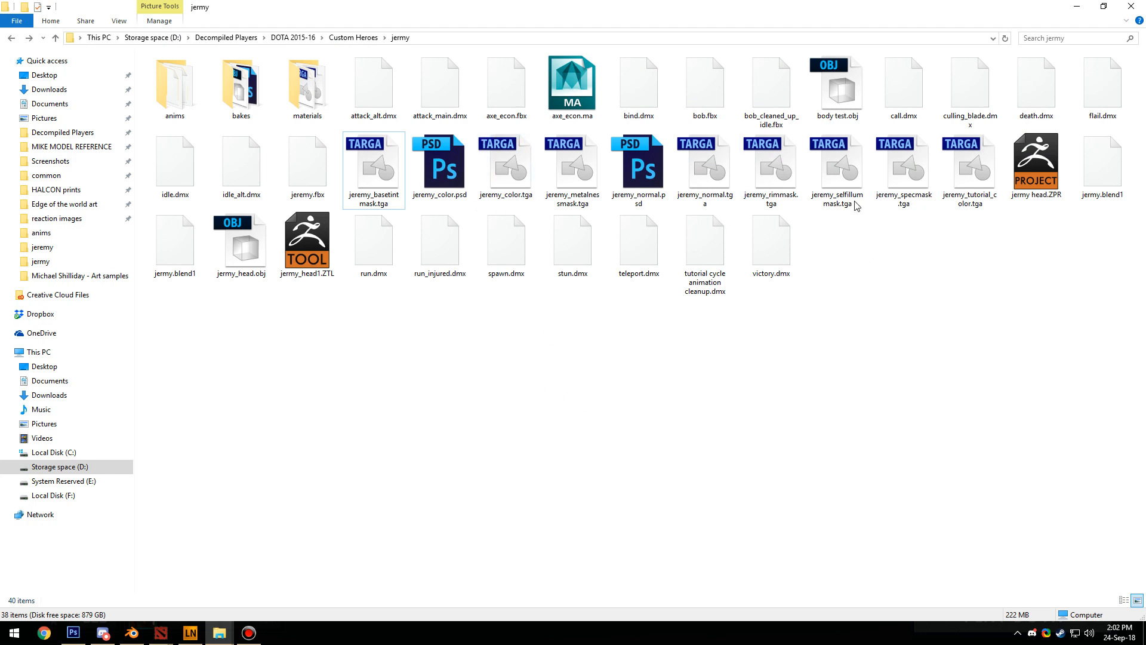
left_click(769, 94)
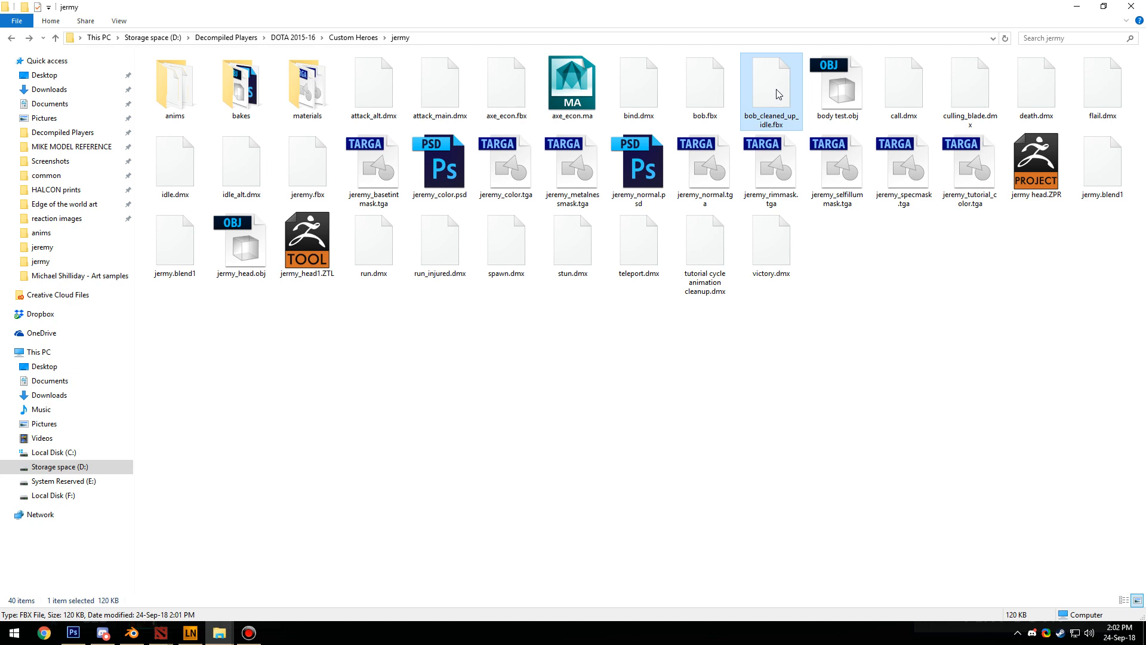
mouse_move(222, 627)
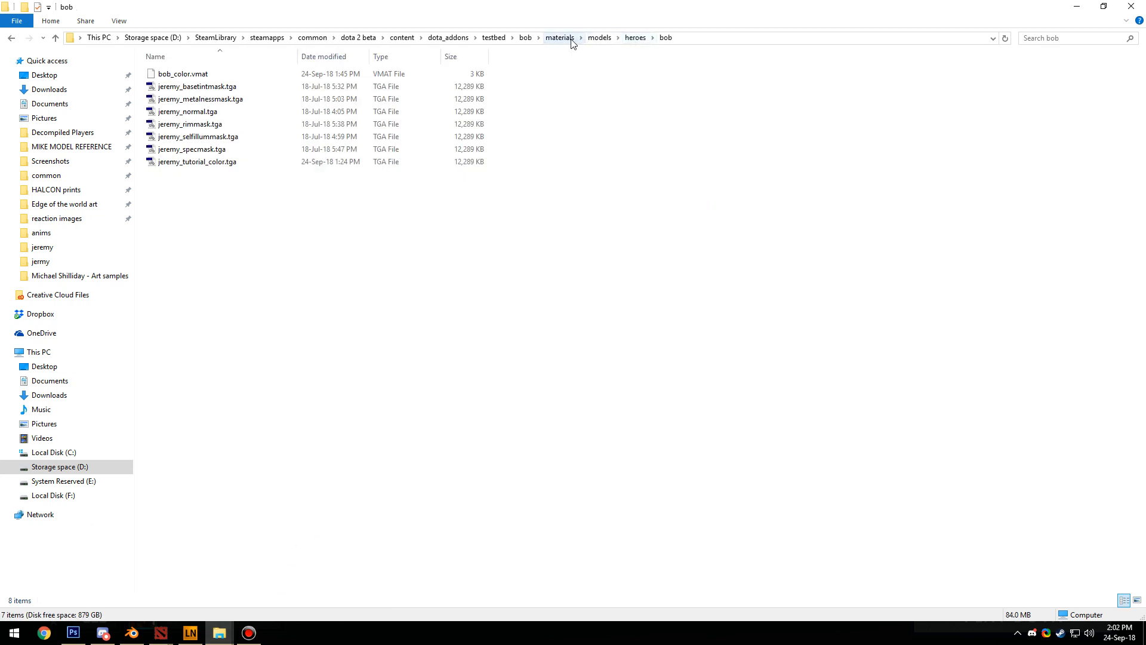
left_click(526, 37)
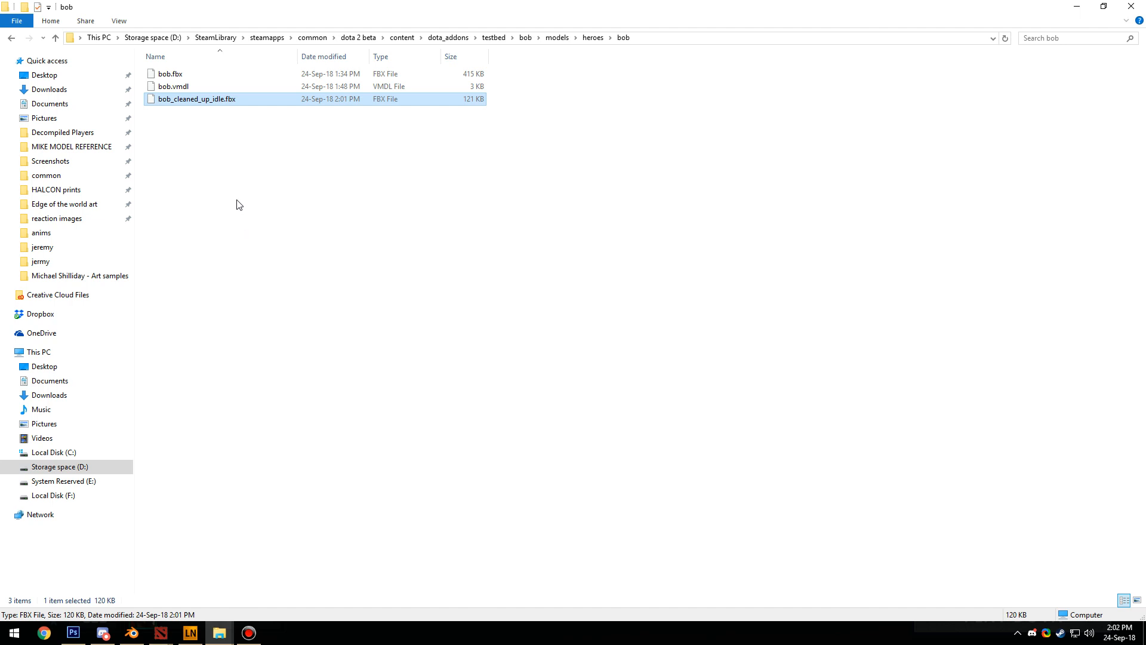
mouse_move(129, 637)
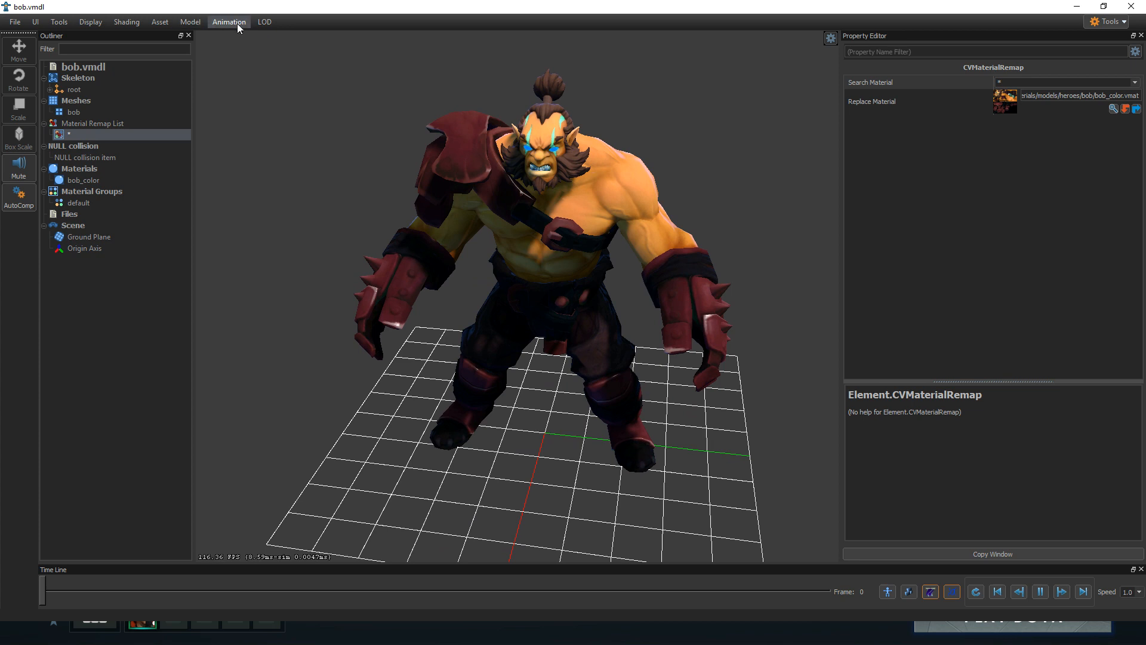
Add bob_cleaned_up_idle.fbx as an animation on bob.vmdl and select it in the Outliner.
left_click(230, 21)
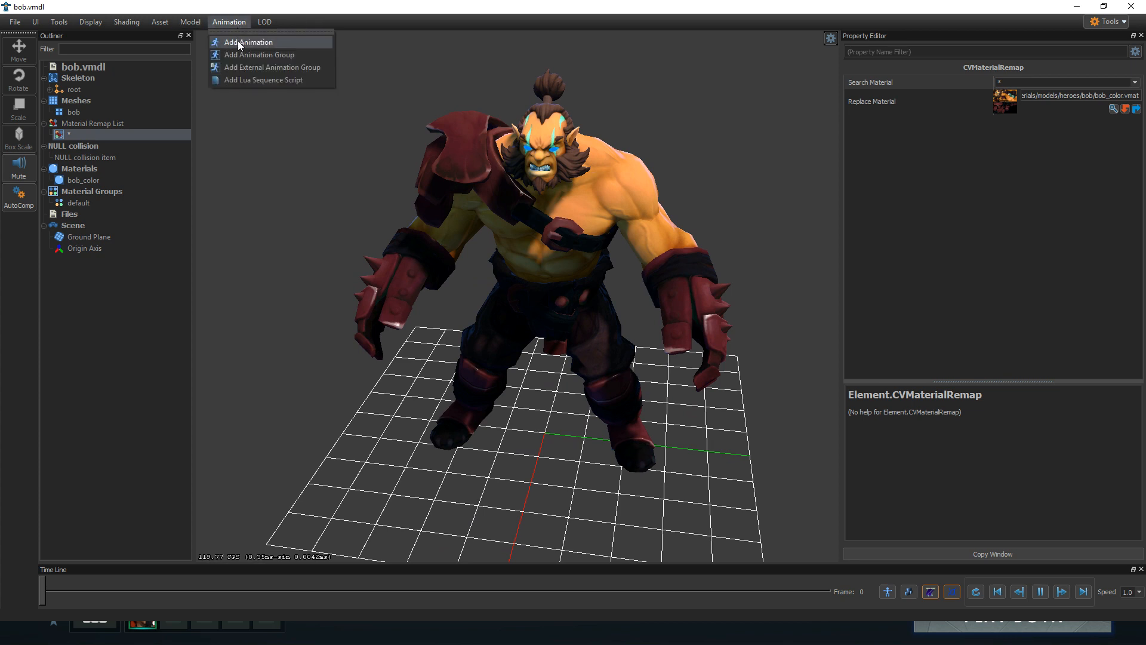
left_click(249, 42)
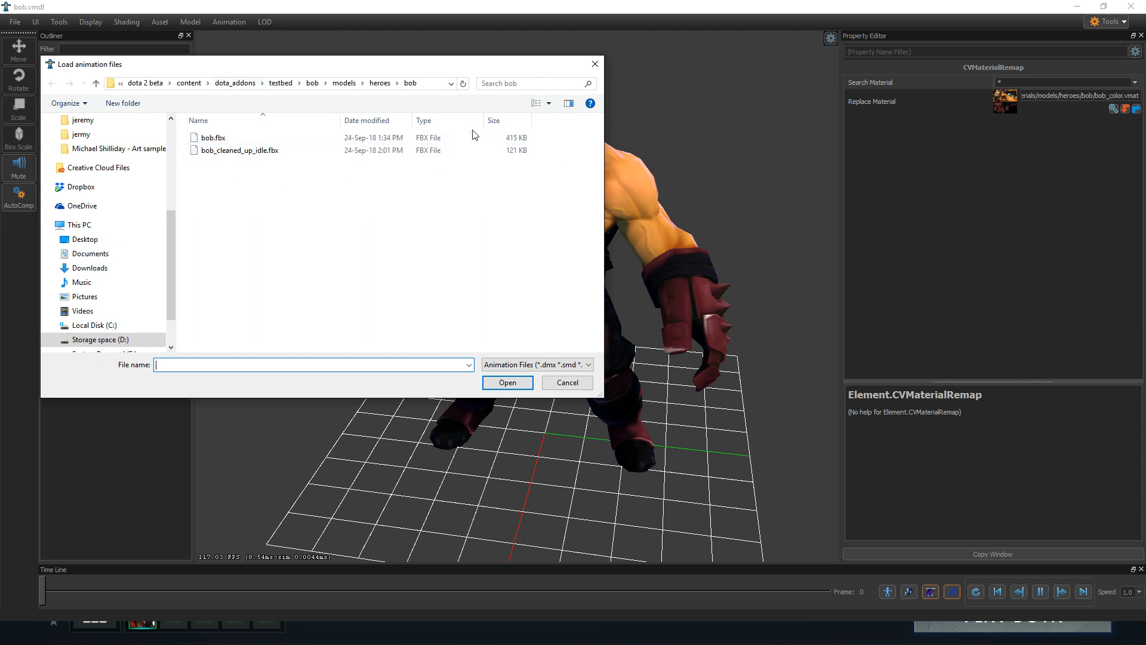
mouse_move(253, 166)
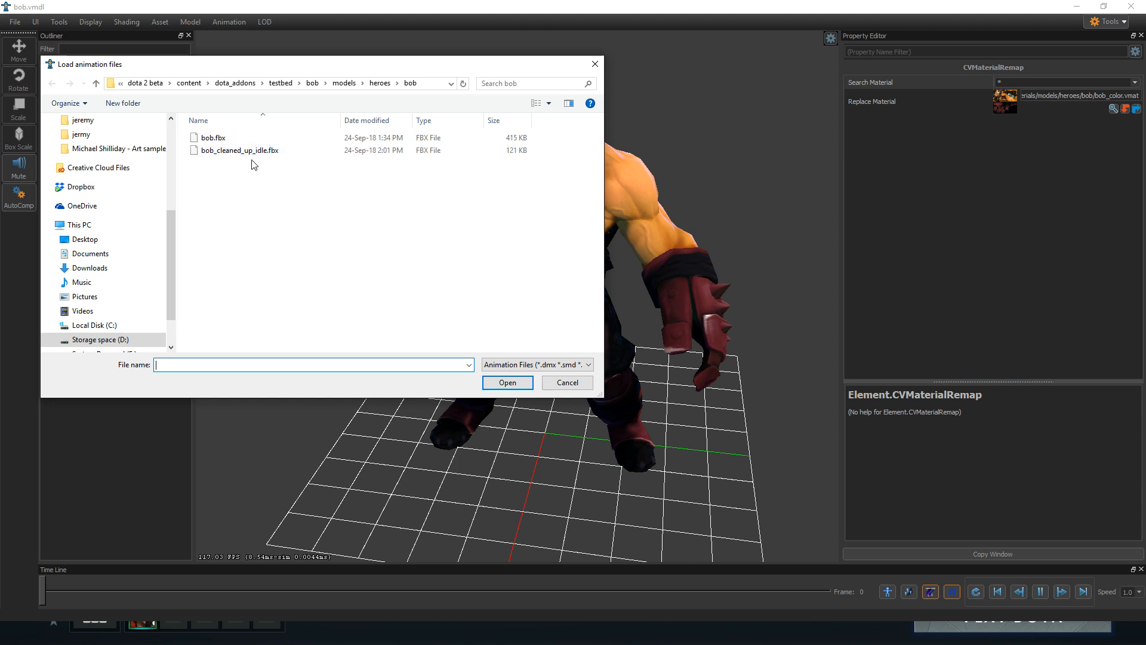
left_click(235, 151)
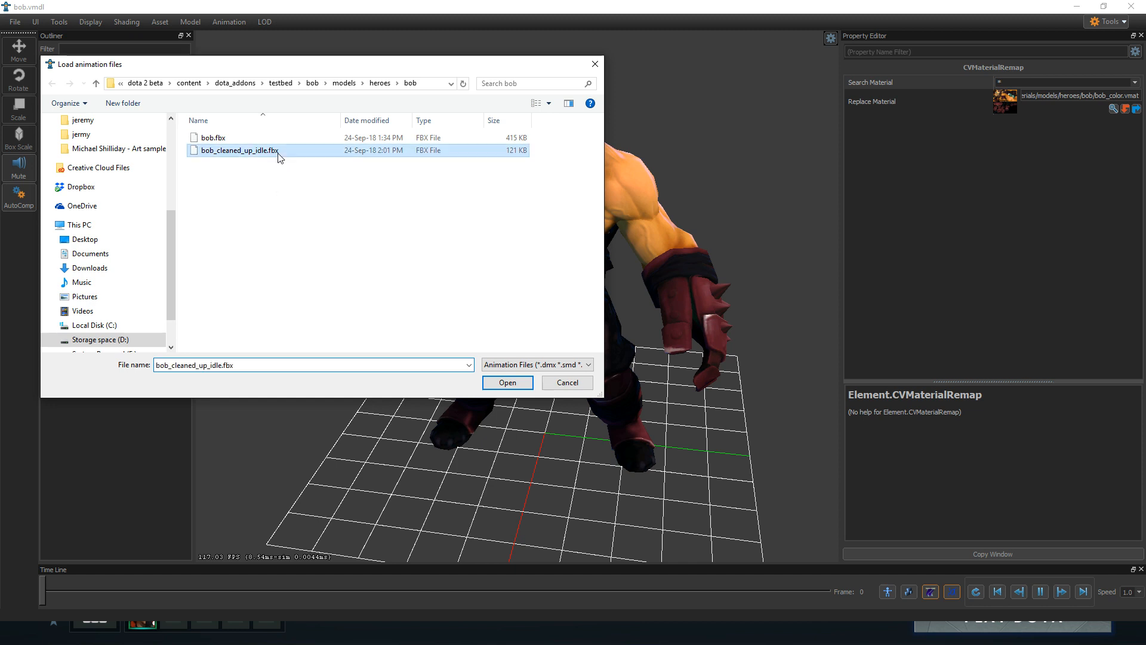
left_click(507, 382)
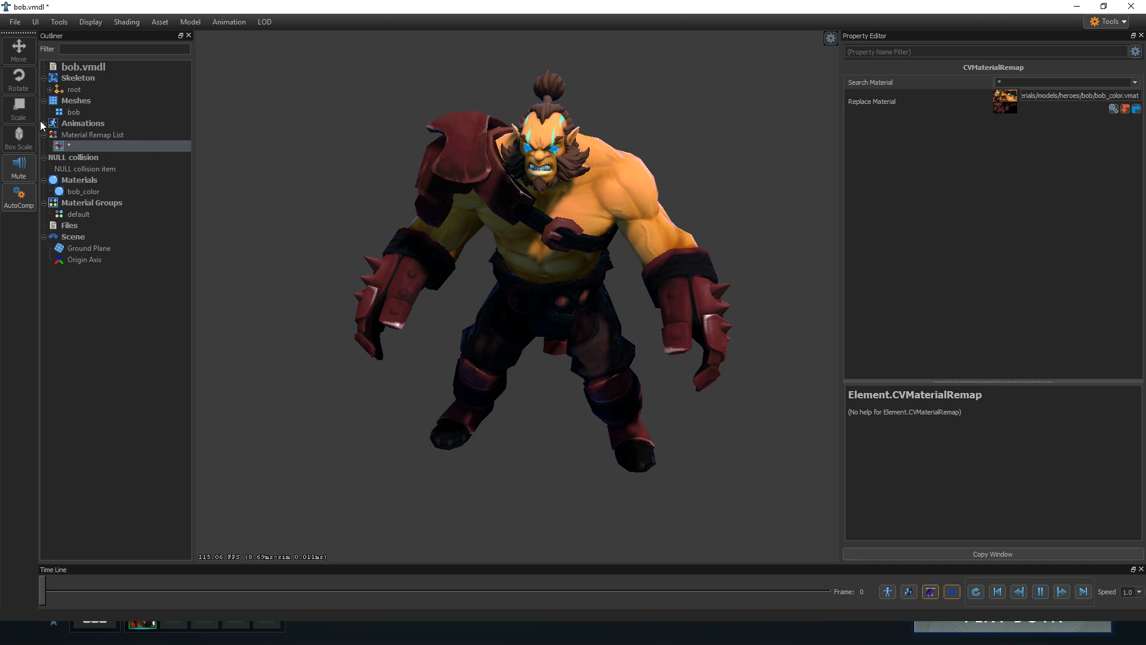
left_click(83, 123)
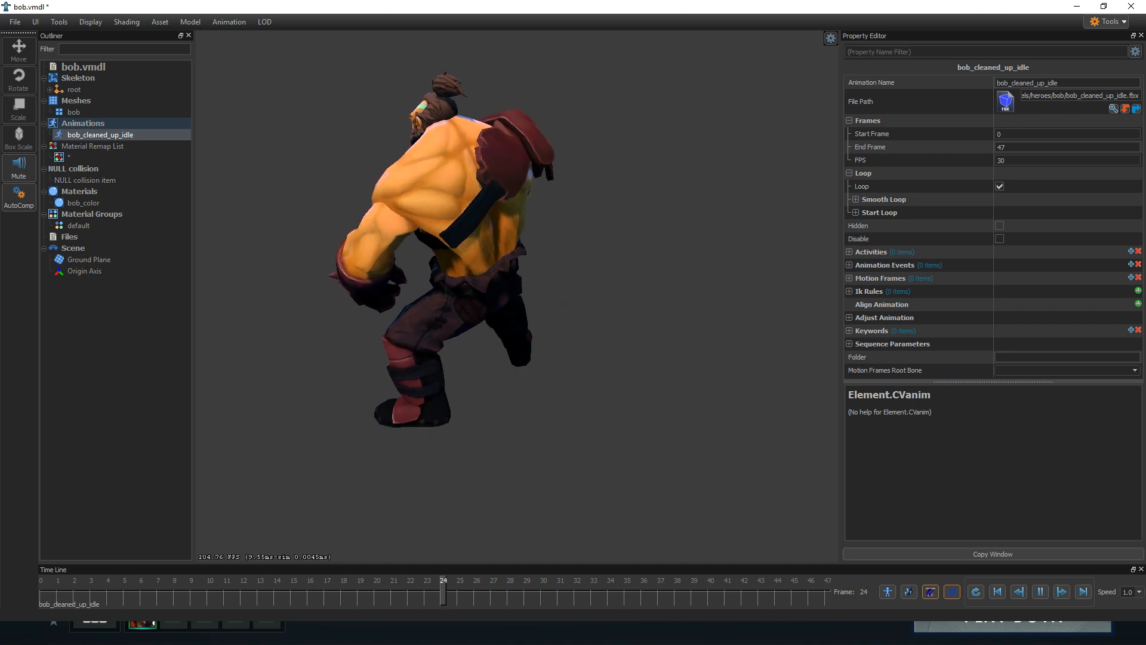
Enable Smooth Loop on bob_cleaned_up_idle with Start Frame 1.
left_click_drag(443, 593, 660, 594)
type("48")
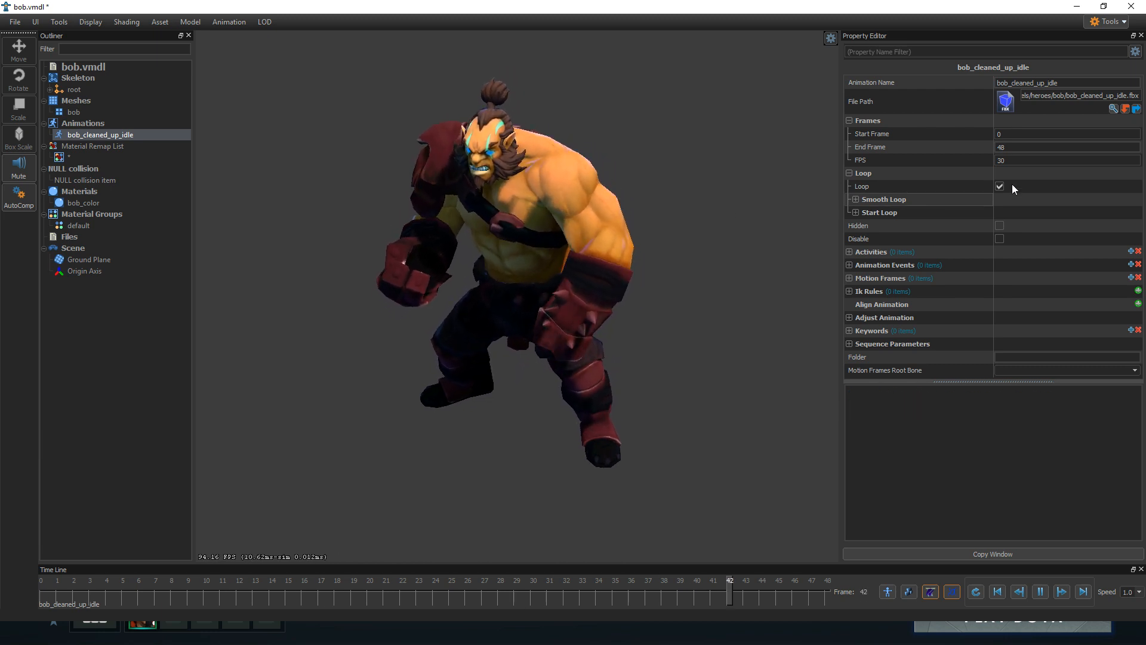
left_click(849, 198)
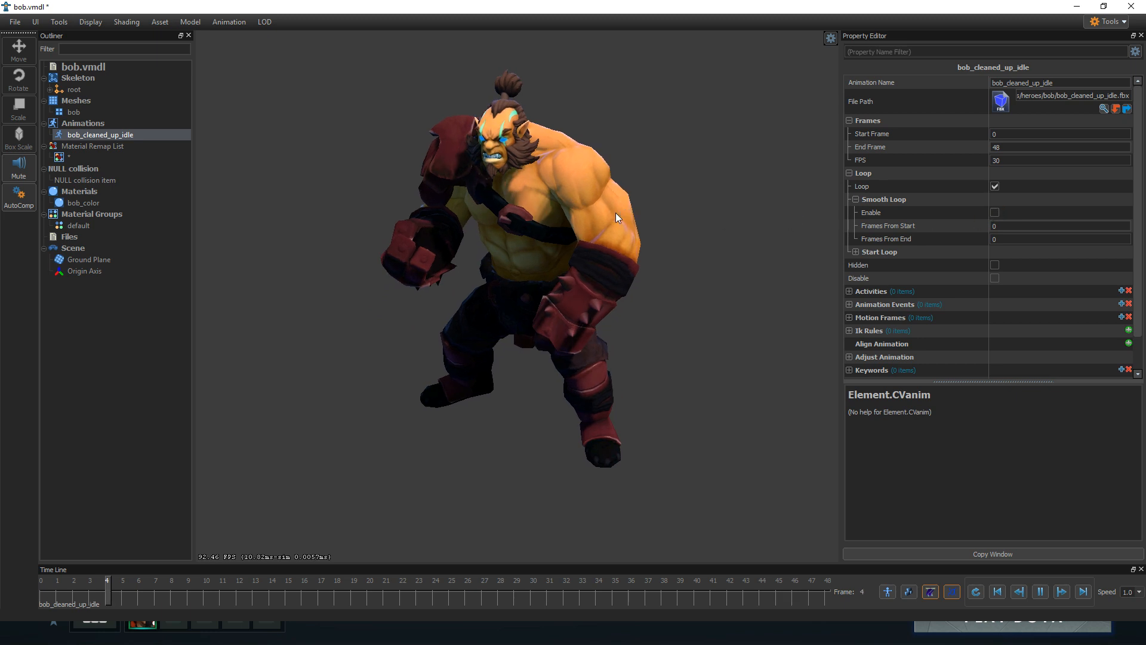
left_click(995, 213)
type("1")
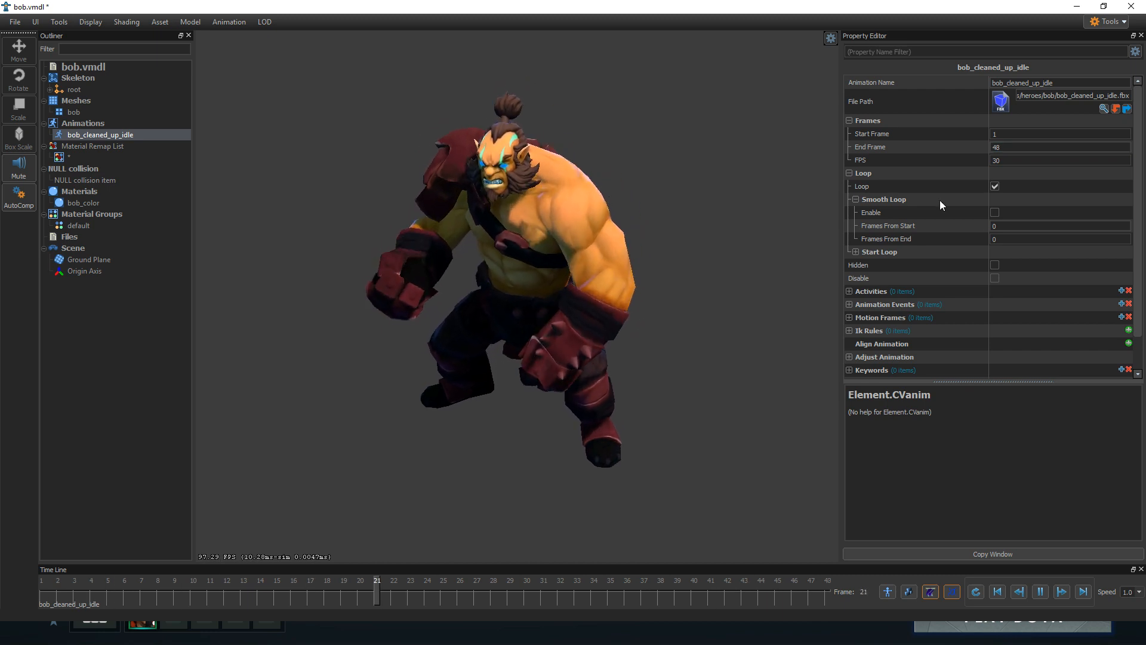
left_click(995, 213)
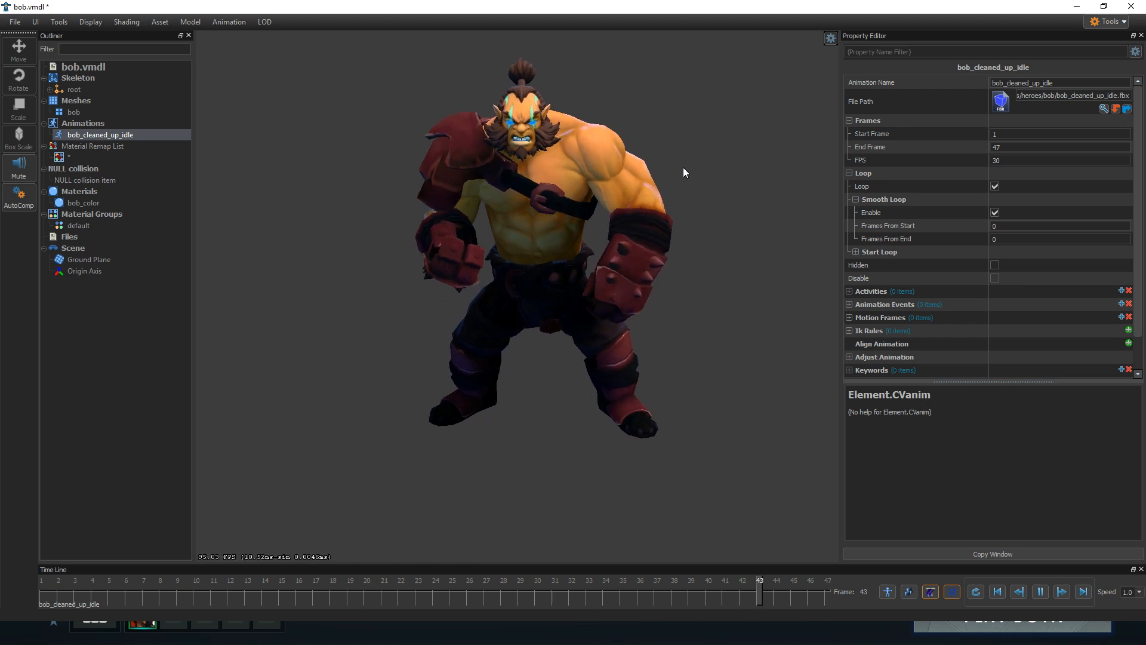
Orbit and pull back the viewport to check the looping idle on the grid.
left_click_drag(761, 592, 230, 593)
type("48")
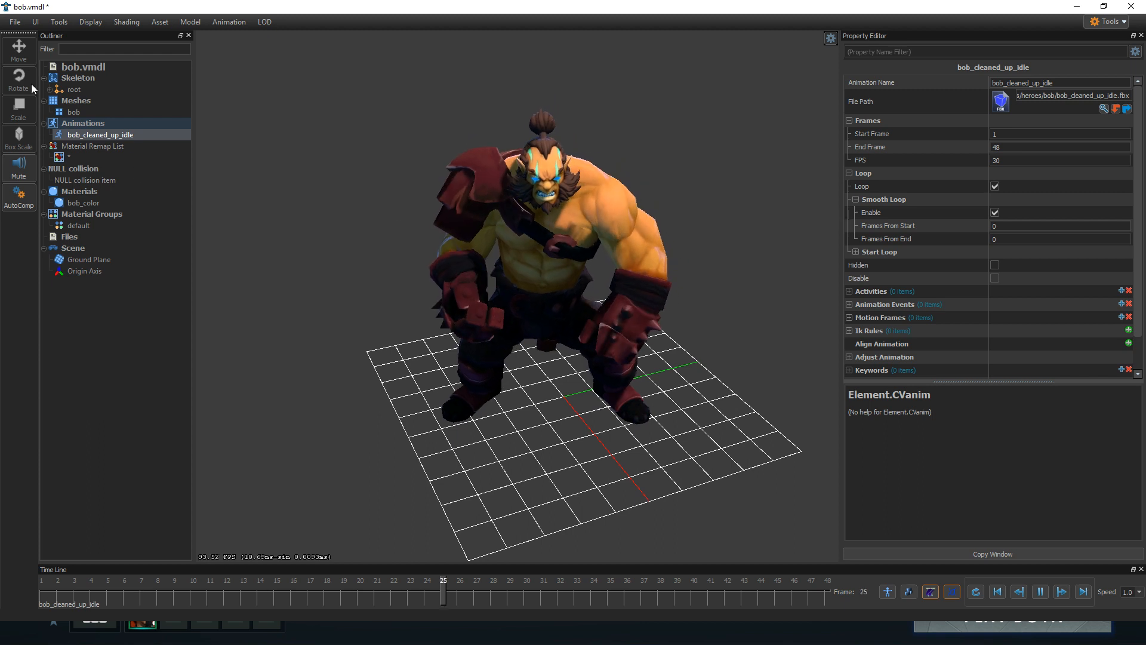
left_click_drag(444, 593, 676, 594)
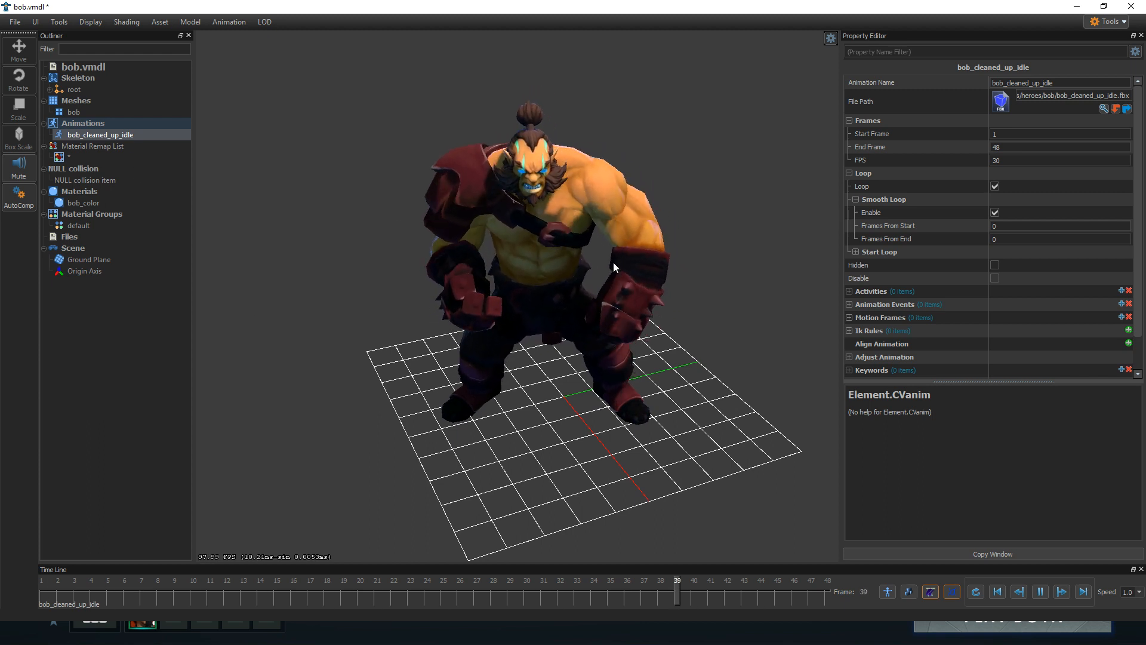
left_click(92, 581)
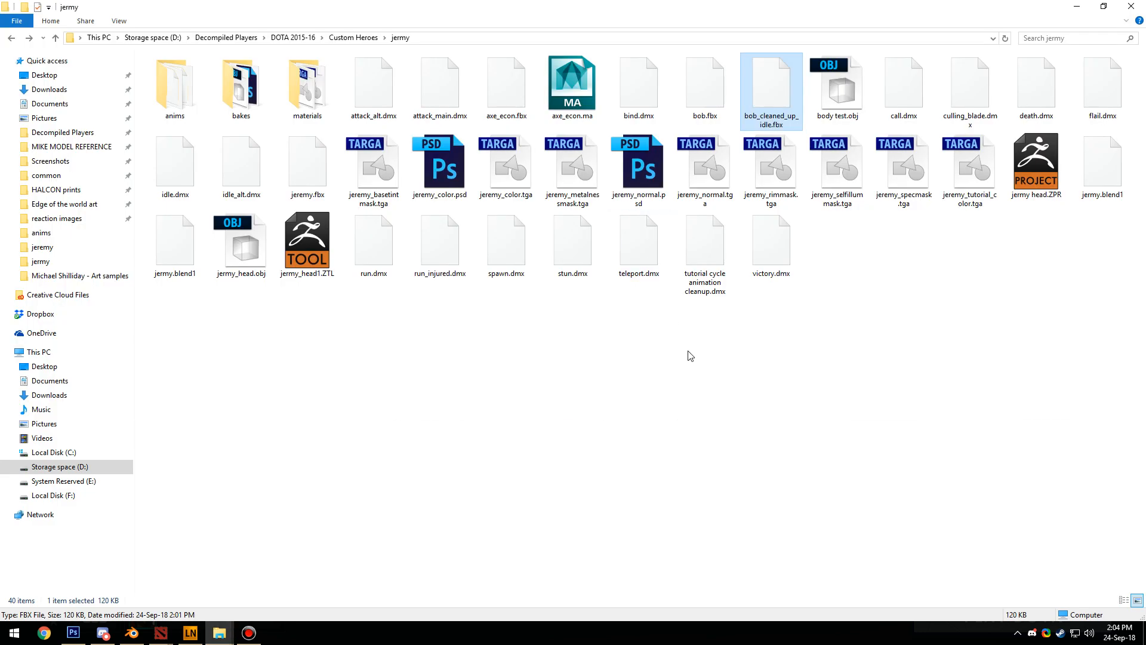
Select attack_alt.fbx in the jermy anims folder alongside run, stun and victory.
double_click(174, 84)
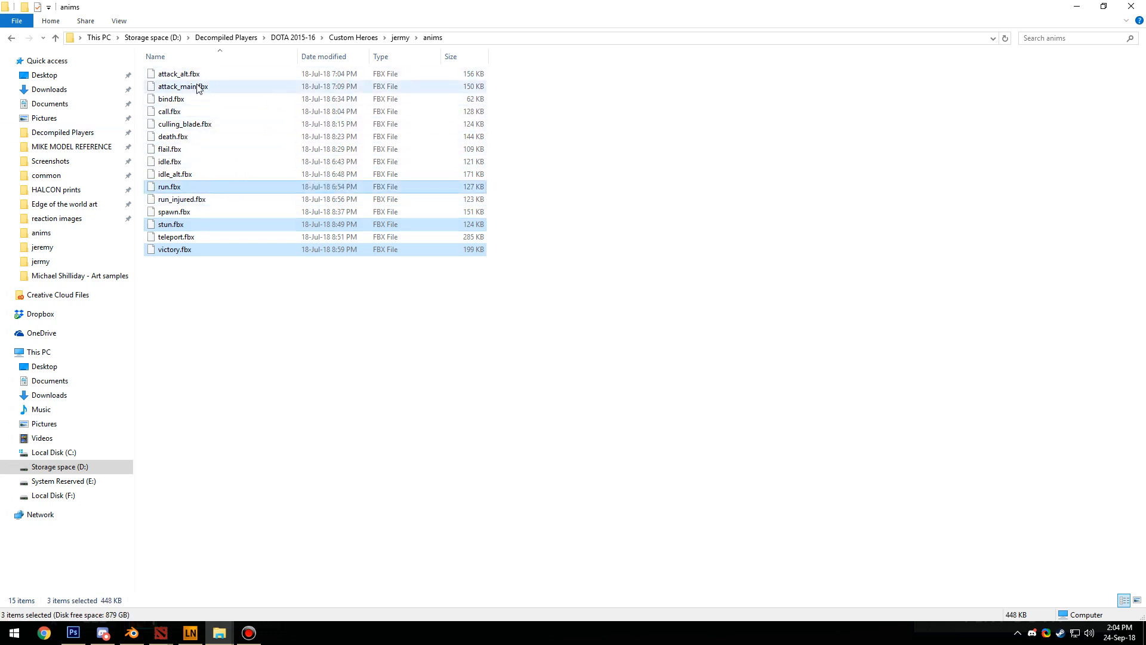
left_click(174, 74)
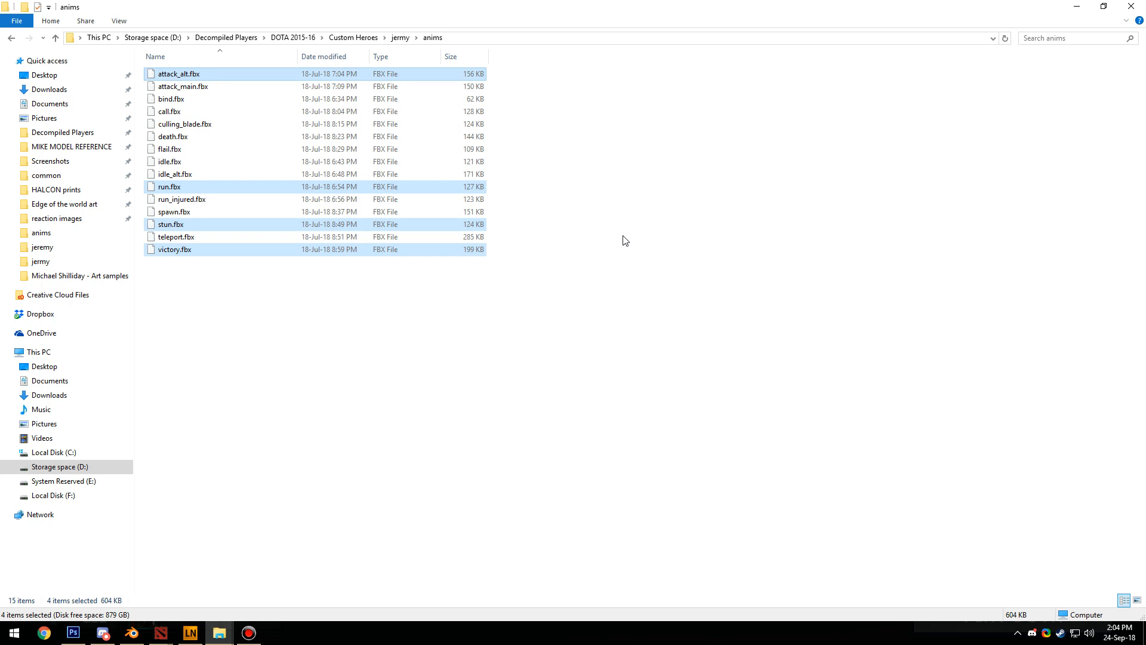
mouse_move(1132, 6)
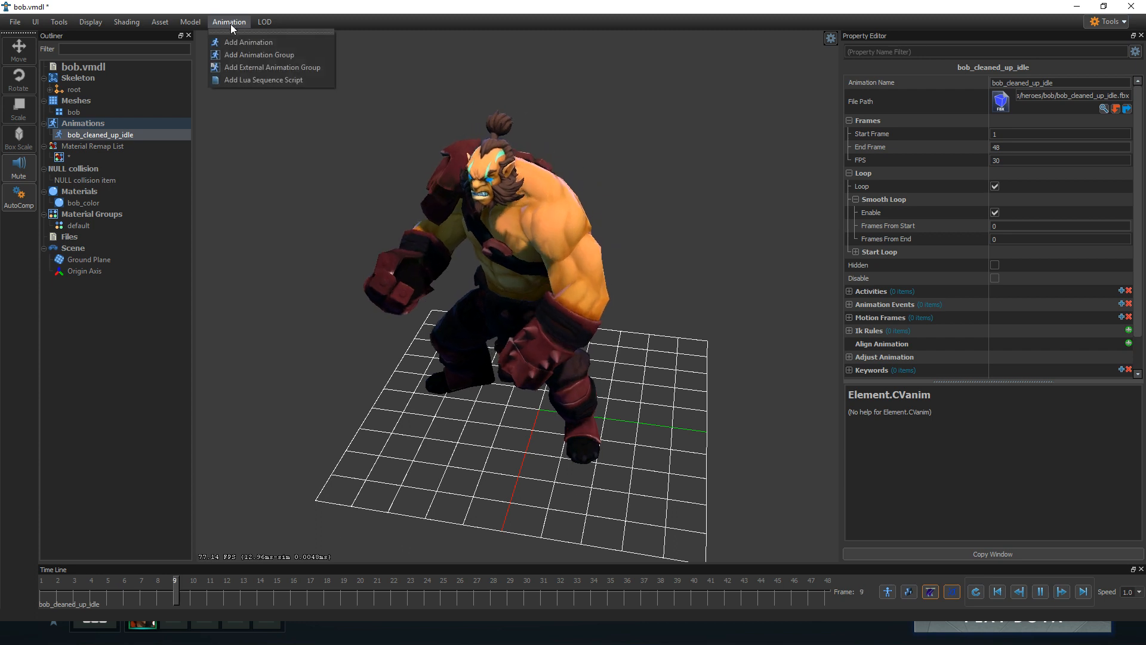
Load attack_alt, run, stun and victory FBX files as animations on bob.vmdl.
left_click(248, 42)
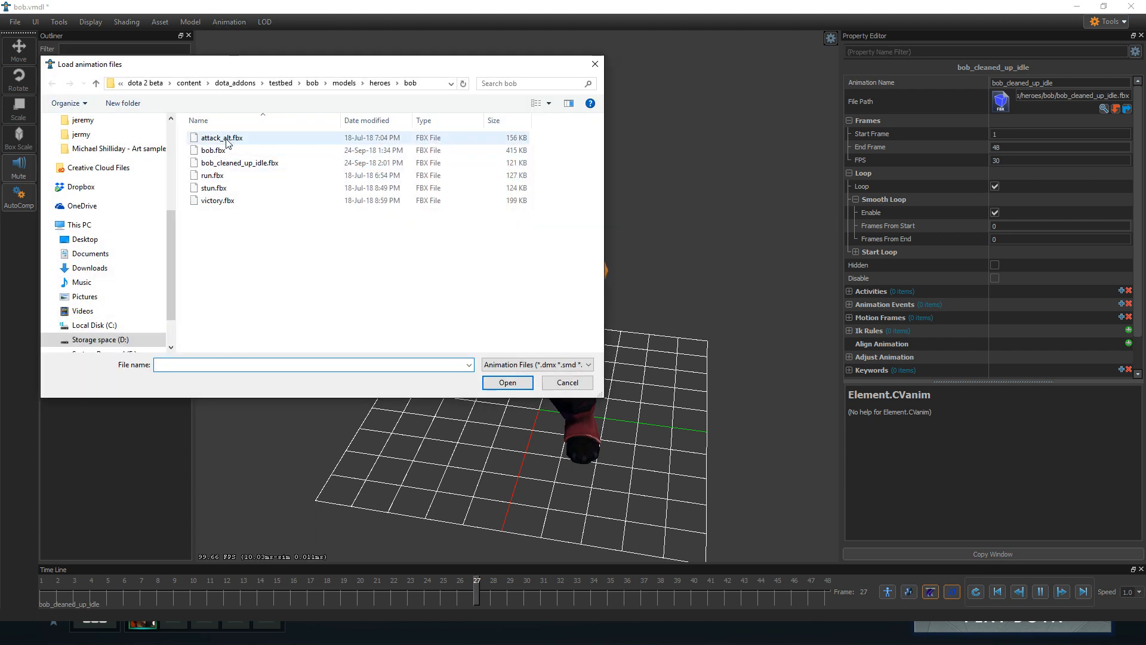
left_click(567, 382)
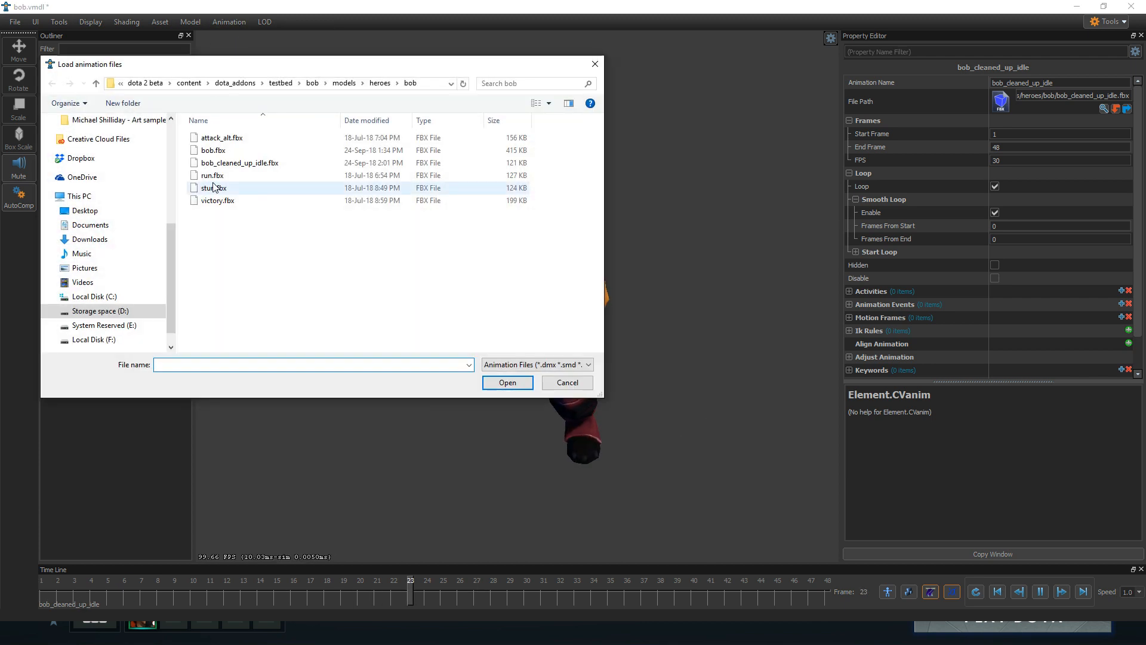
left_click(567, 382)
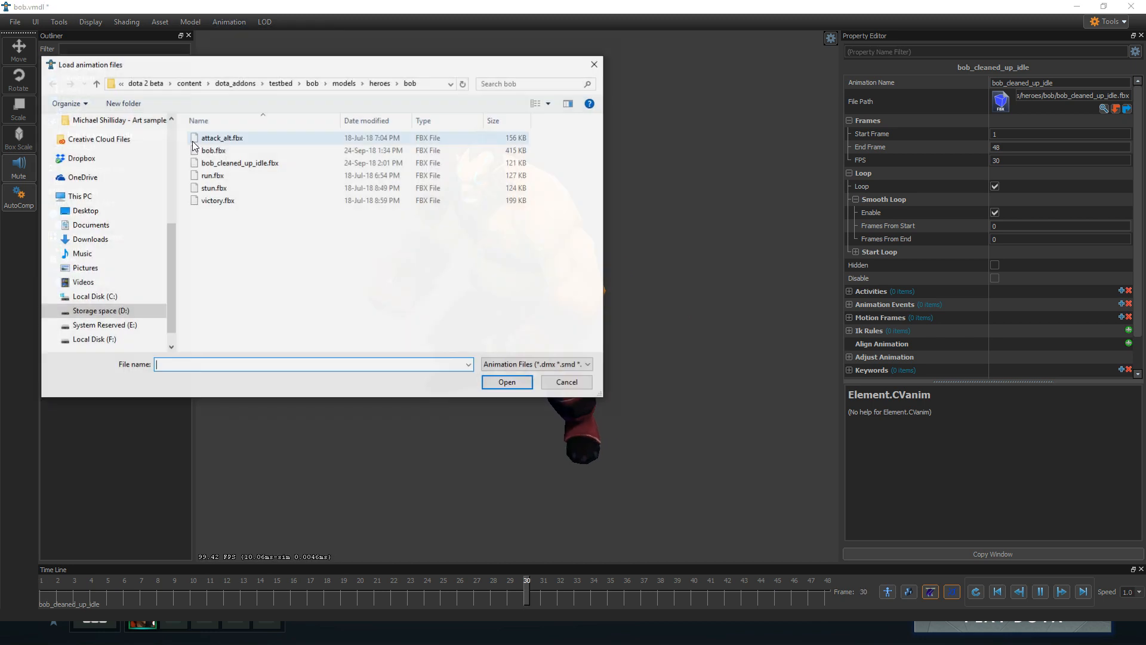
left_click(566, 382)
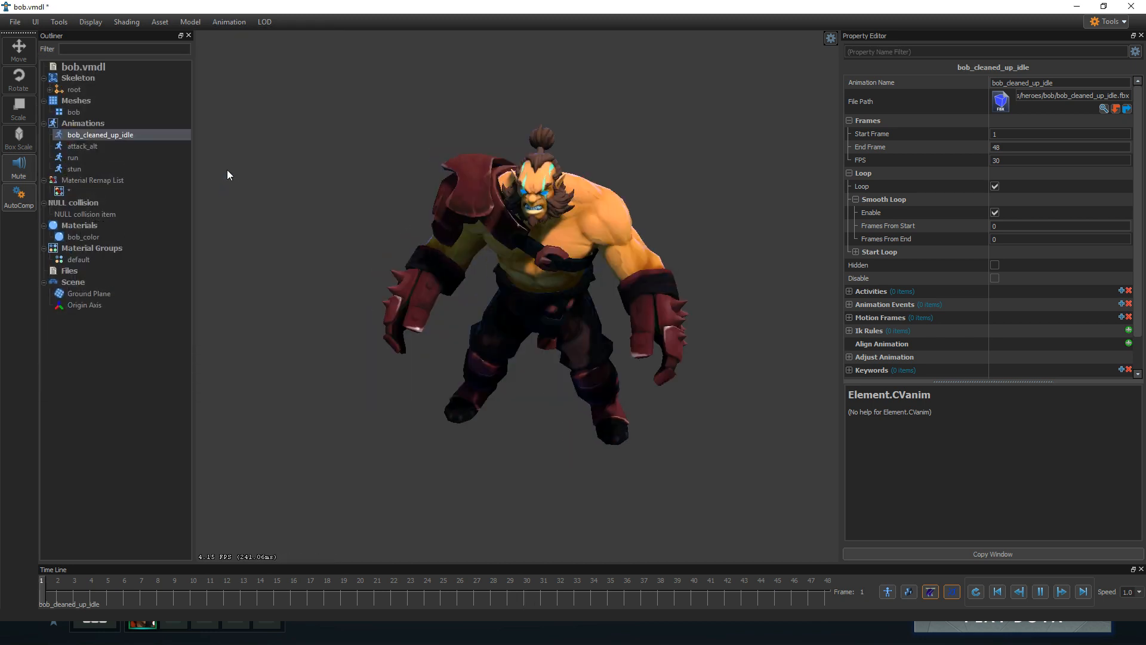
left_click(230, 22)
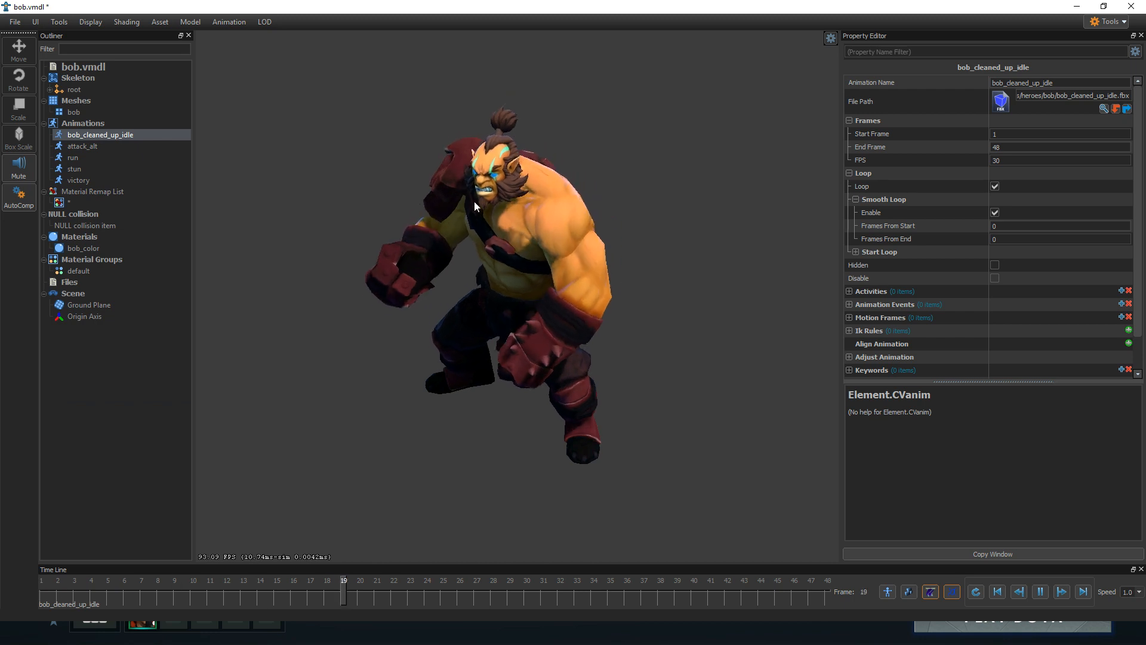
Preview attack_alt in the Outliner, then return to the cleaned idle animation.
left_click(82, 146)
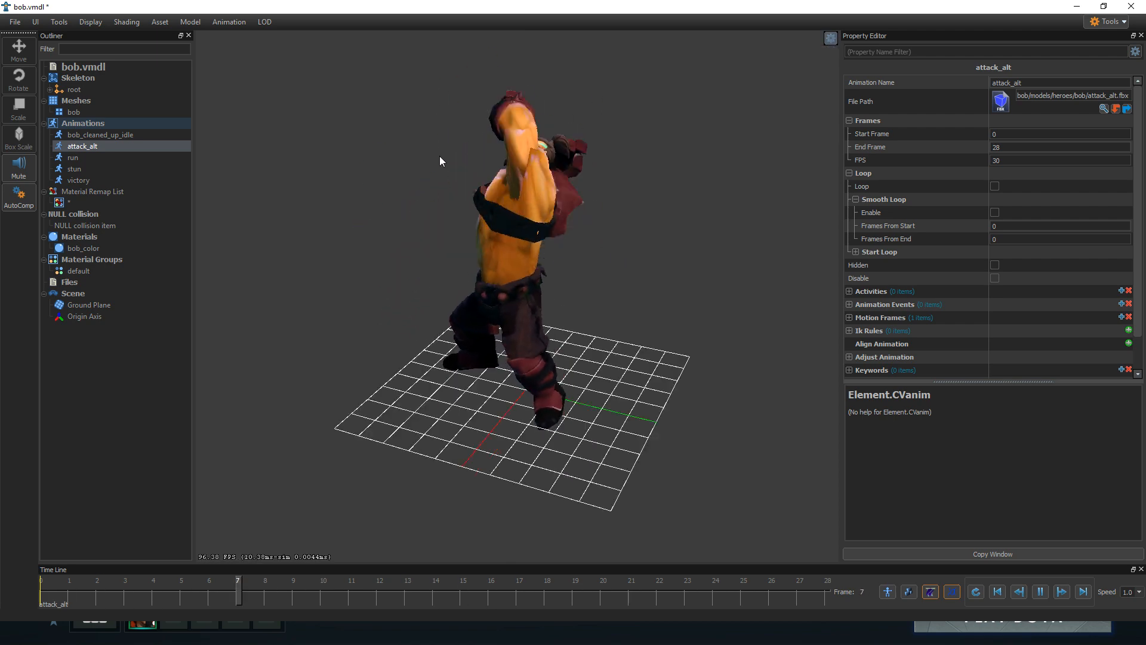
left_click(100, 134)
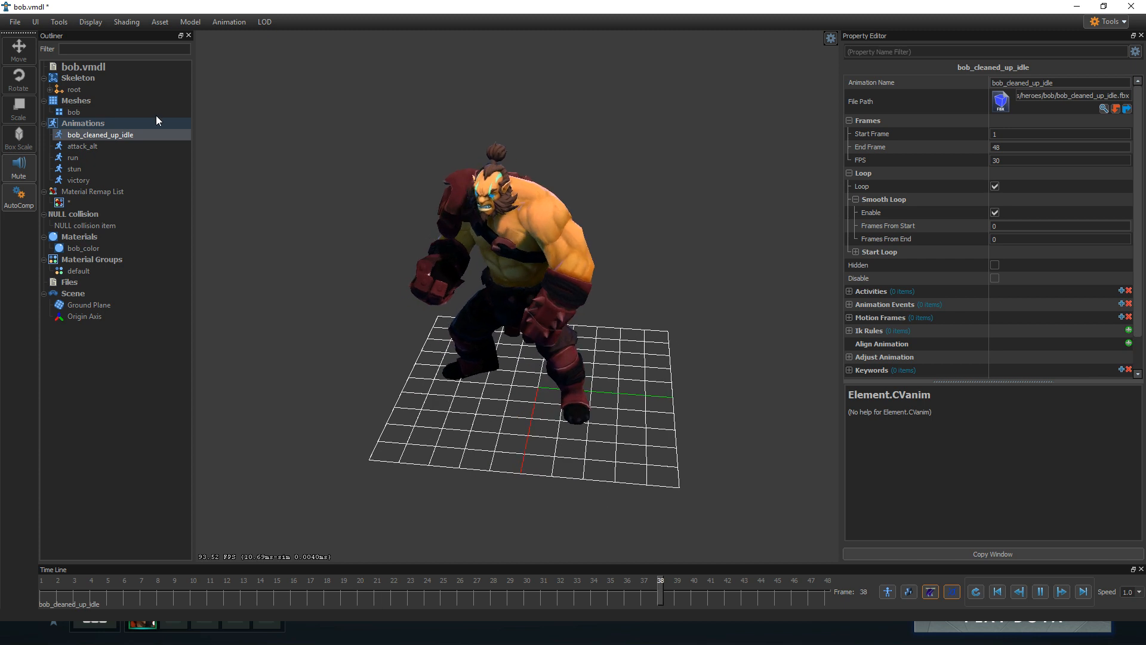
Bone-merge the battlemallet model (filtered by 'axe') onto bob and inspect it in his hands.
left_click(57, 21)
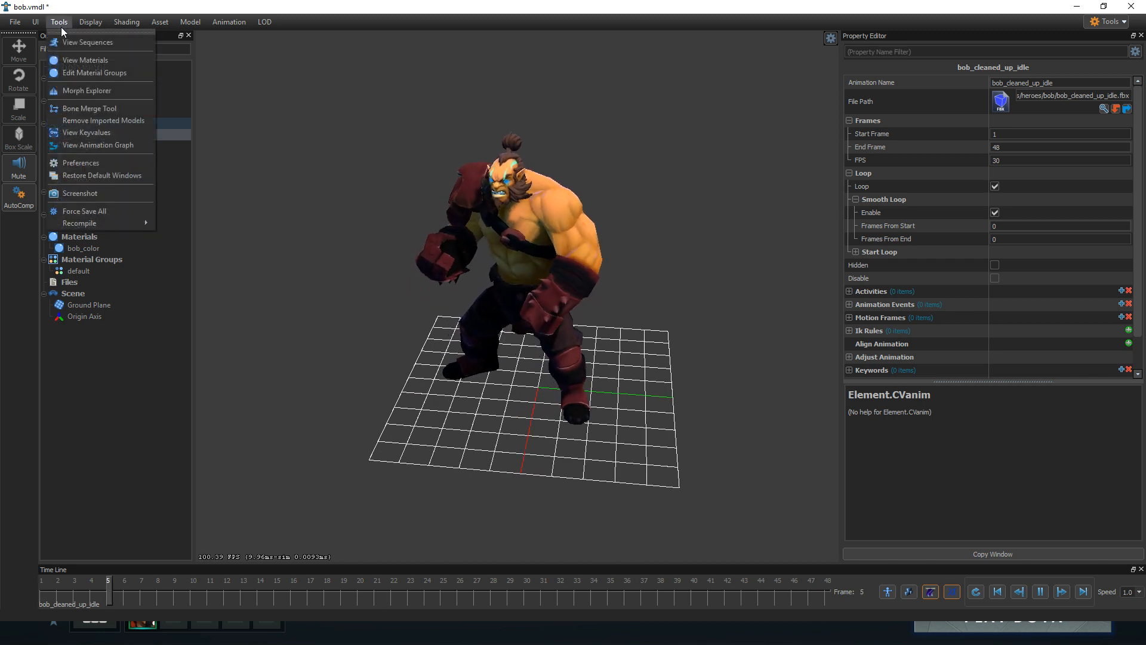
left_click(90, 107)
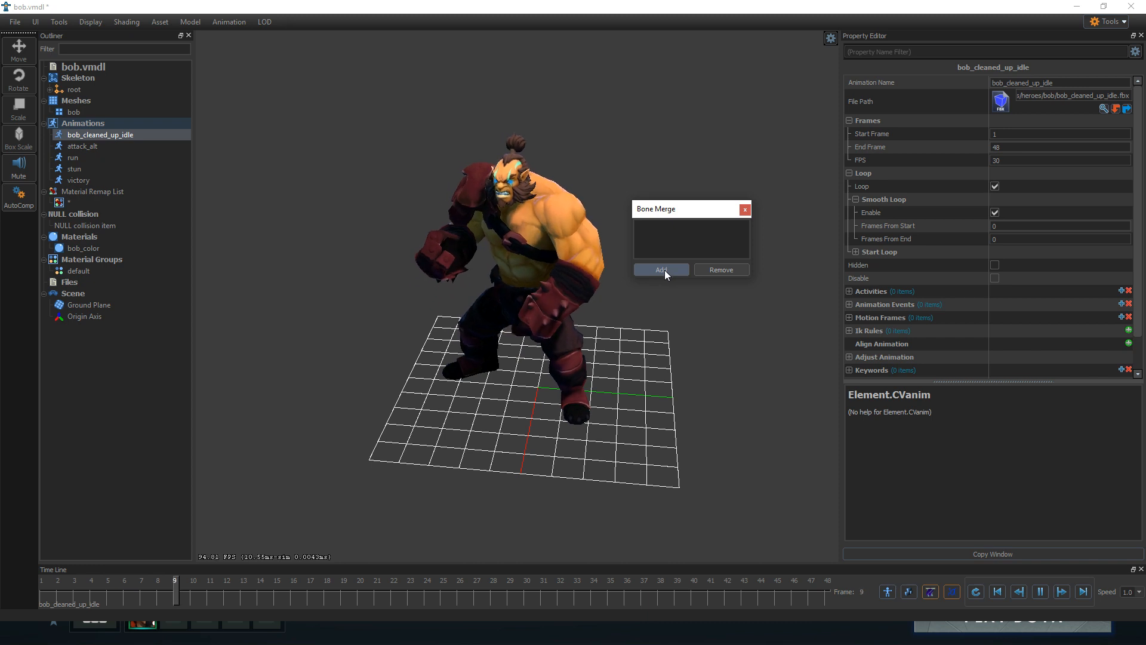
left_click(662, 270)
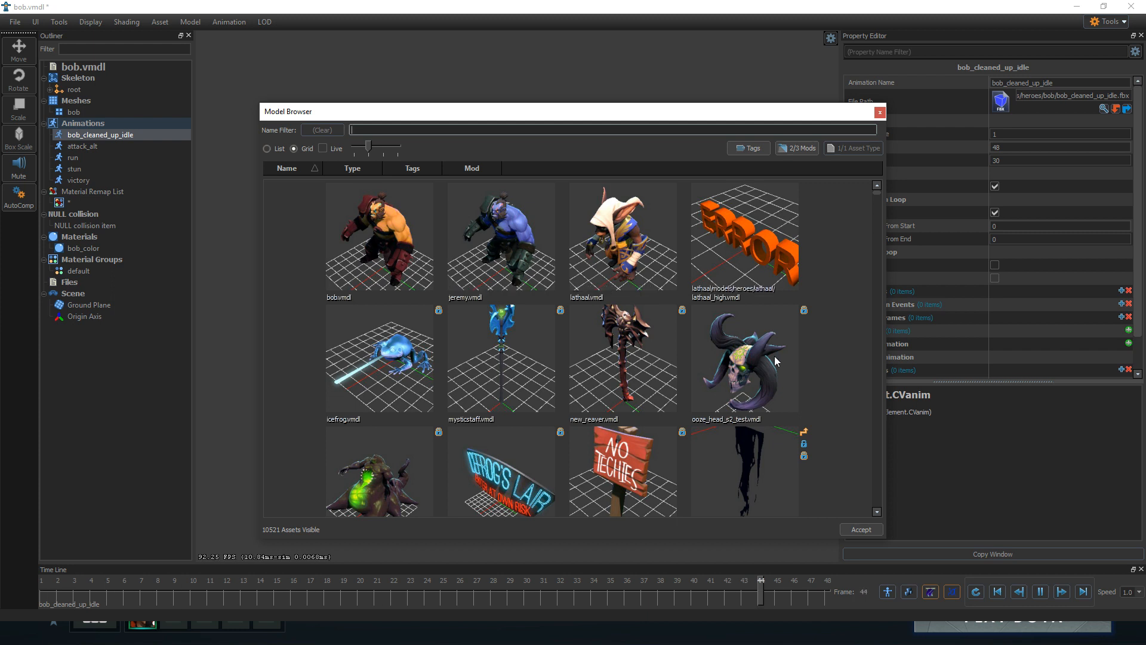
scroll("down", 3)
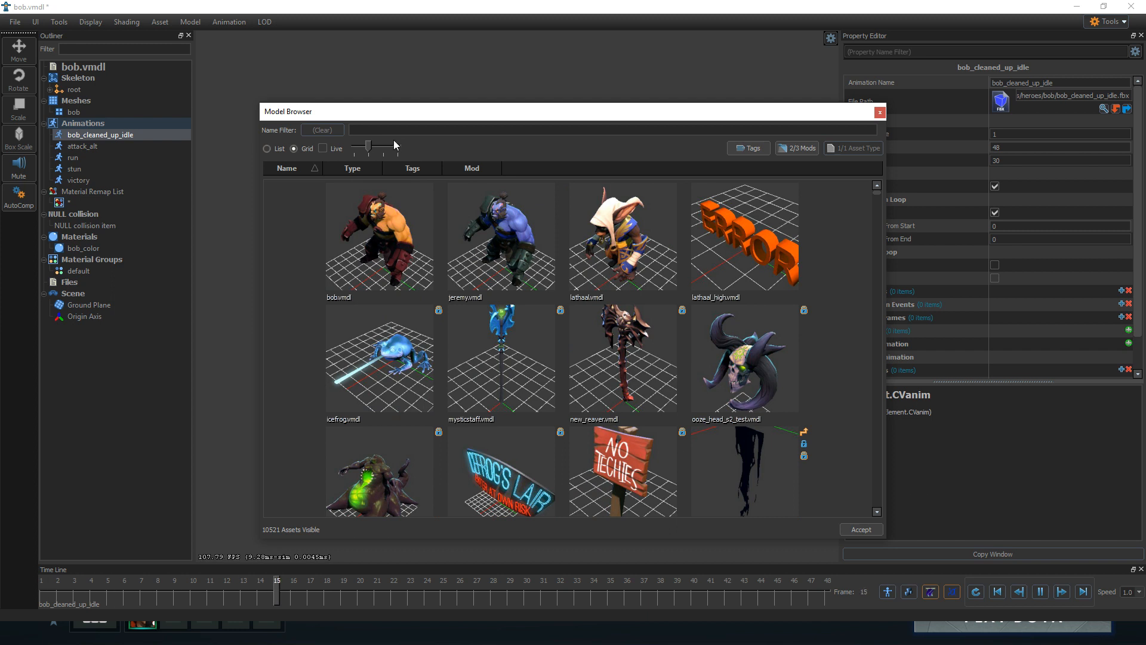
type("axe")
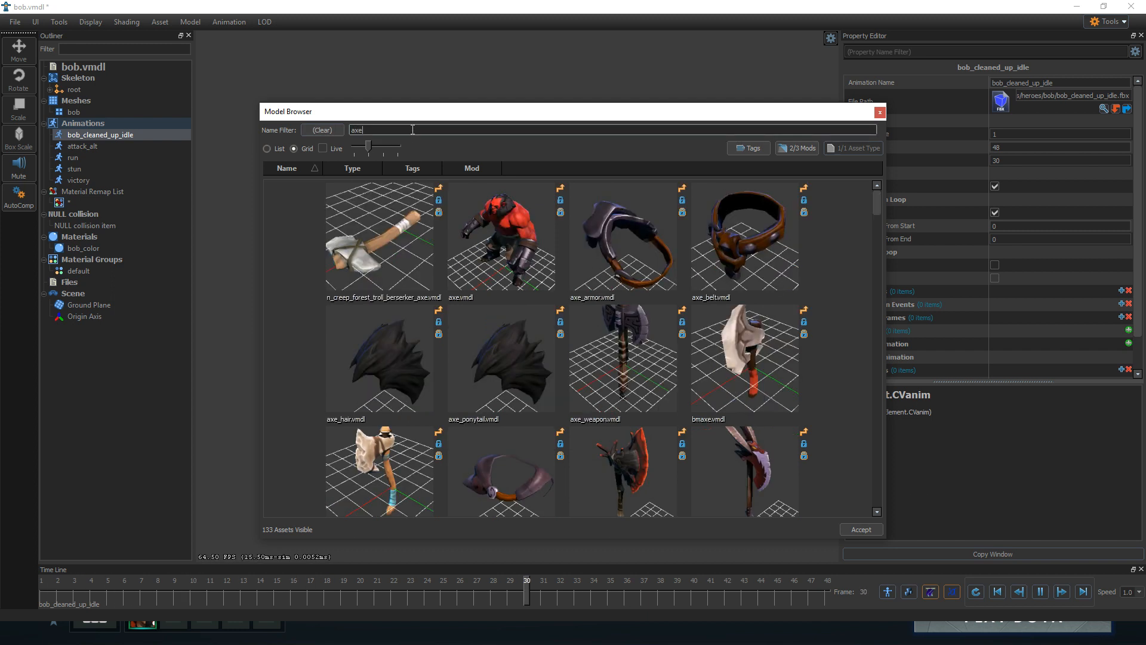
scroll("down", 3)
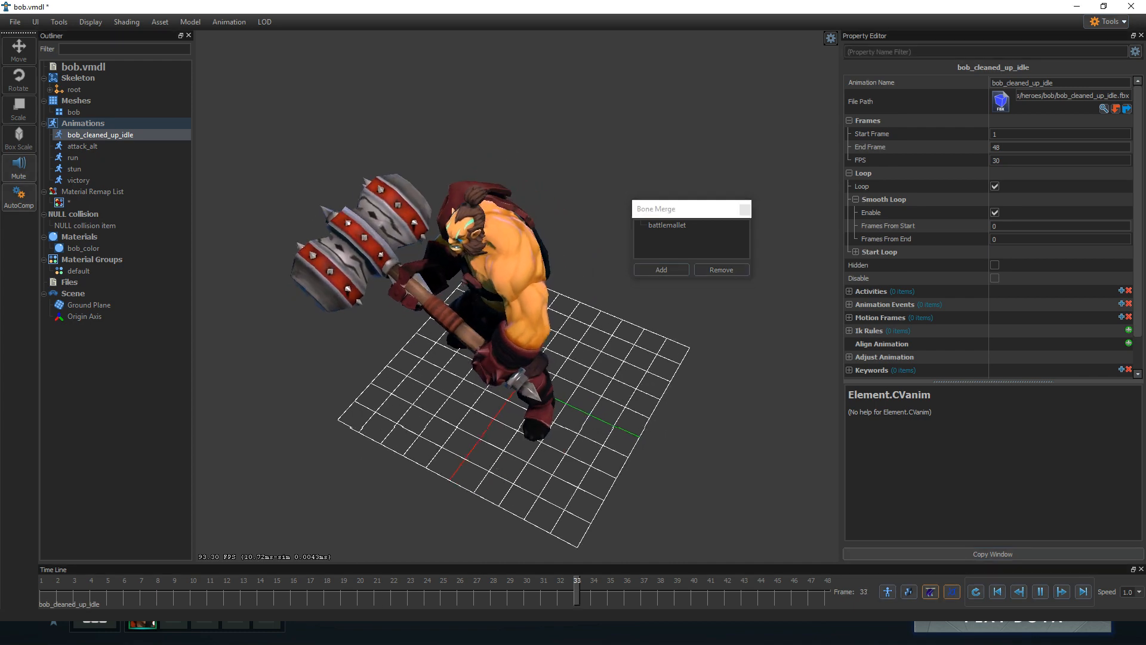
left_click_drag(577, 580, 810, 580)
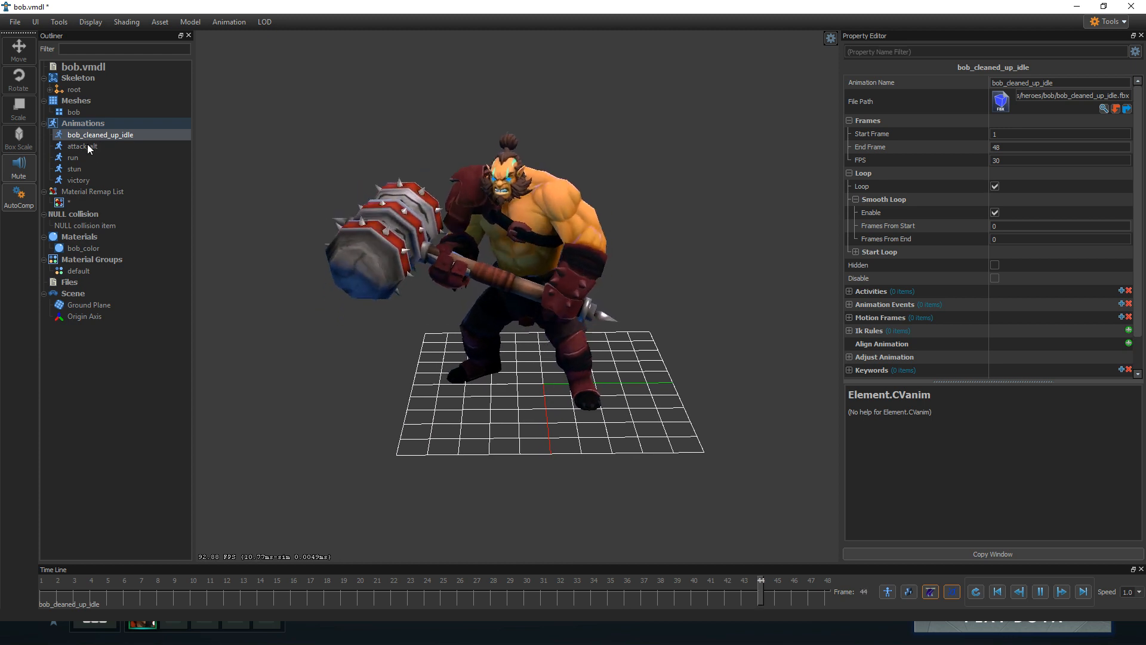
Preview attack_alt, run, stun and victory to confirm the mallet follows bob.
left_click(78, 146)
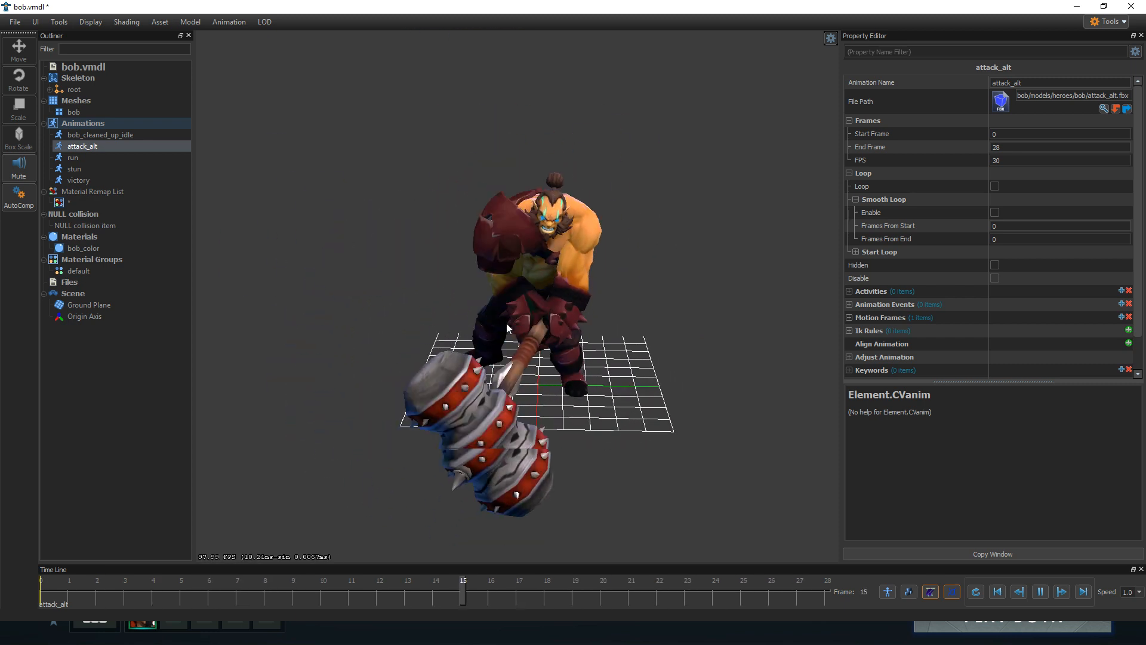
left_click(71, 158)
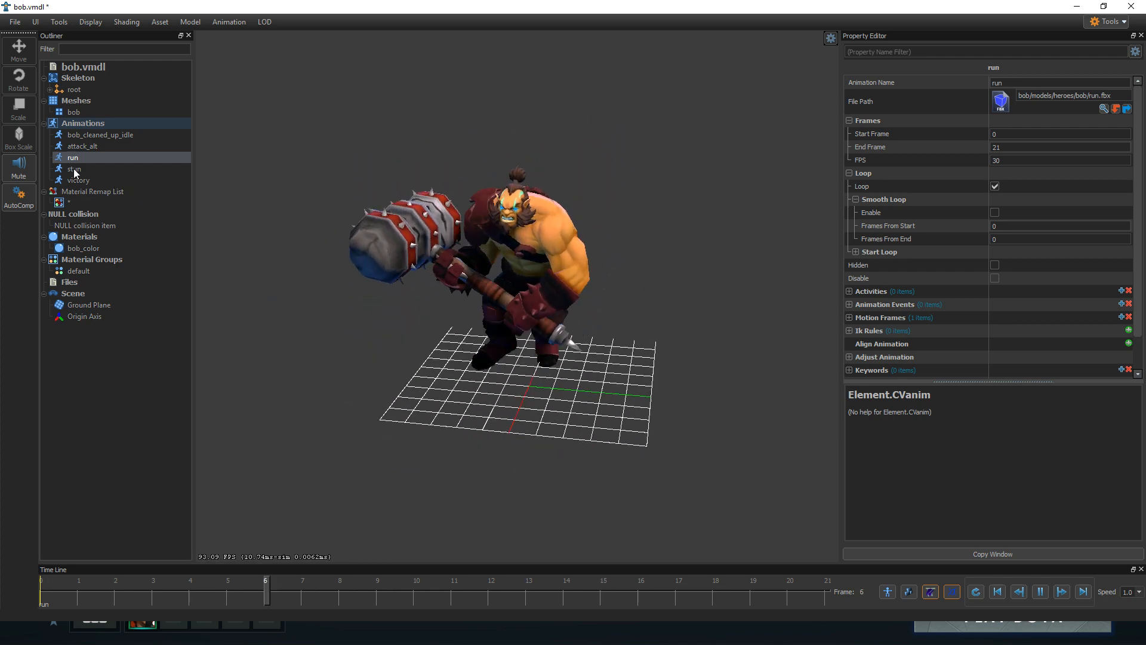
left_click(74, 169)
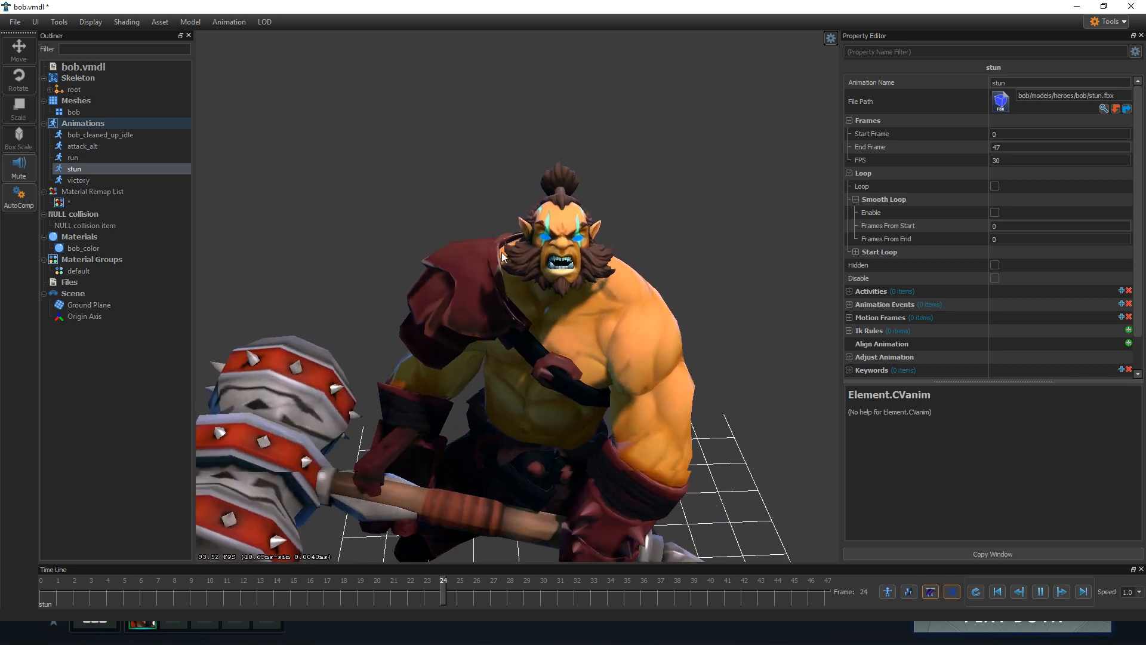
left_click_drag(445, 592, 644, 593)
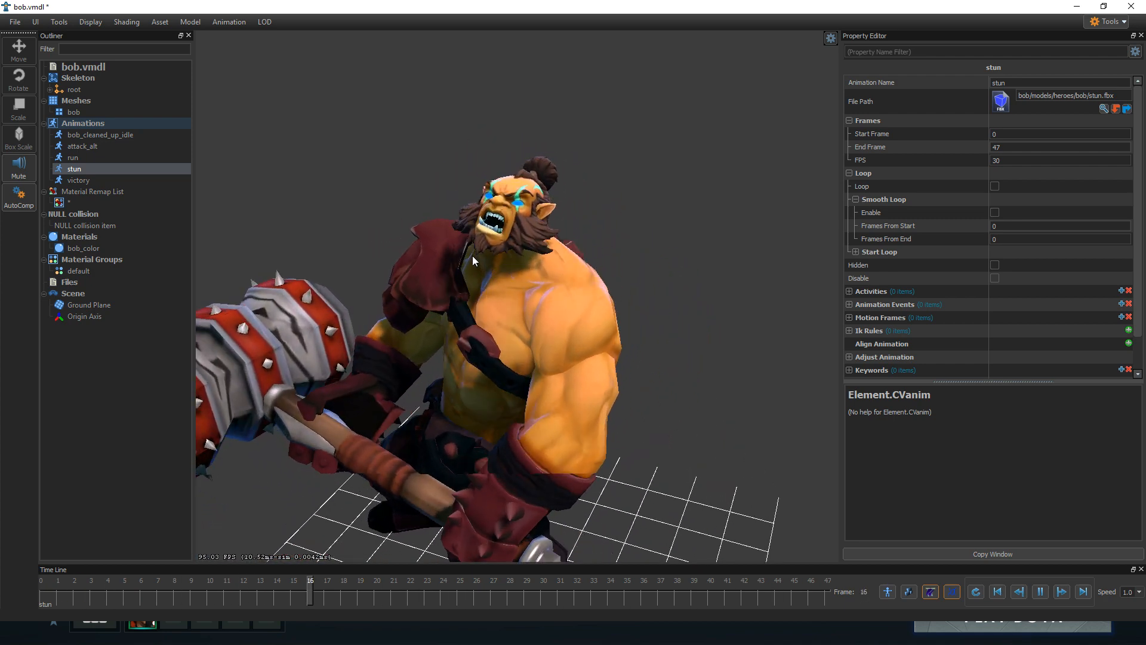
left_click_drag(310, 592, 510, 592)
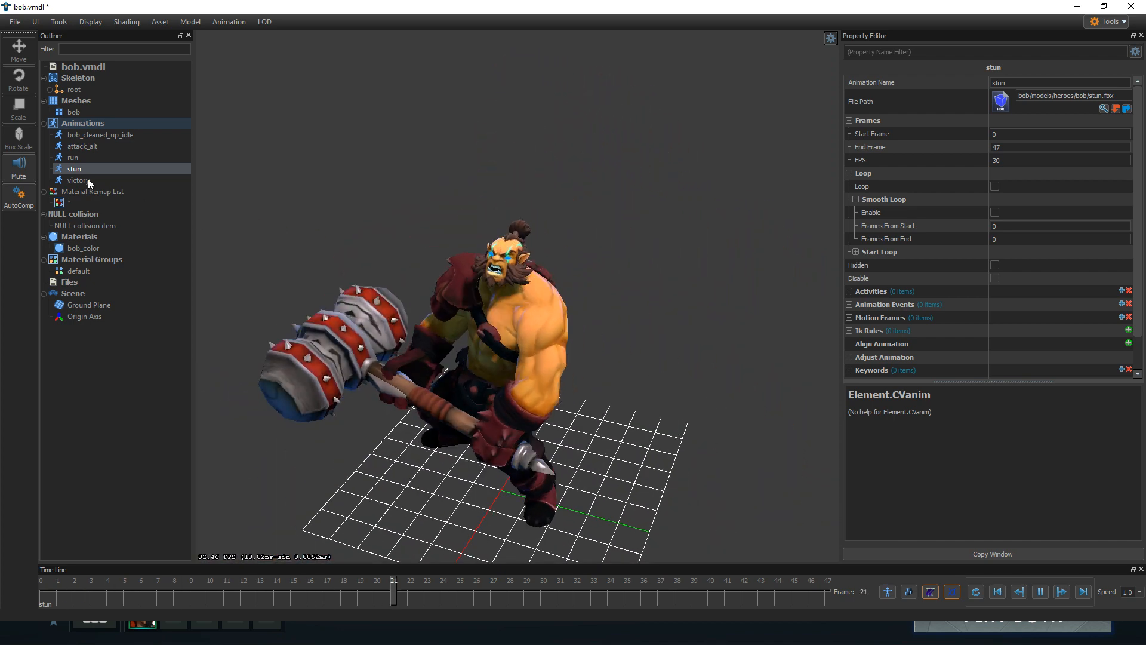
left_click(79, 180)
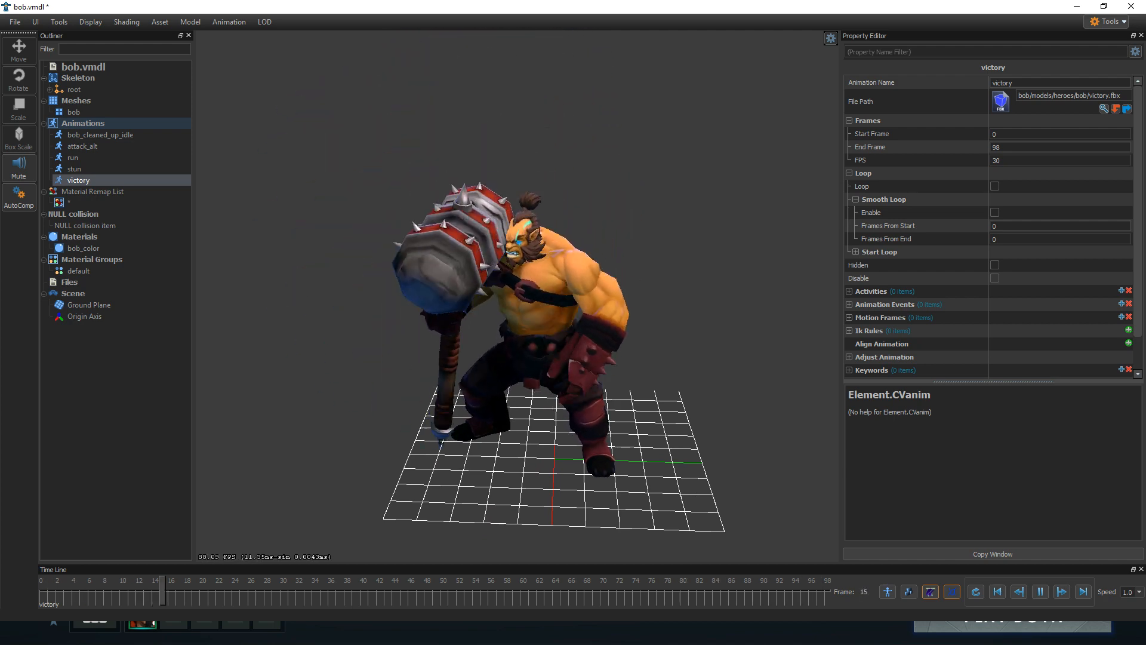
left_click_drag(162, 592, 650, 593)
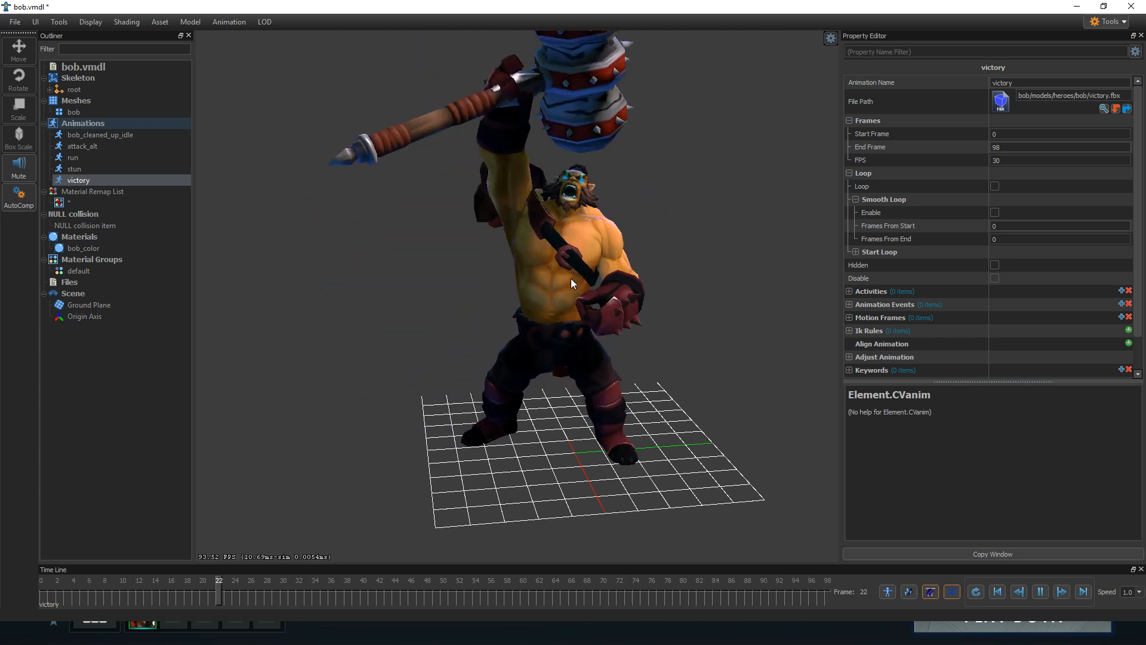
left_click_drag(220, 593, 698, 593)
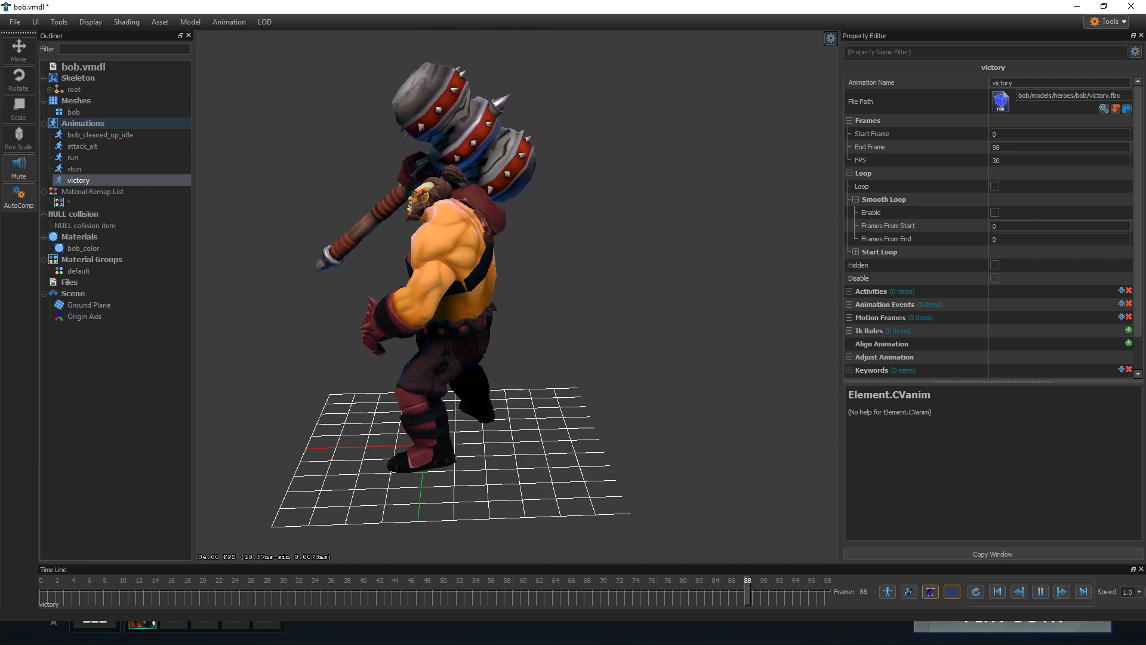
left_click_drag(747, 593, 441, 593)
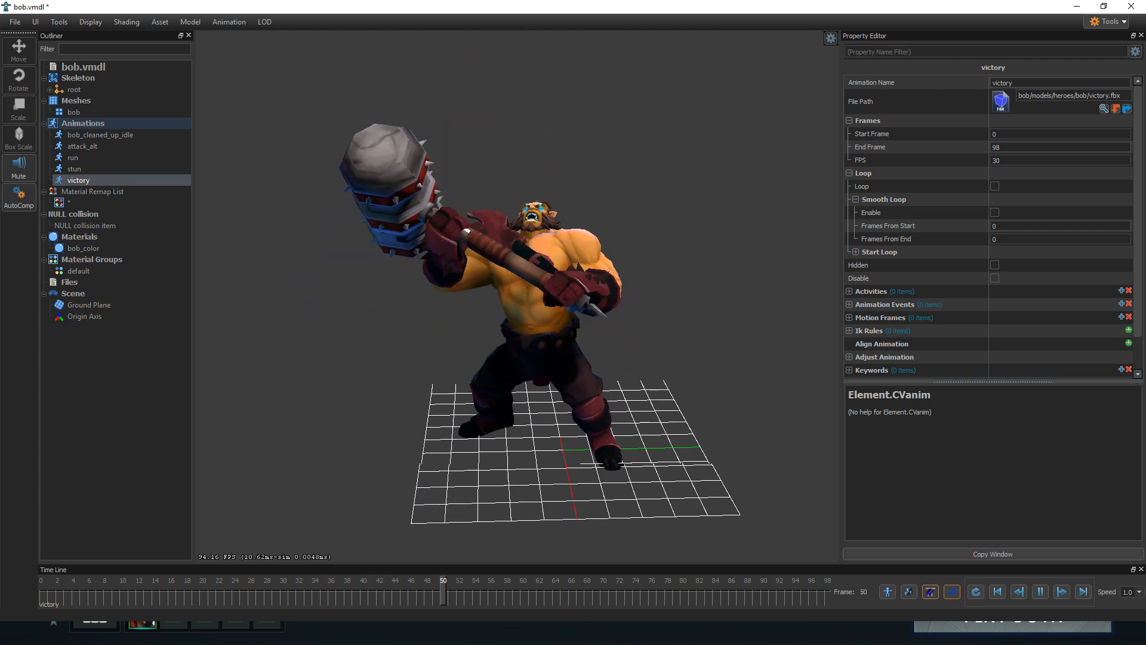
left_click_drag(442, 593, 139, 593)
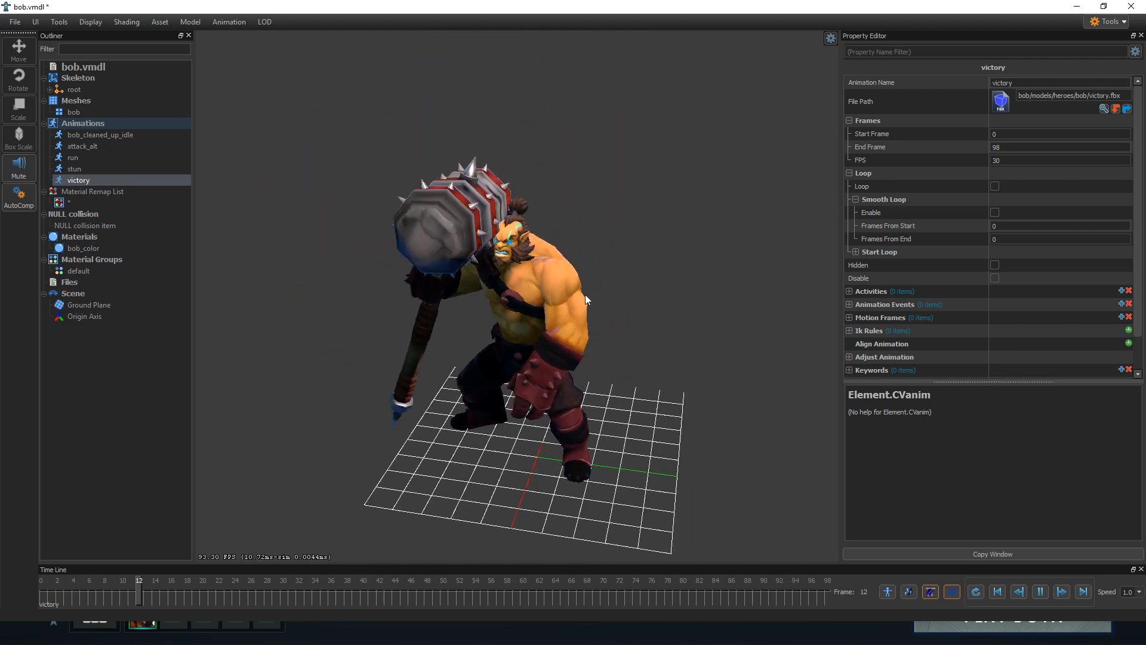
left_click_drag(139, 594, 620, 593)
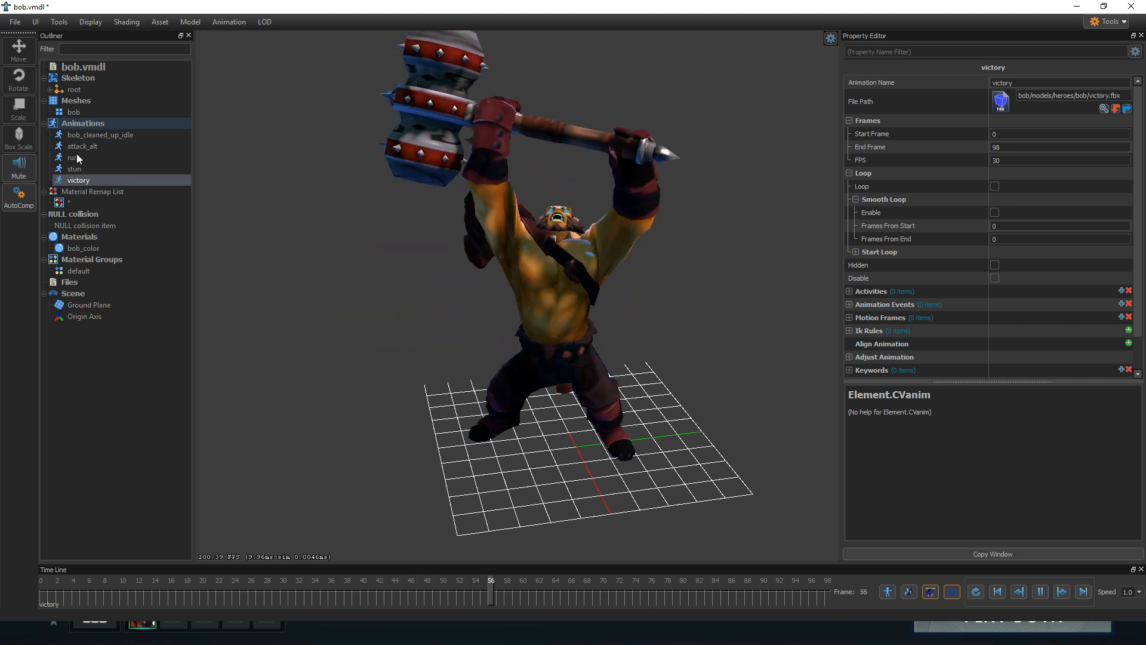
left_click(69, 157)
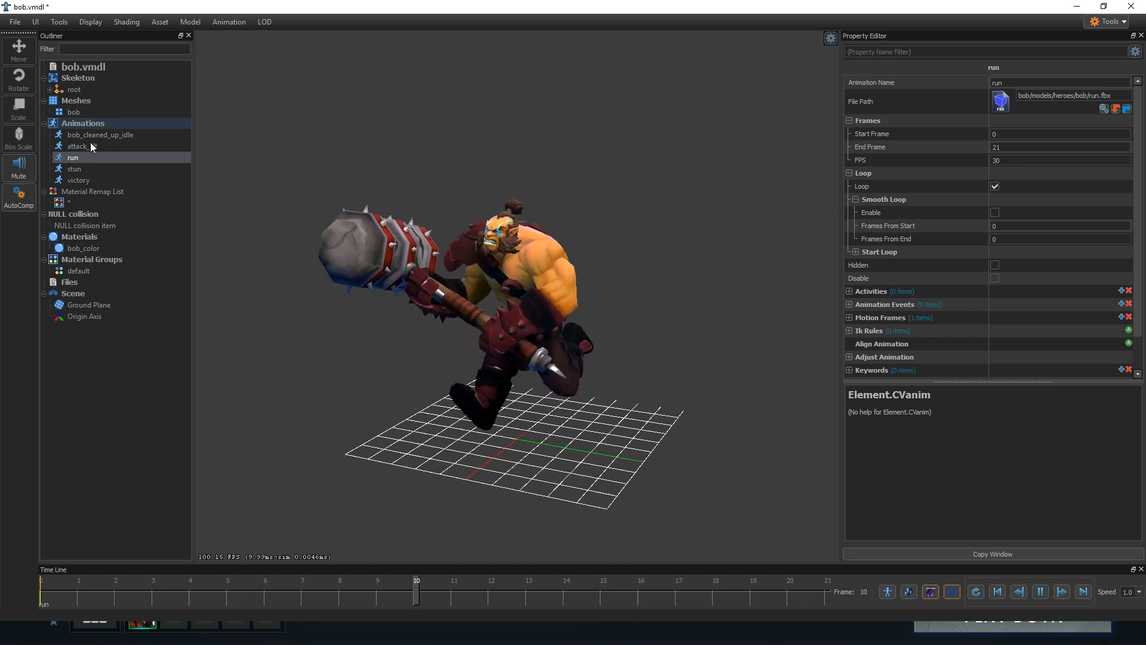
left_click(101, 133)
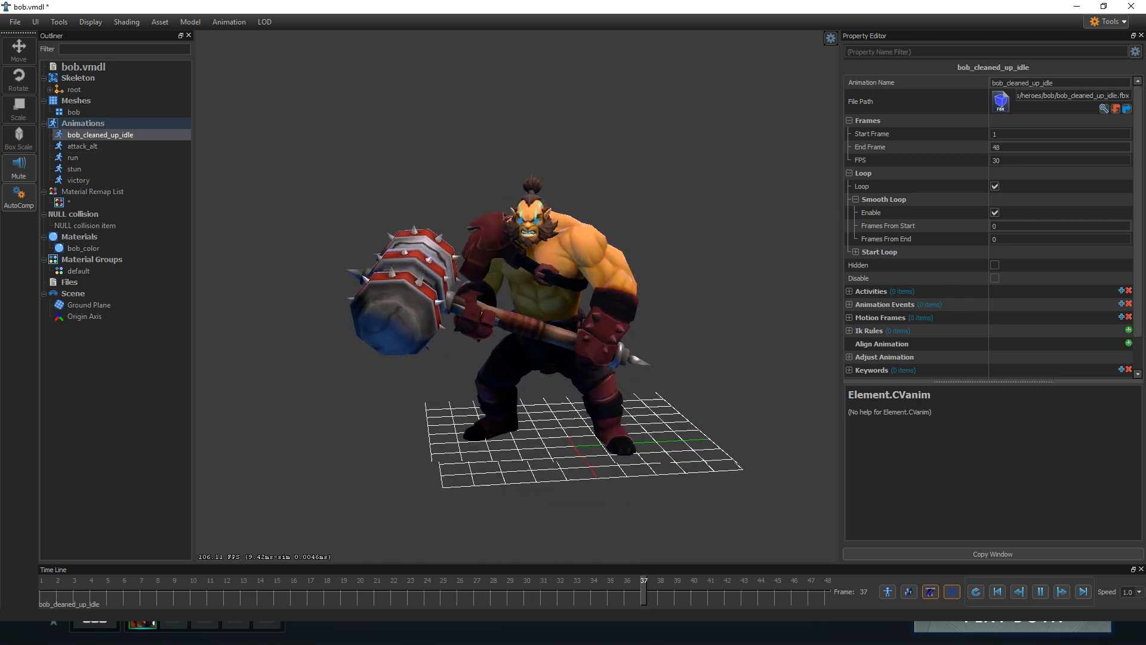